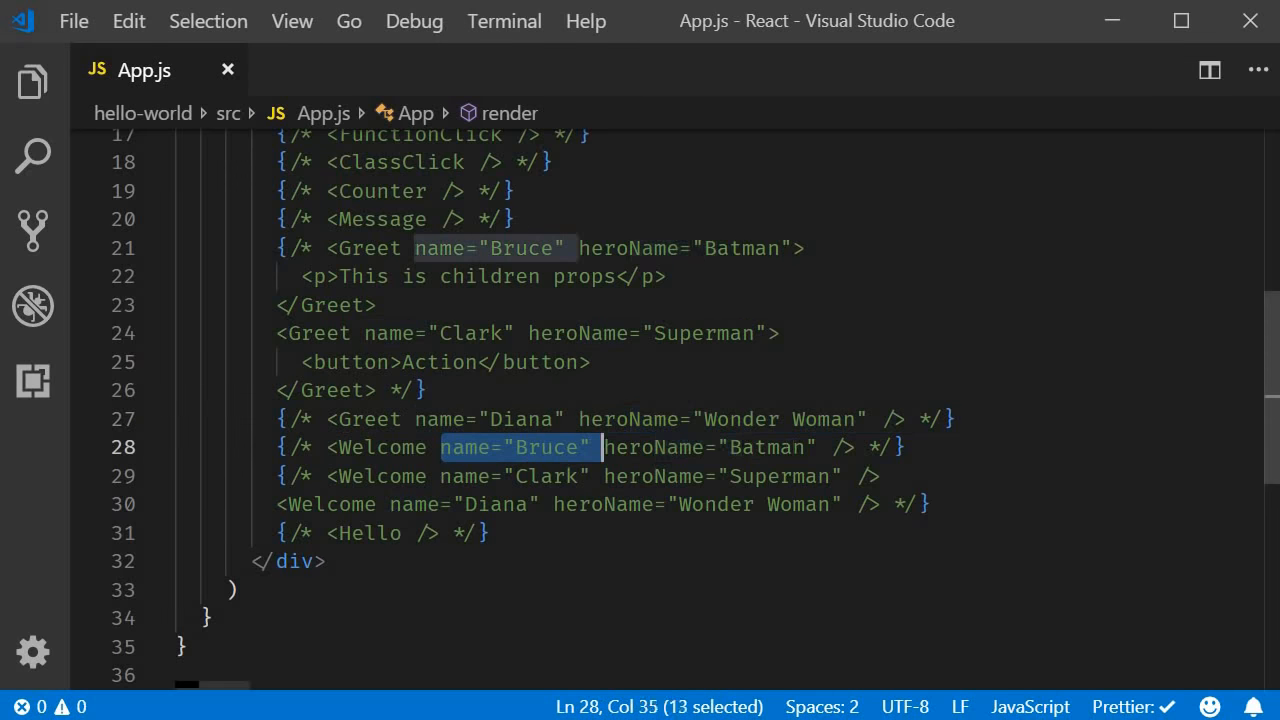
Create ParentComponent.js in src/components with an empty class component skeleton
{"action": "left_click_drag", "start_coordinate": [592, 448], "coordinate": [816, 448]}
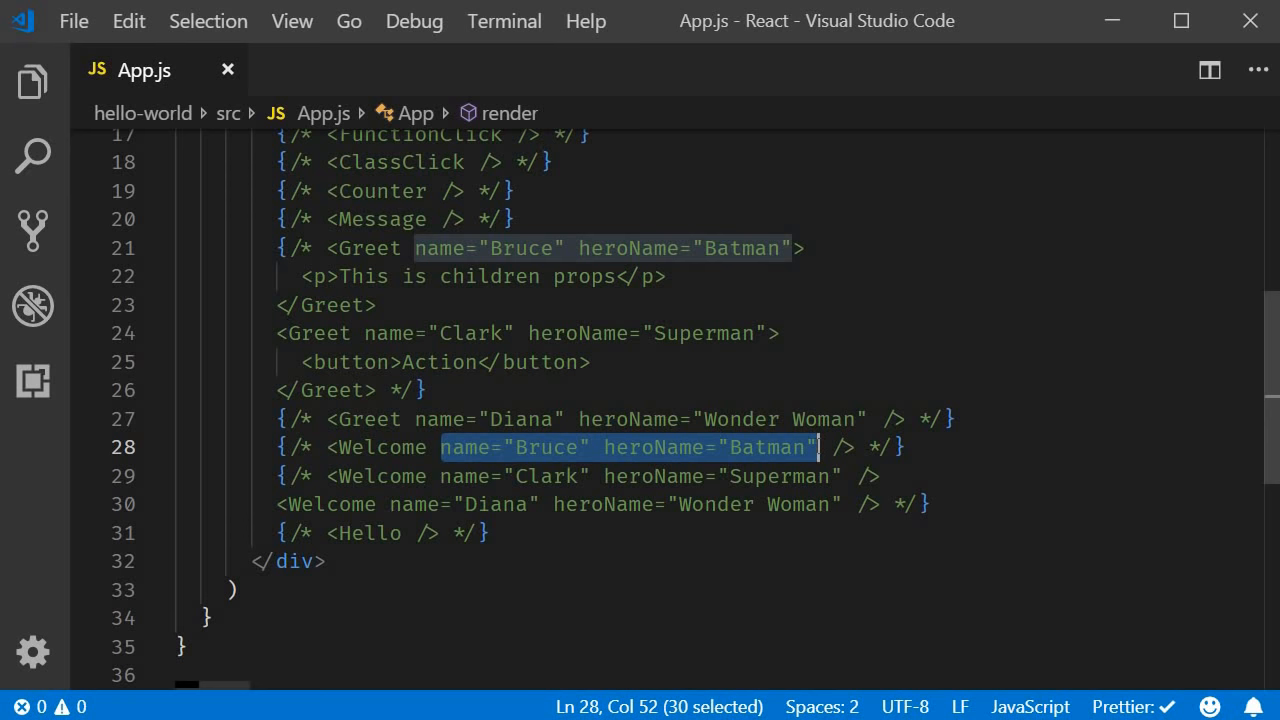
{"action": "mouse_move", "coordinate": [40, 100]}
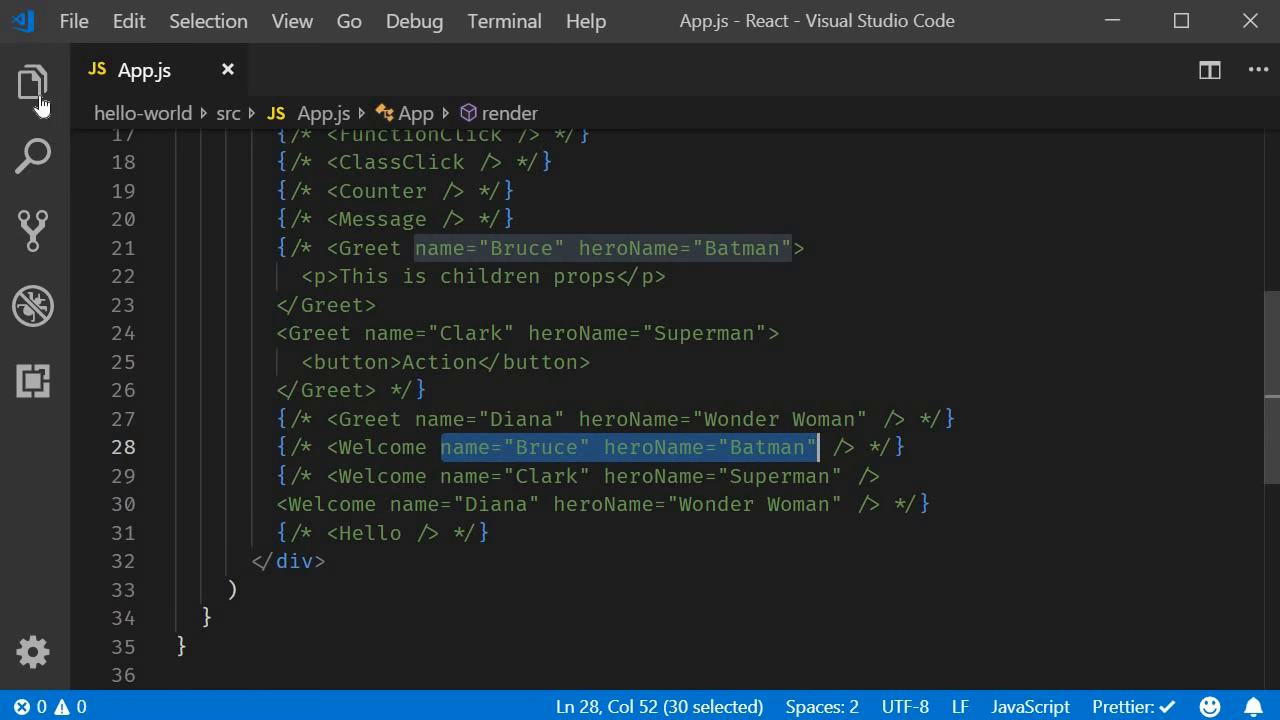
{"action": "left_click", "coordinate": [32, 84]}
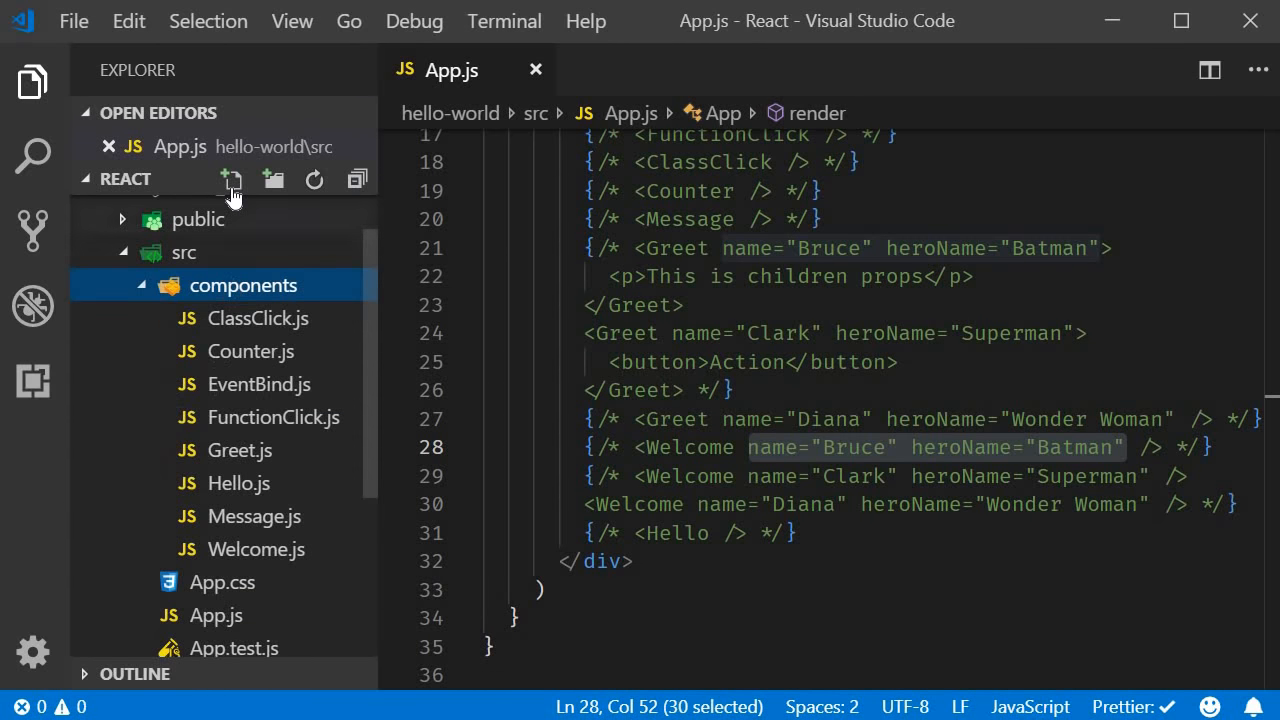
{"action": "left_click", "coordinate": [232, 180]}
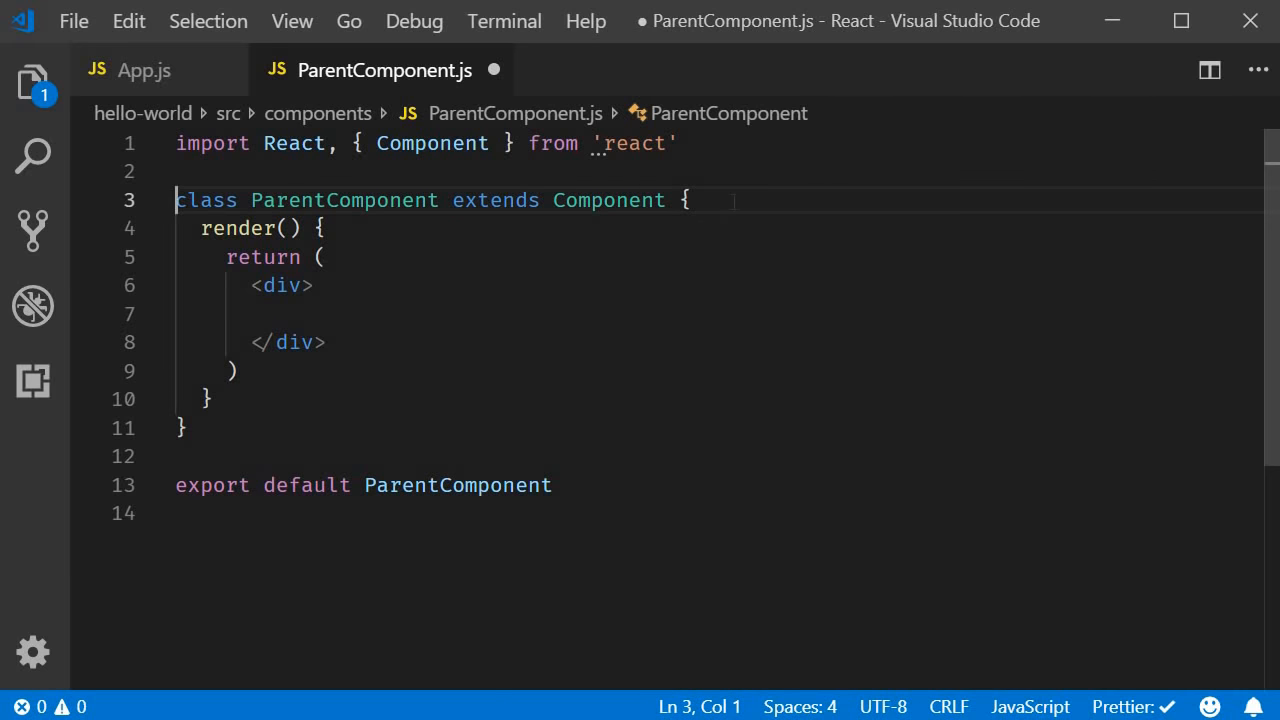
Add a constructor calling super(props) with state parentName: 'Parent'
{"action": "key", "text": "Enter"}
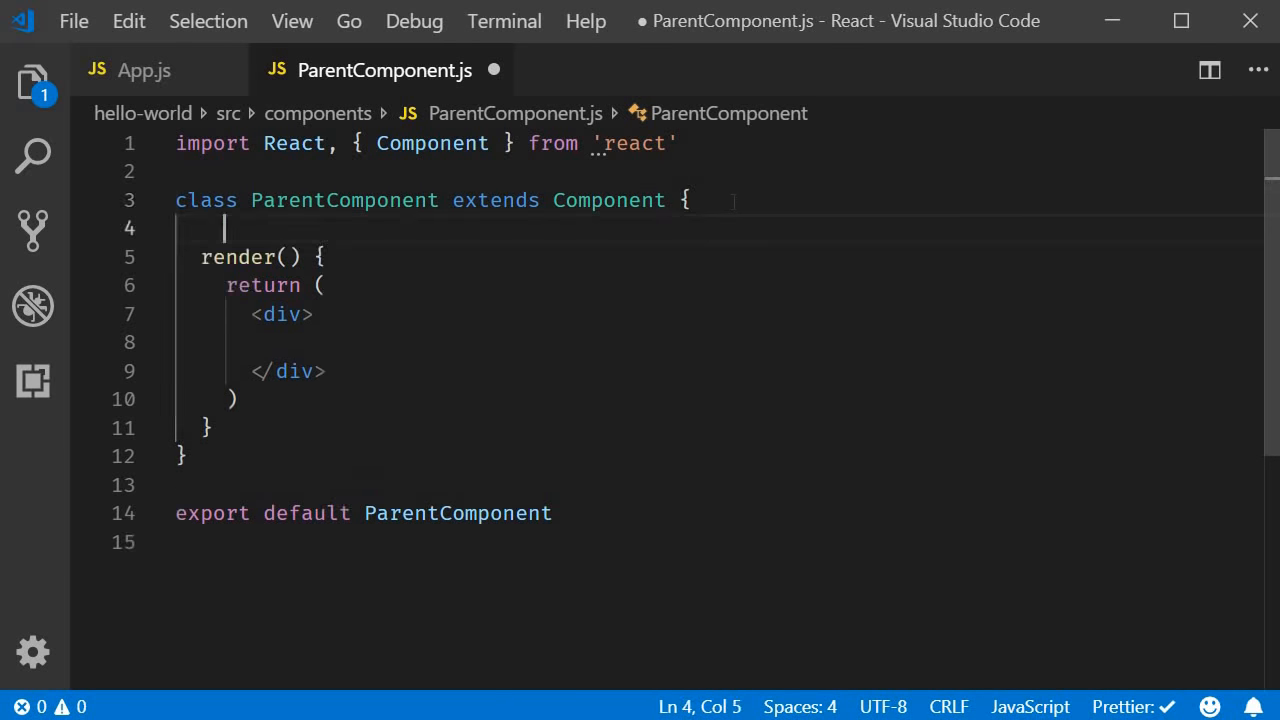
{"action": "type", "text": "ructor(props) {"}
{"action": "type", "text": "this.state = {"}
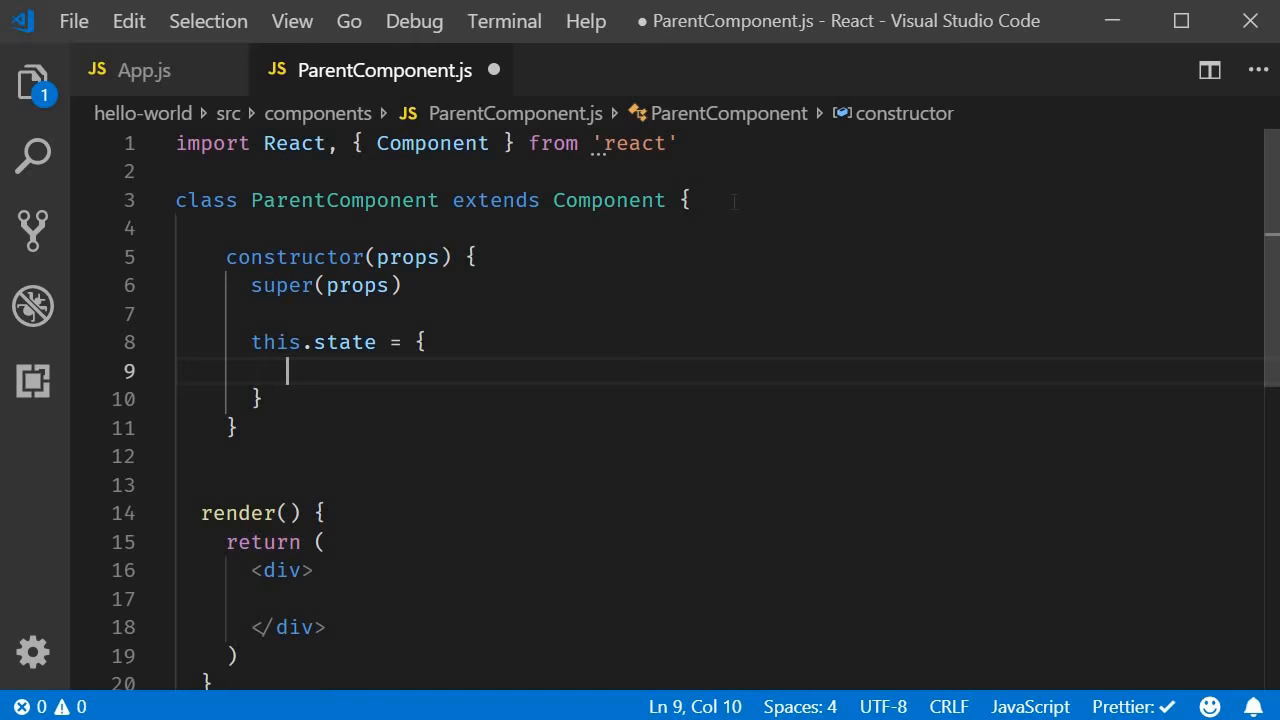
{"action": "type", "text": "parentName:"}
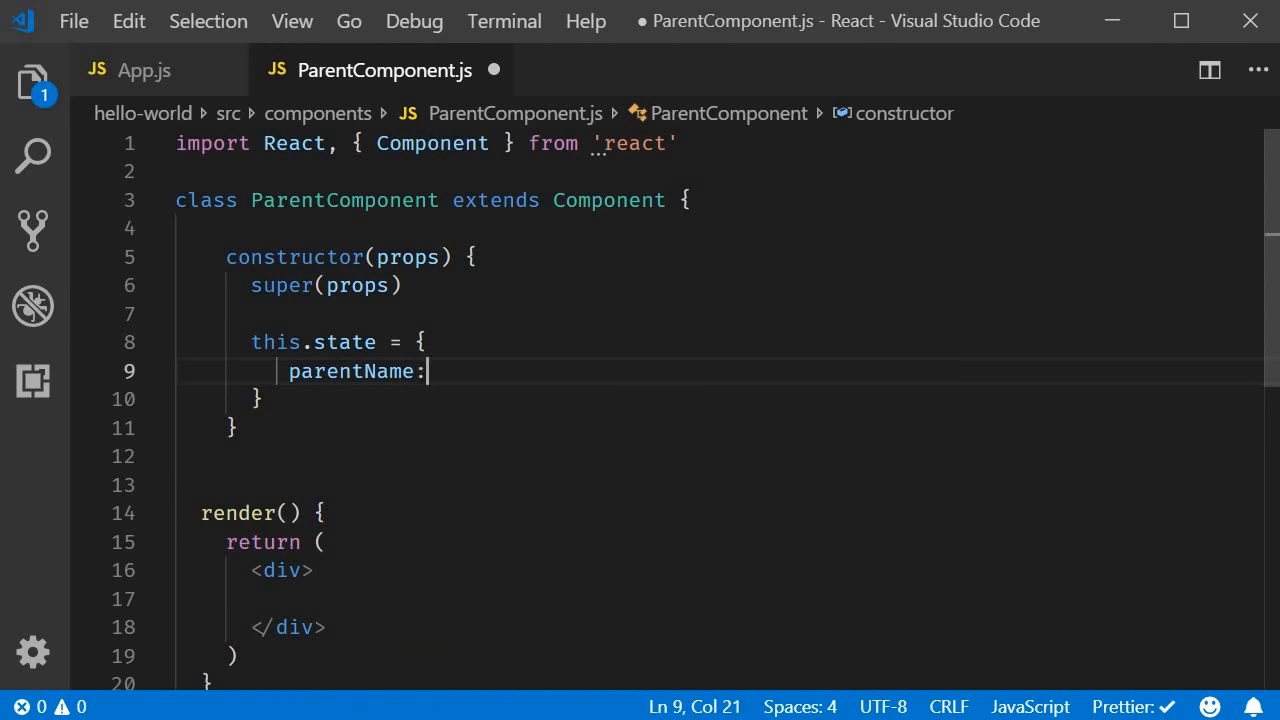
{"action": "type", "text": "'Pa'"}
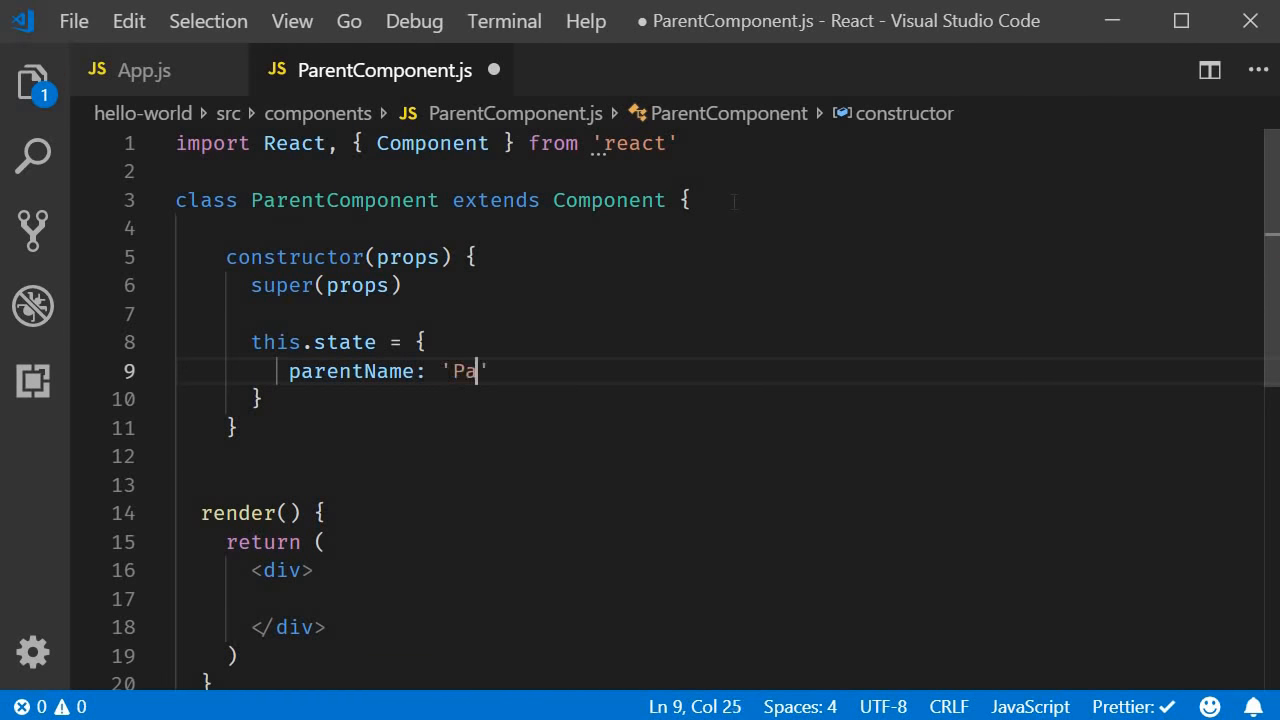
{"action": "type", "text": "rent"}
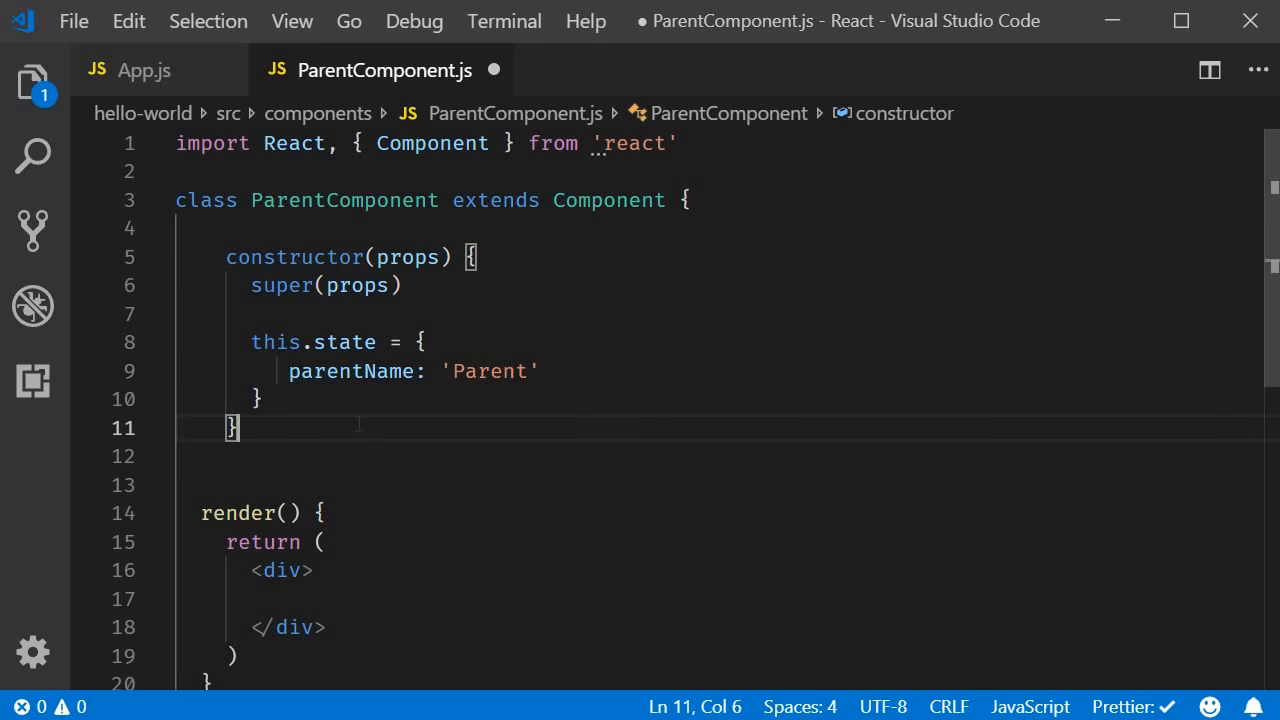
{"action": "key", "text": "Enter"}
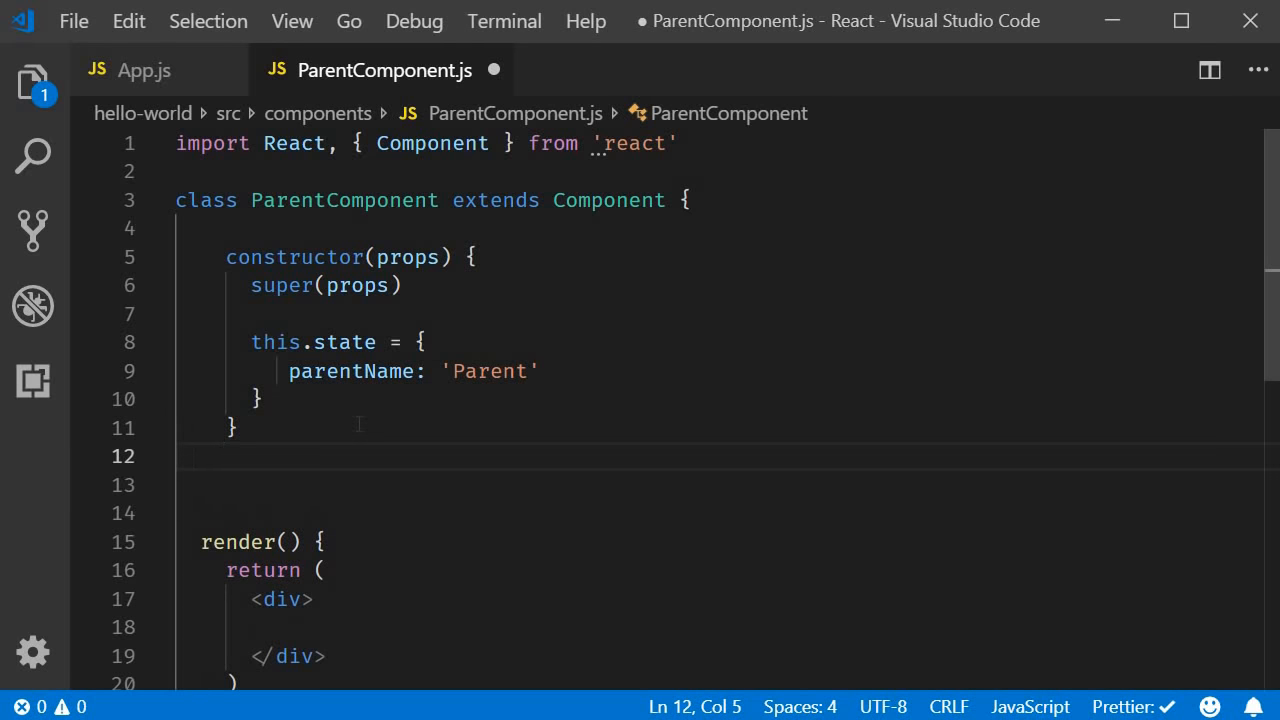
Add greetParent() alerting 'Hello' + this.state.parentName, then select the alert argument
{"action": "type", "text": "greetPare"}
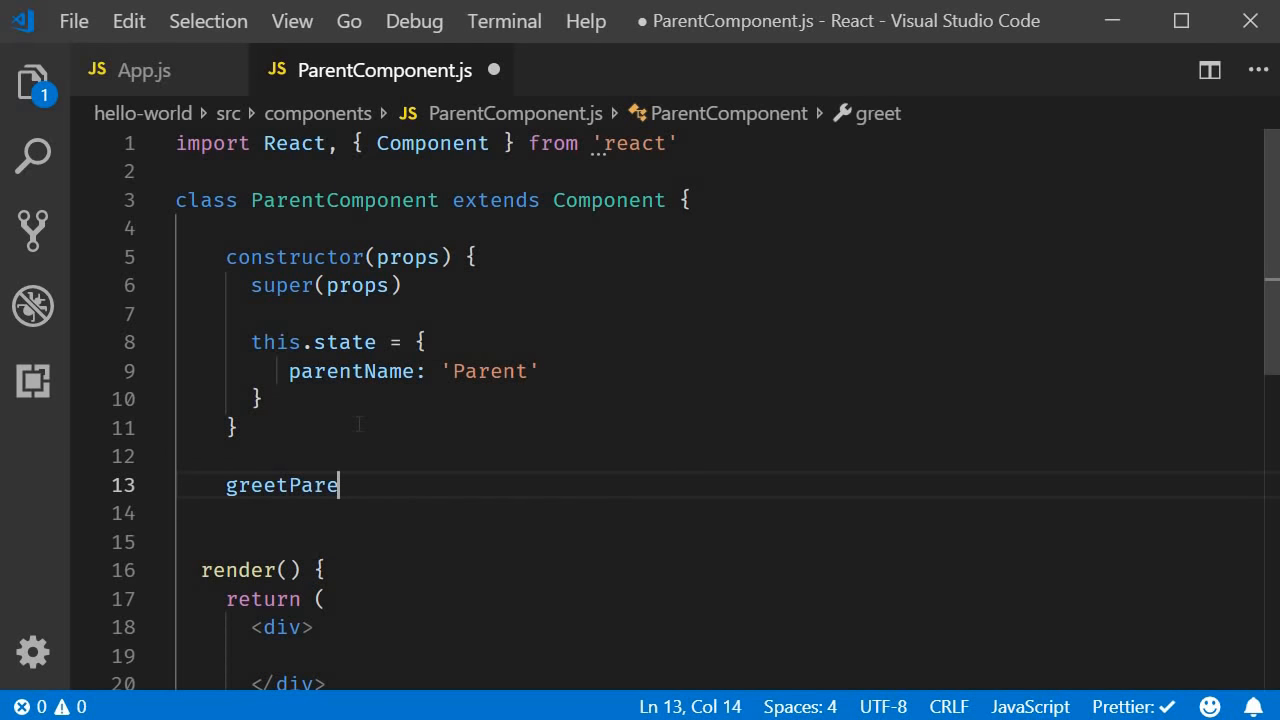
{"action": "type", "text": "nt() {"}
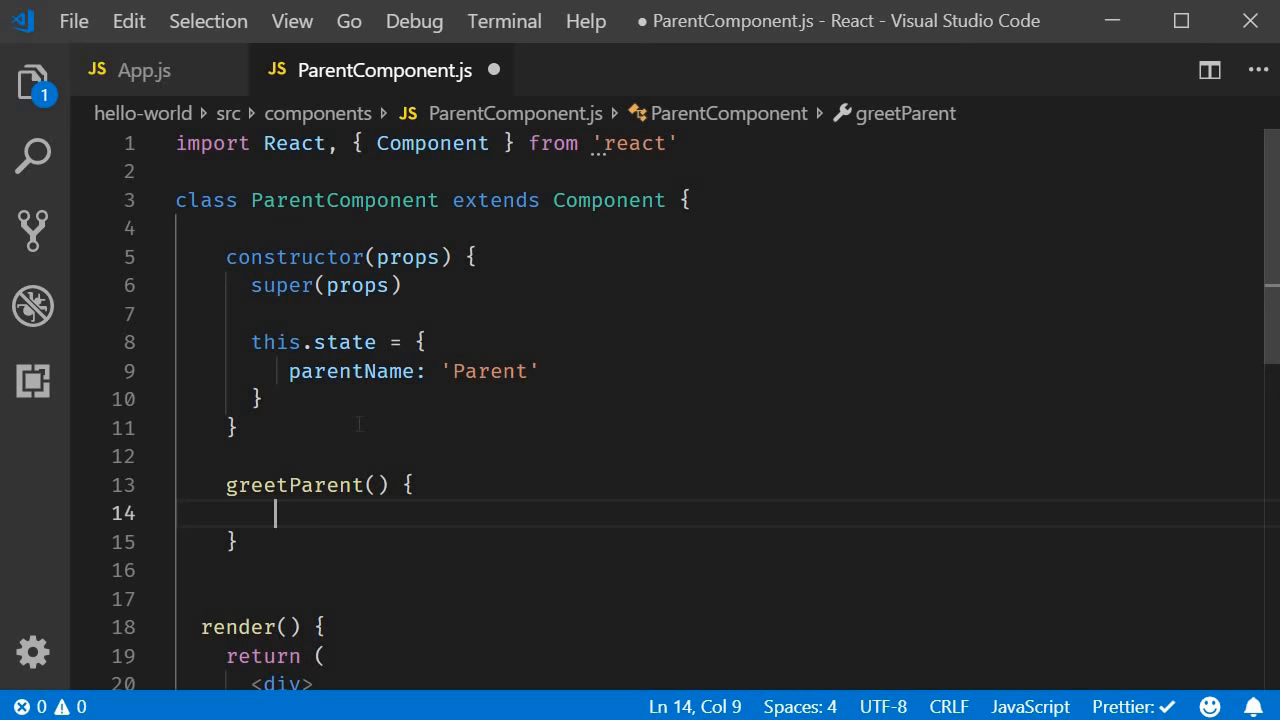
{"action": "type", "text": "alert('H"}
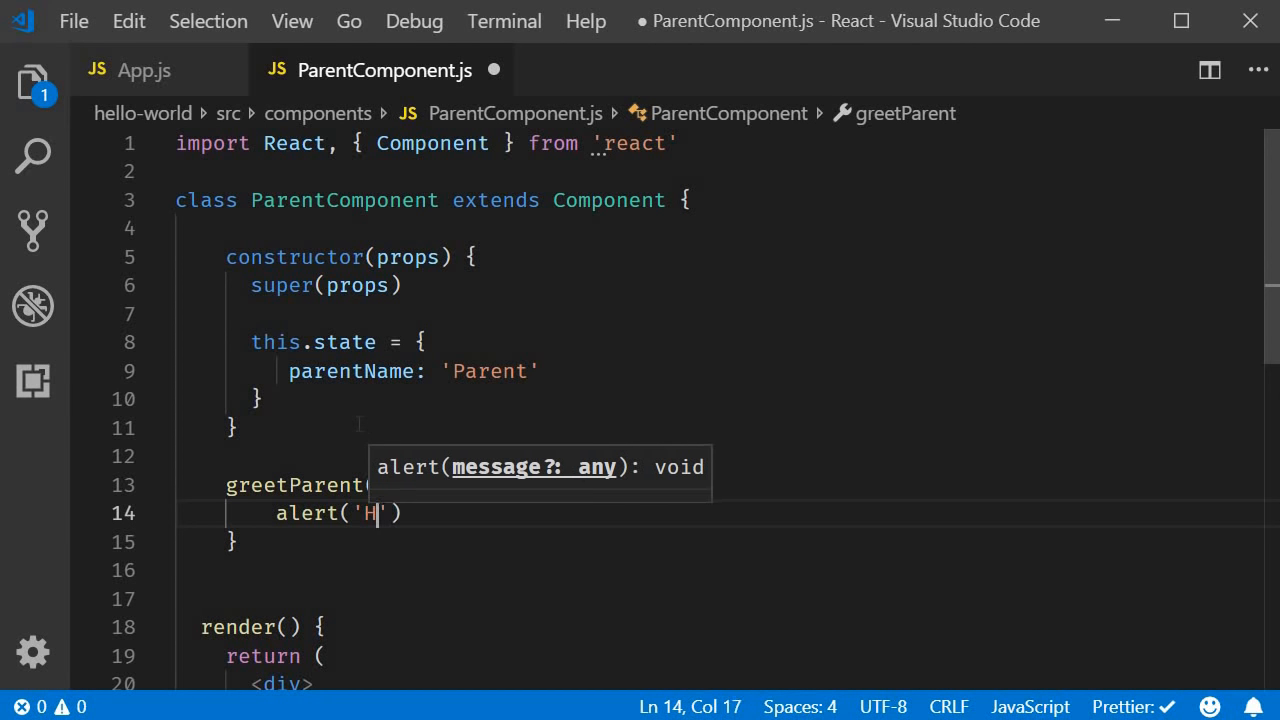
{"action": "type", "text": "ello"}
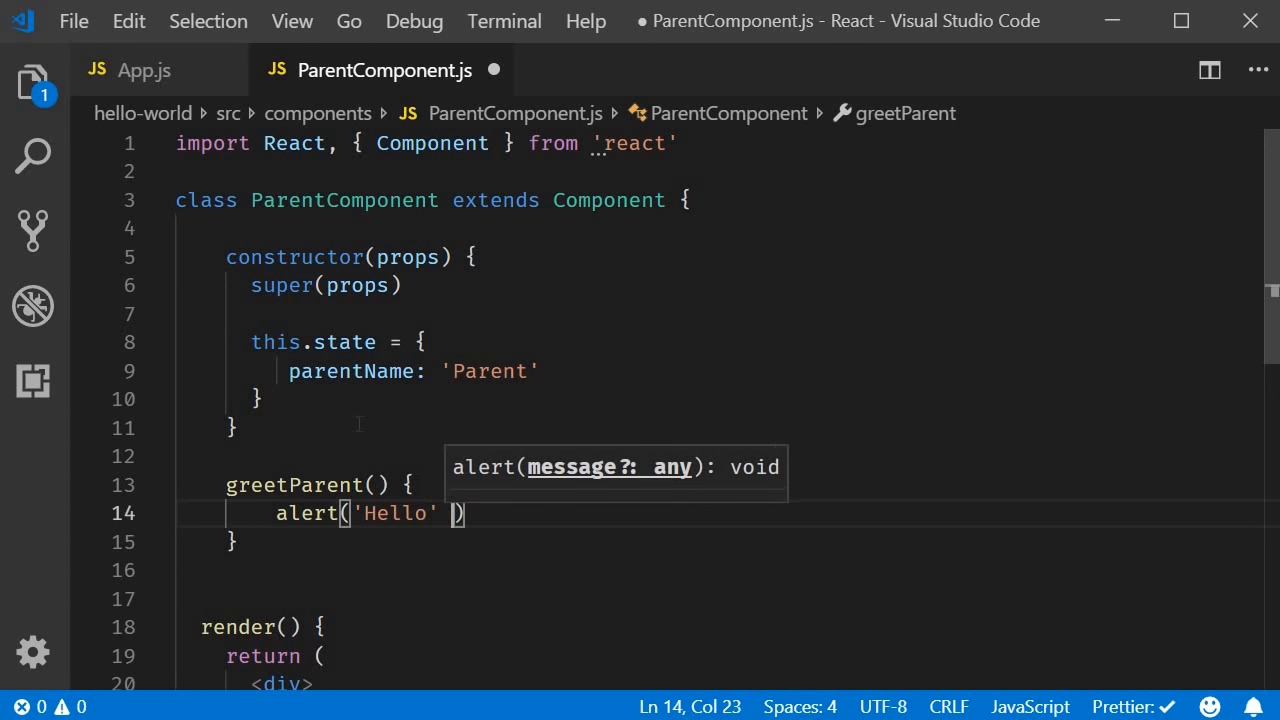
{"action": "type", "text": "+"}
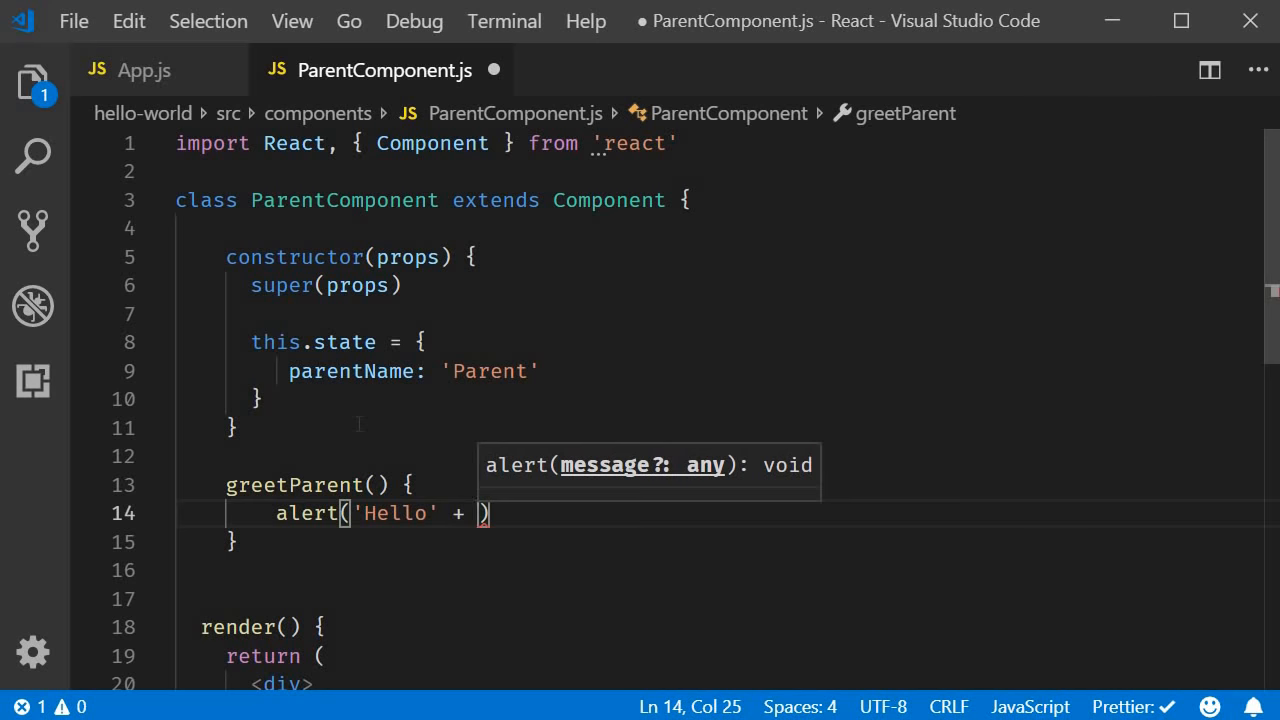
{"action": "type", "text": "this.s"}
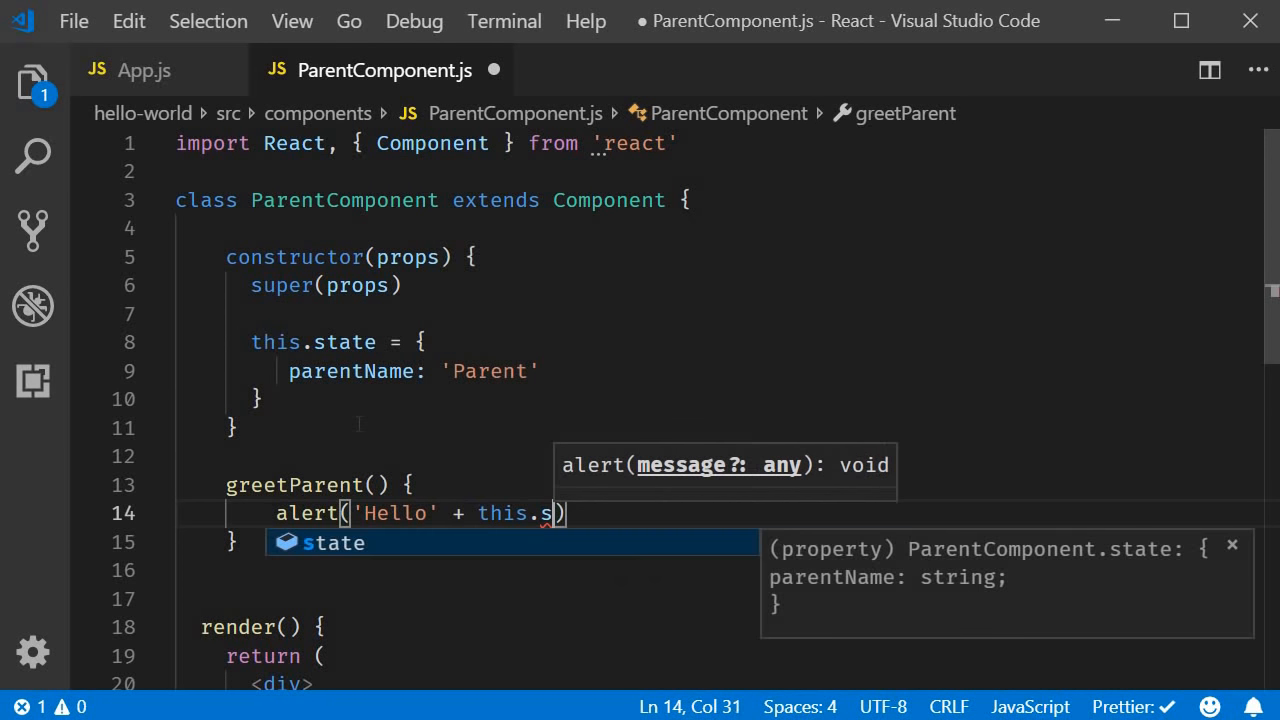
{"action": "type", "text": "tate.parentName"}
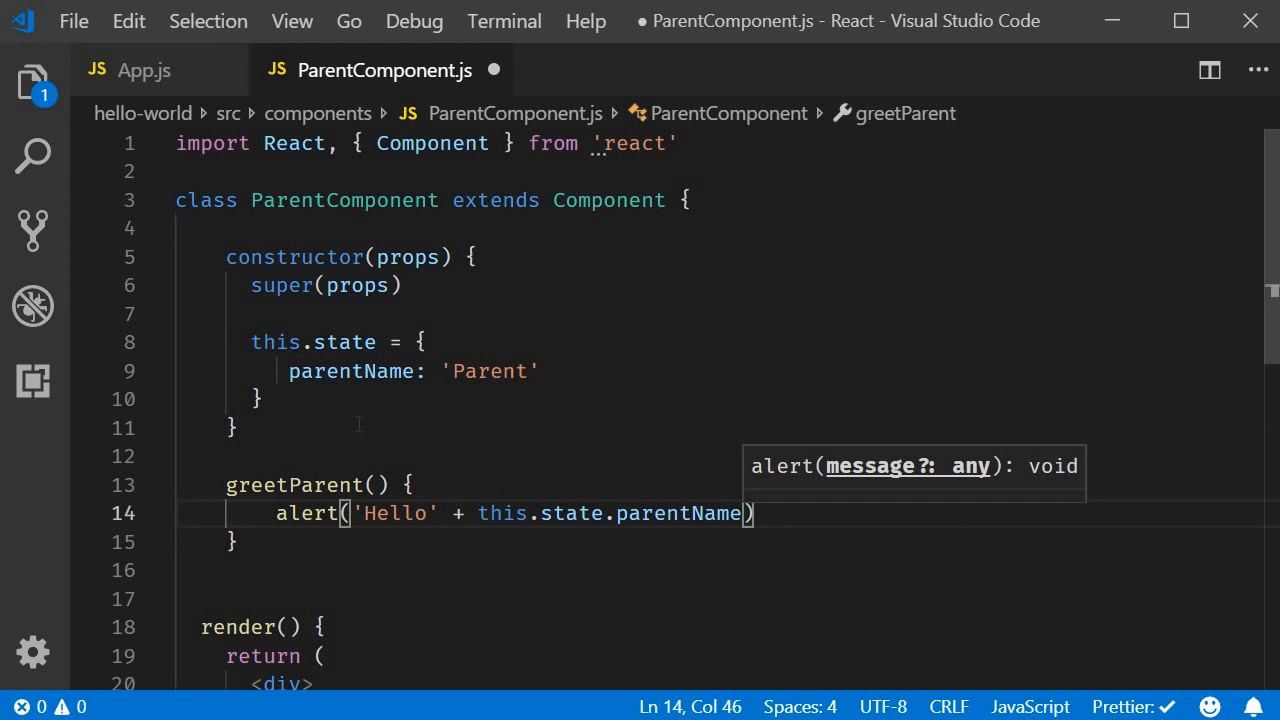
{"action": "left_click_drag", "start_coordinate": [742, 512], "coordinate": [364, 512]}
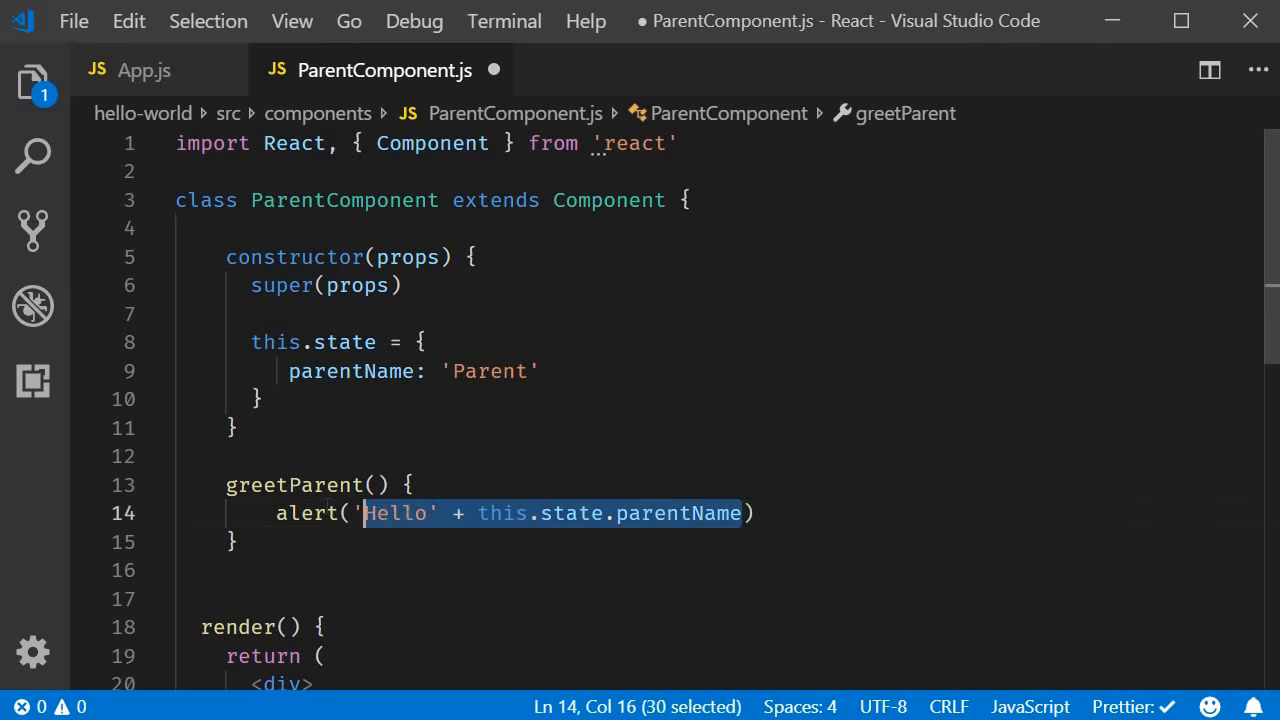
Replace the alert argument with the template literal `Hello ${this.state.parentName}`
{"action": "key", "text": "Delete"}
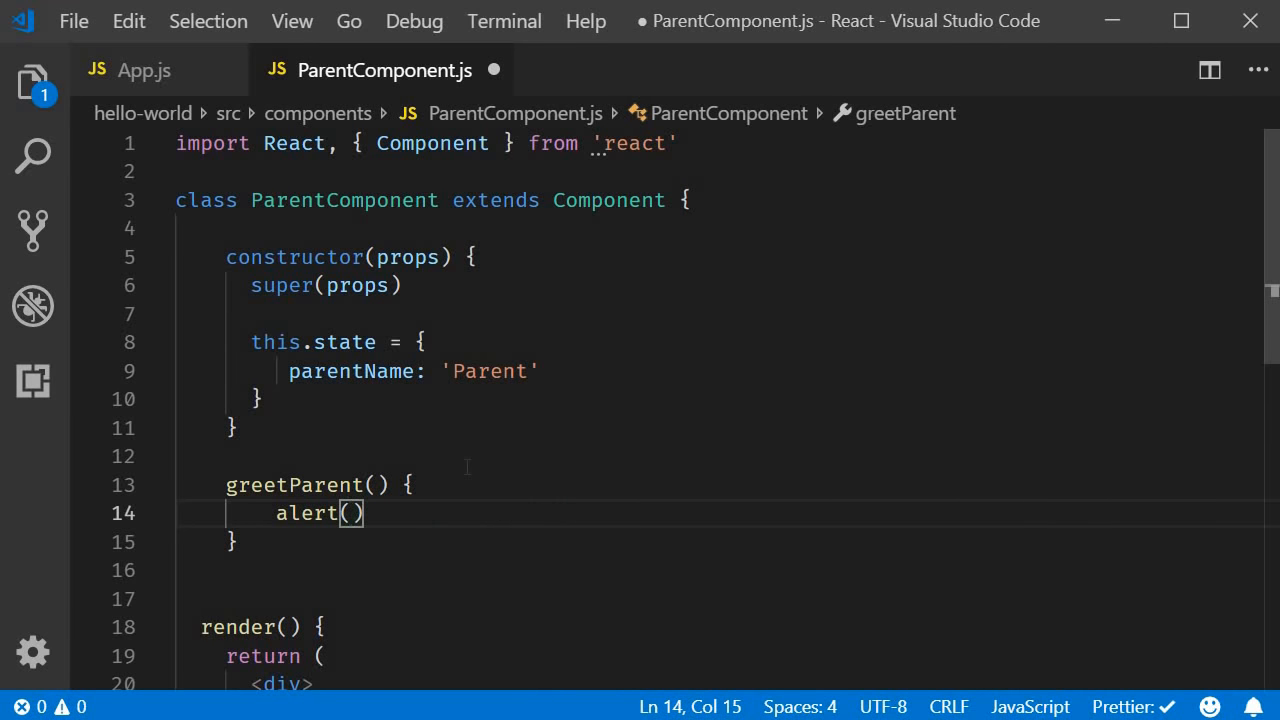
{"action": "type", "text": "`"}
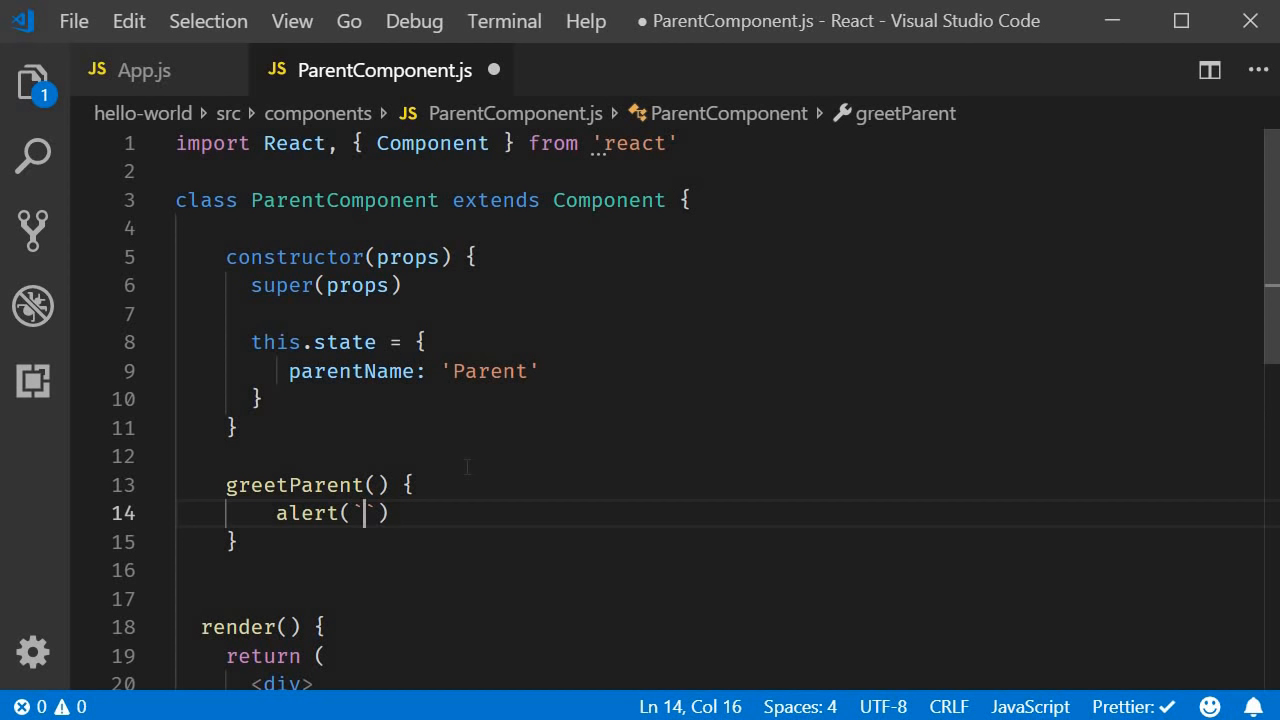
{"action": "type", "text": "Hello ${"}
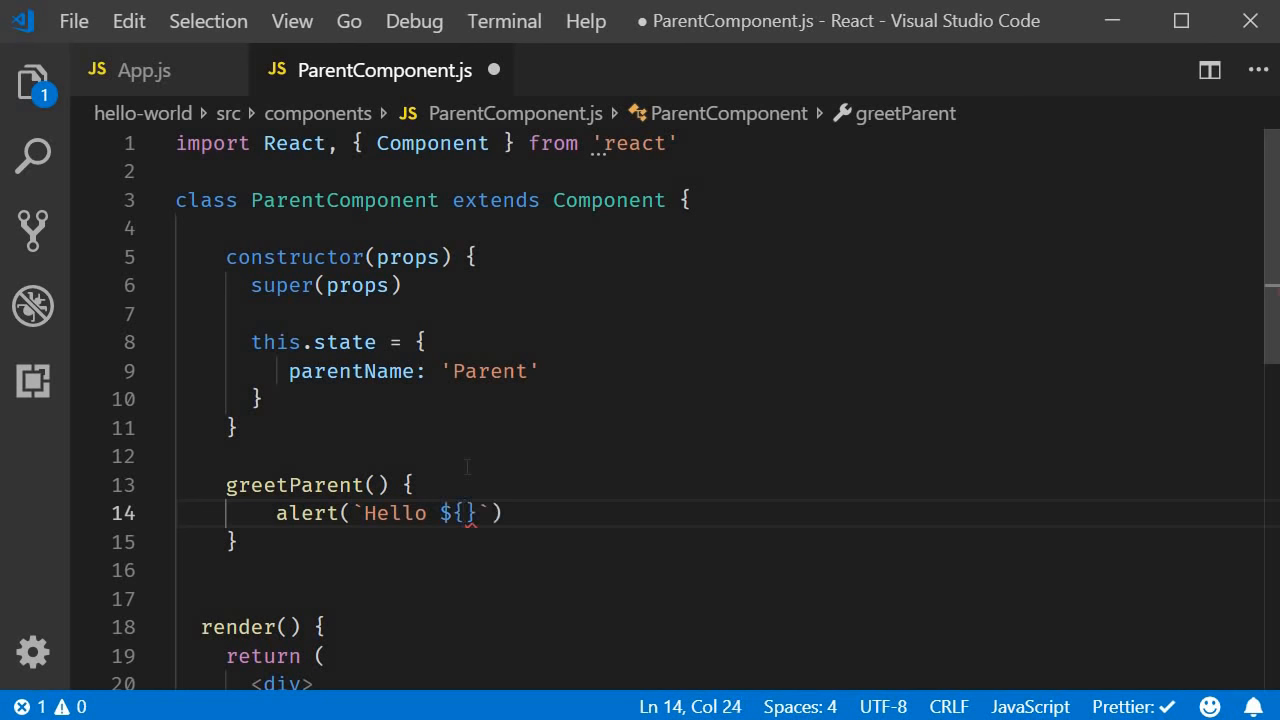
{"action": "type", "text": "this"}
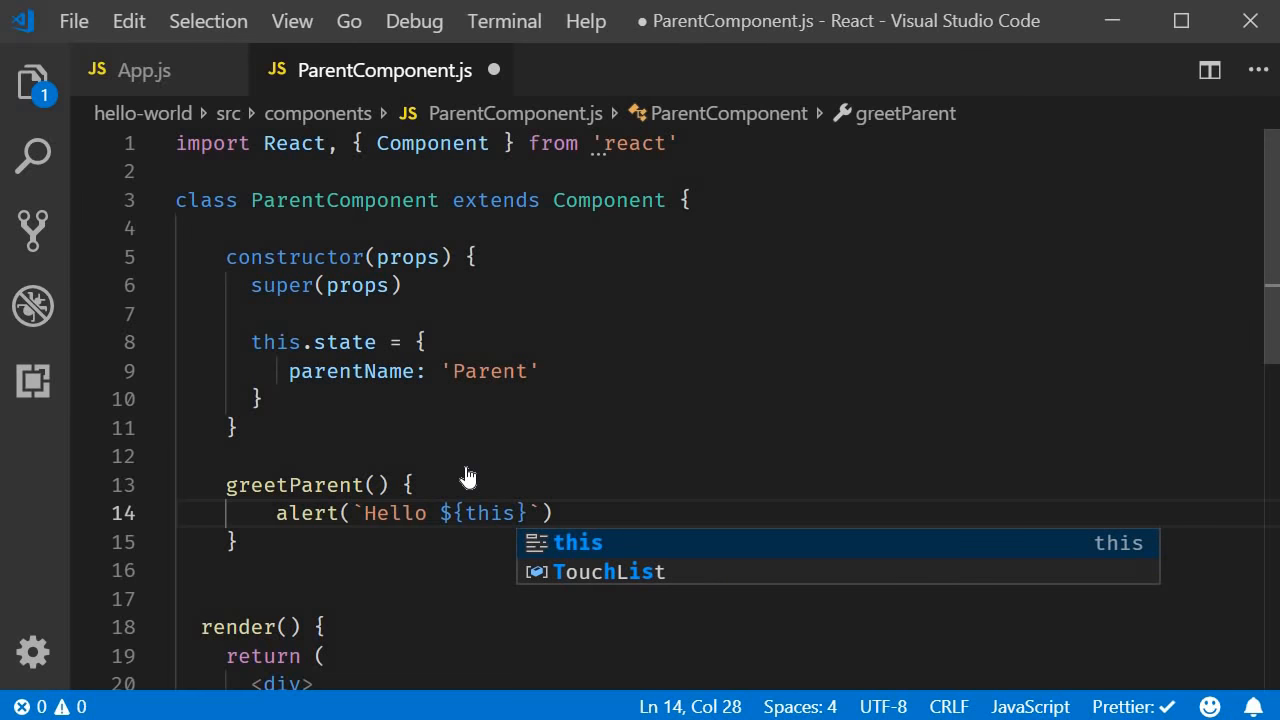
{"action": "type", "text": ".state.parentName"}
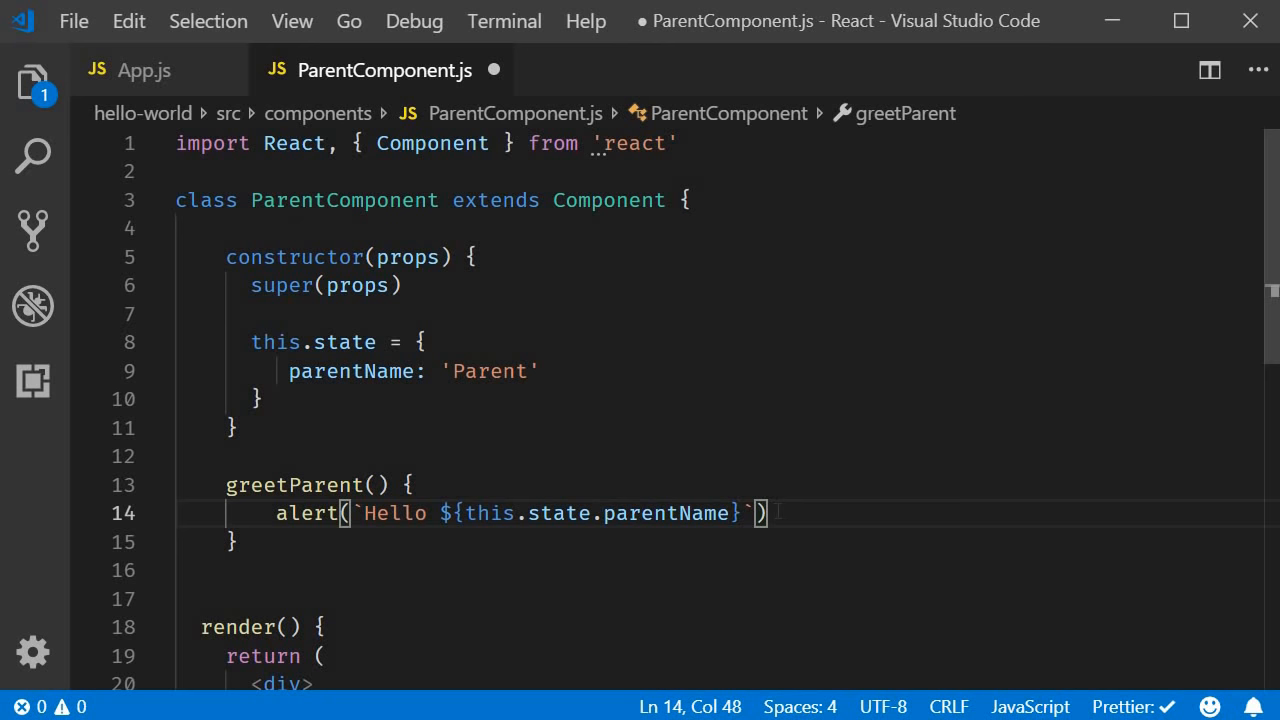
{"action": "mouse_move", "coordinate": [668, 512]}
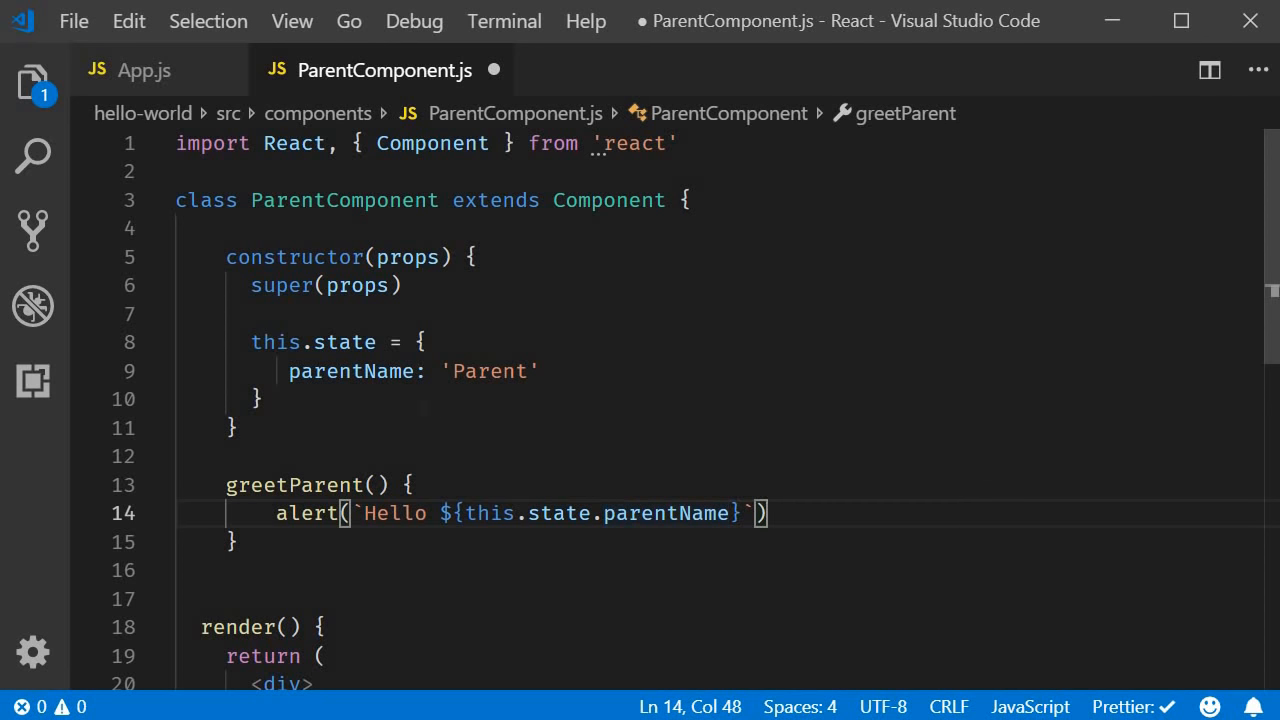
Bind greetParent in the constructor: this.greetParent = this.greetParent.bind(this)
{"action": "type", "text": "this.greetParent"}
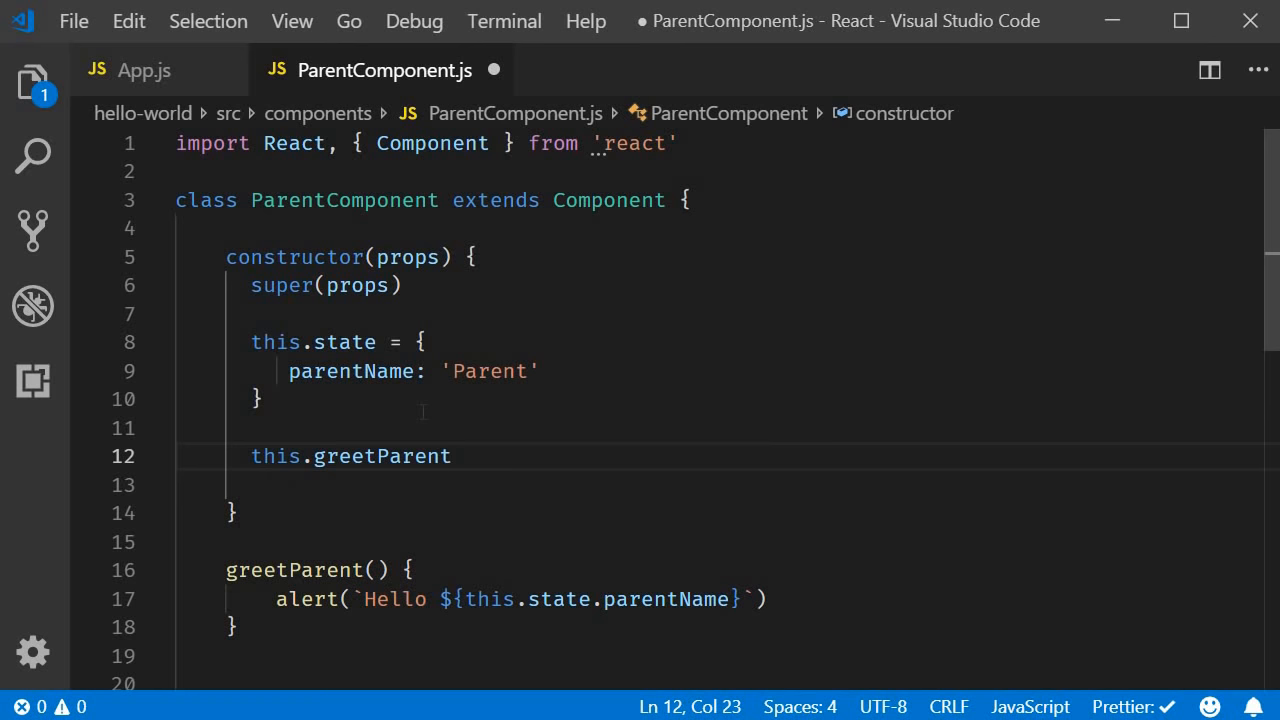
{"action": "type", "text": "= thi"}
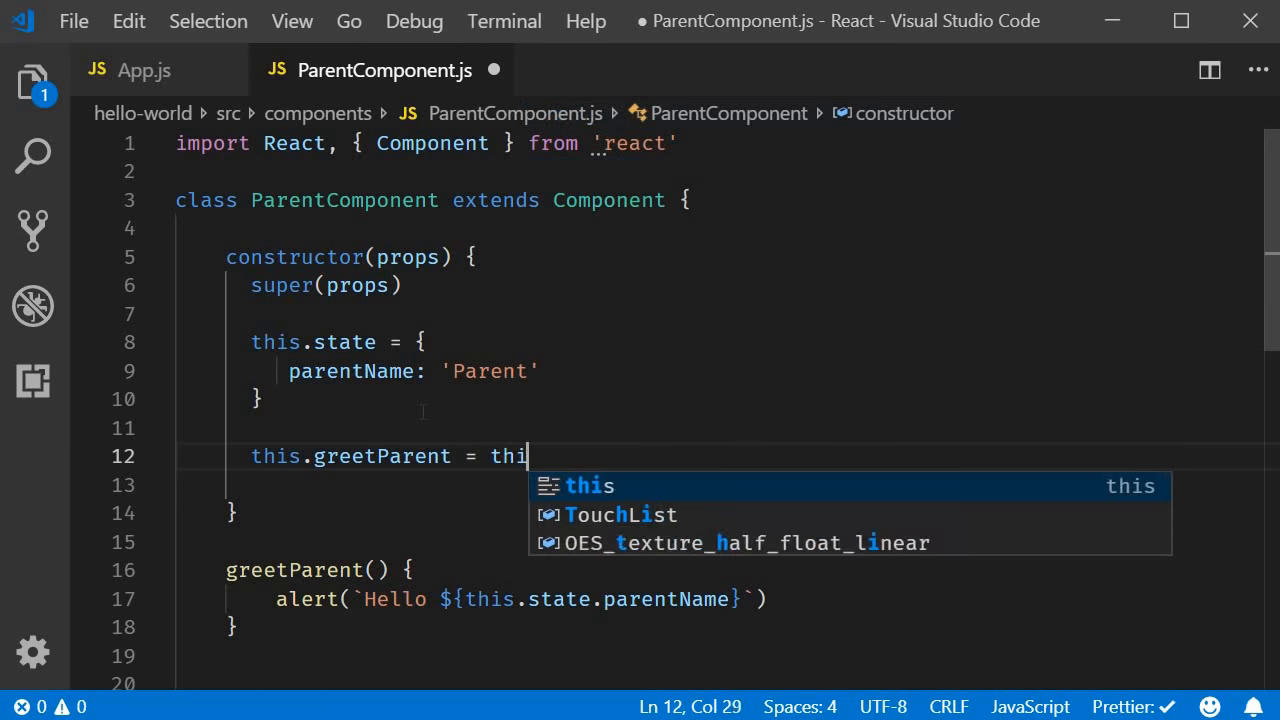
{"action": "type", "text": "s.greetParent"}
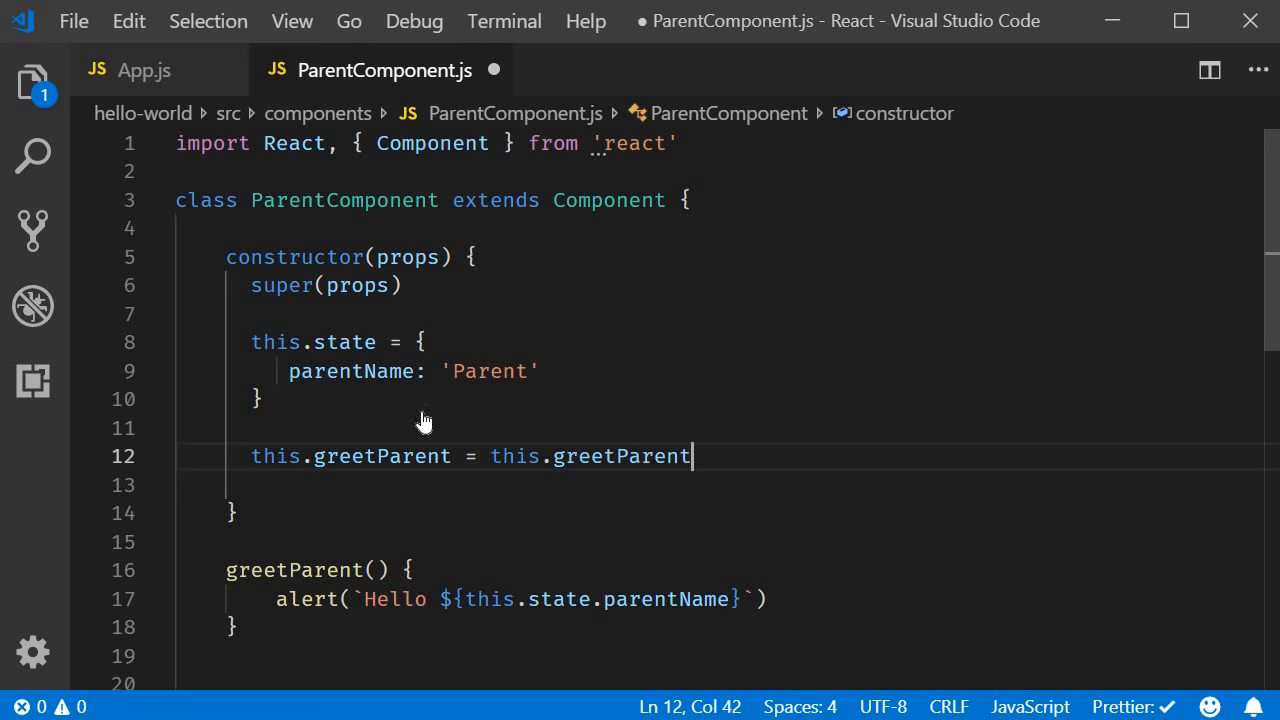
{"action": "type", "text": ".bind(this"}
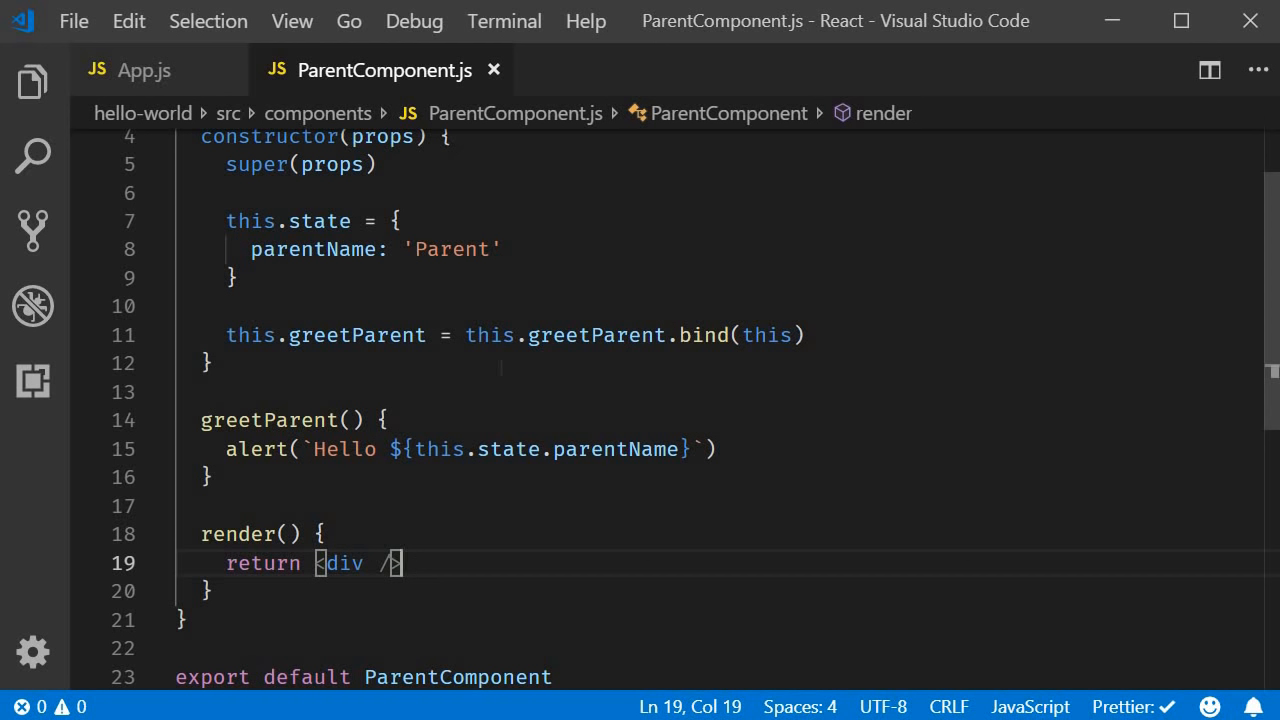
{"action": "mouse_move", "coordinate": [32, 82]}
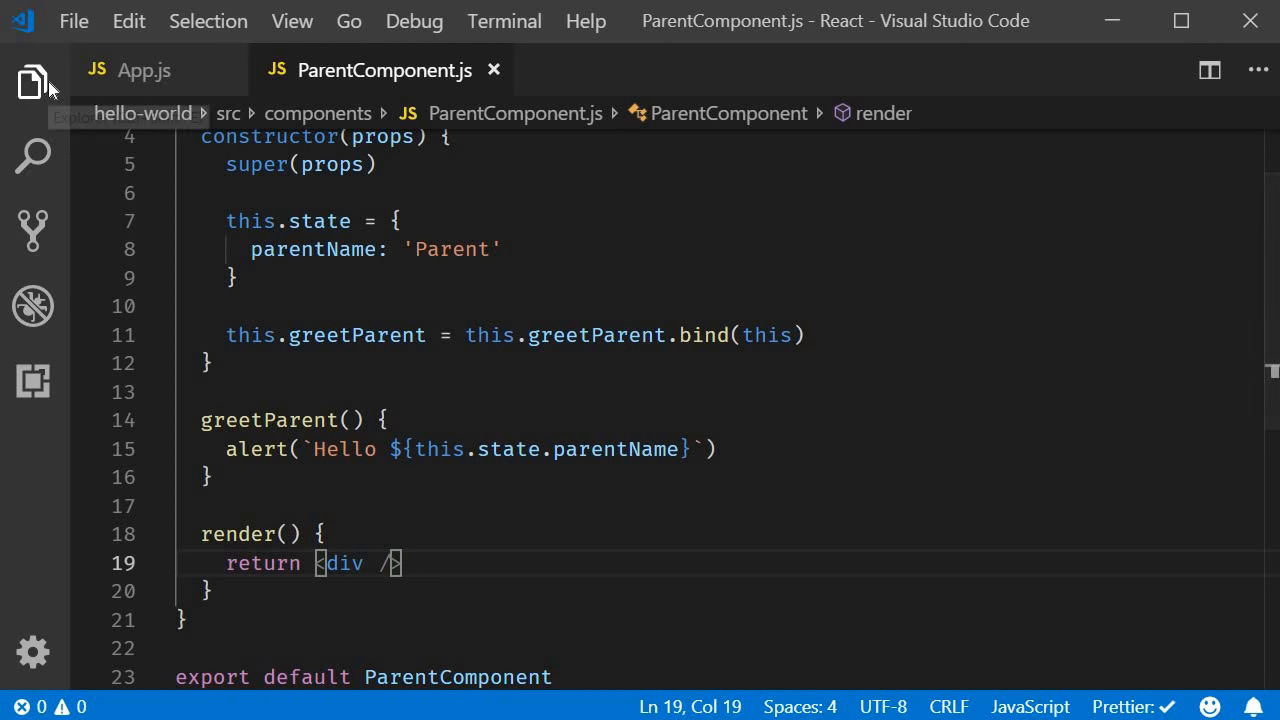
Create ChildComponent.js function component whose div holds <button>Greet Parent</button>
{"action": "left_click", "coordinate": [32, 84]}
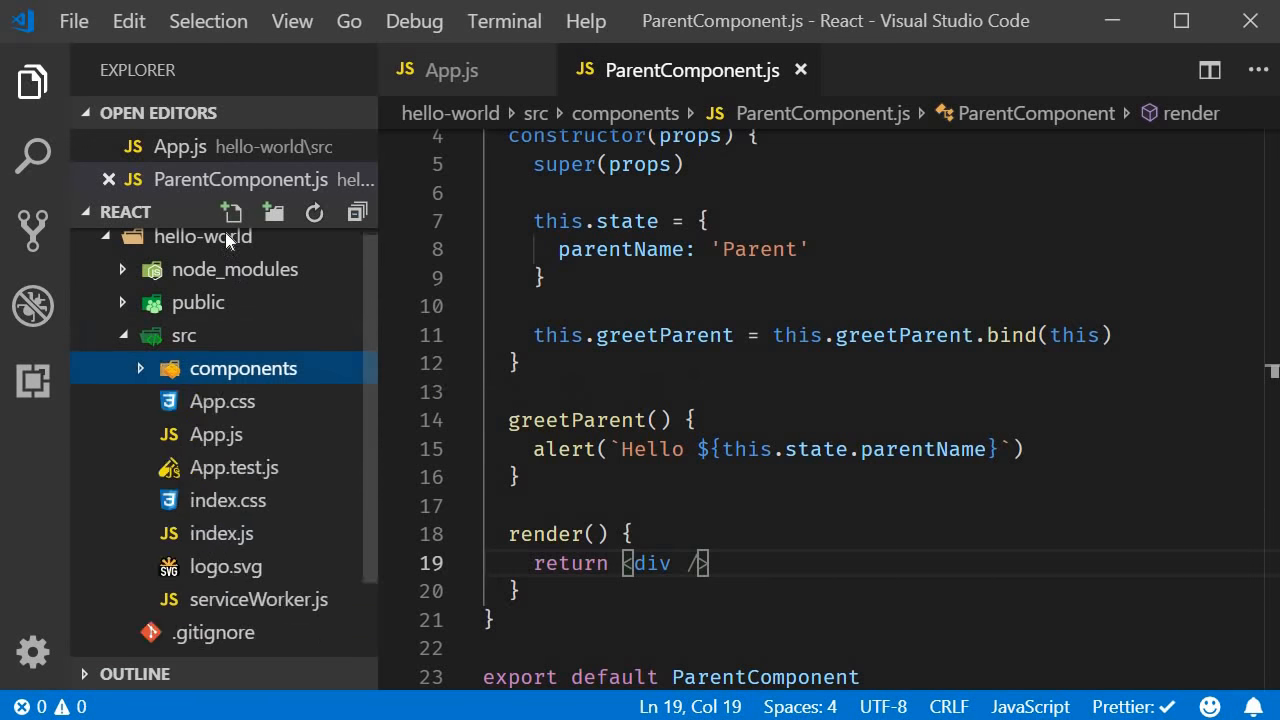
{"action": "left_click", "coordinate": [232, 212]}
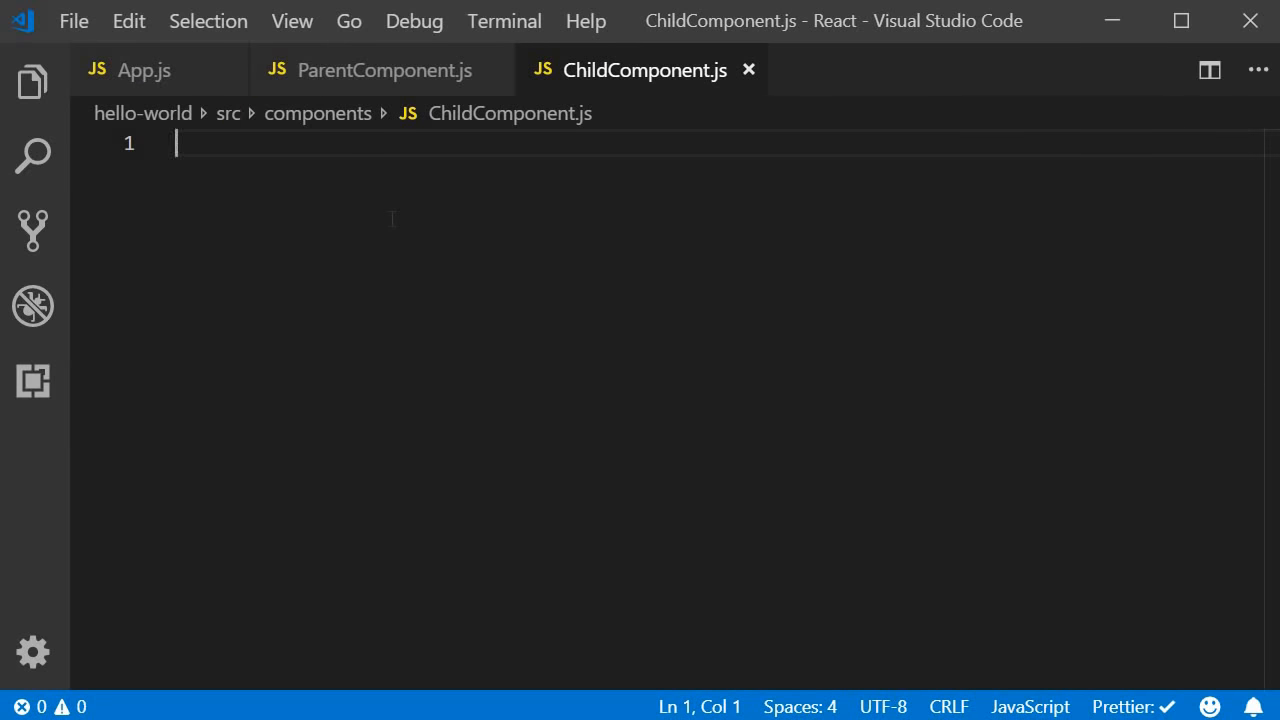
{"action": "mouse_move", "coordinate": [392, 228]}
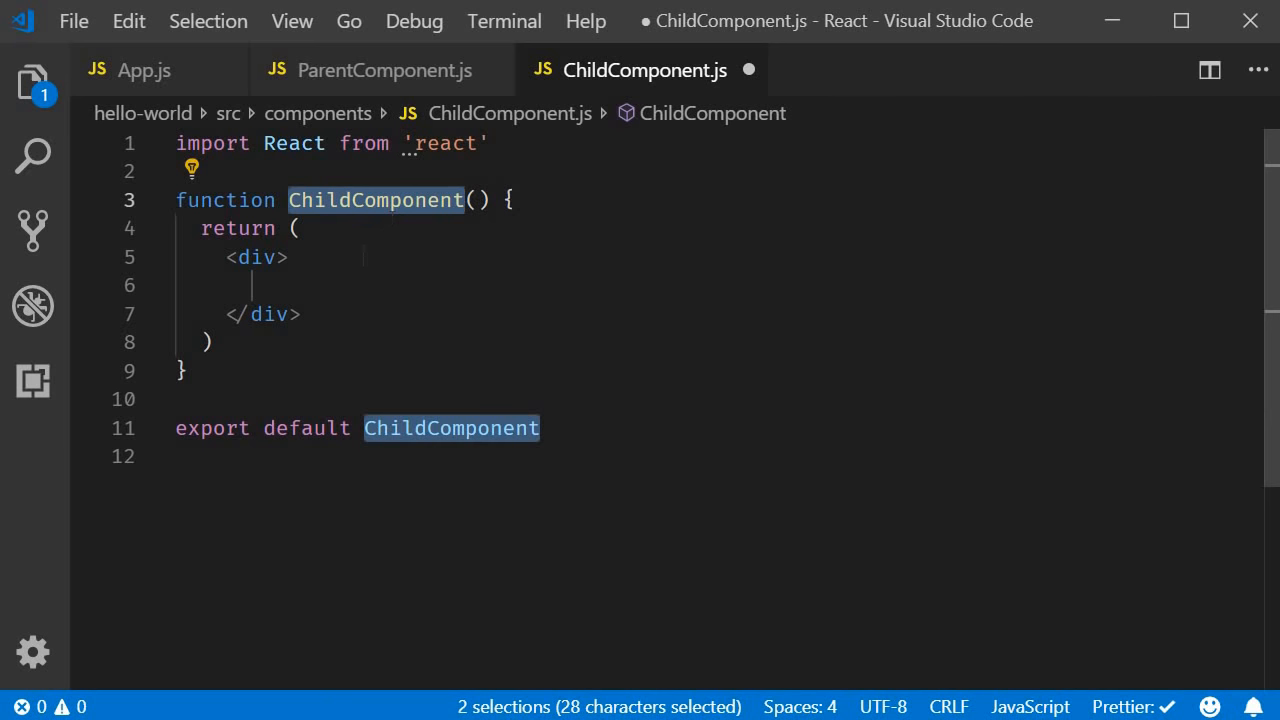
{"action": "left_click", "coordinate": [376, 284]}
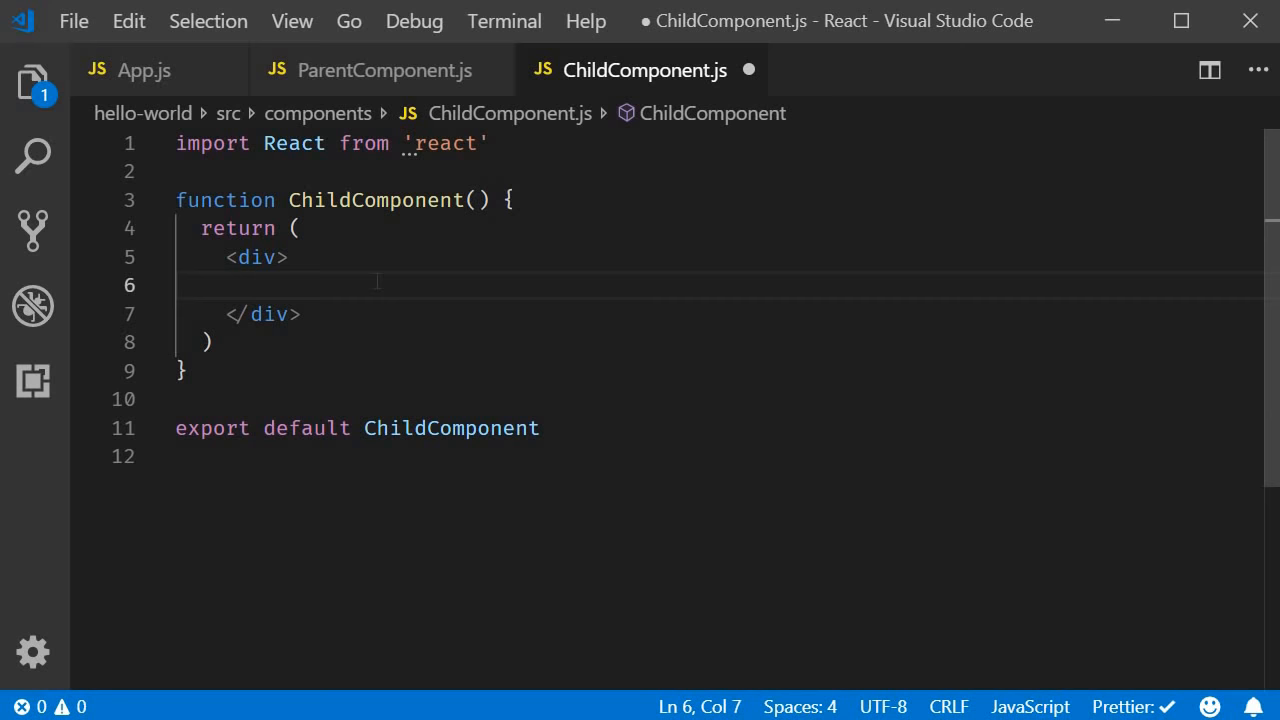
{"action": "type", "text": "<button>Greet Parent</button>"}
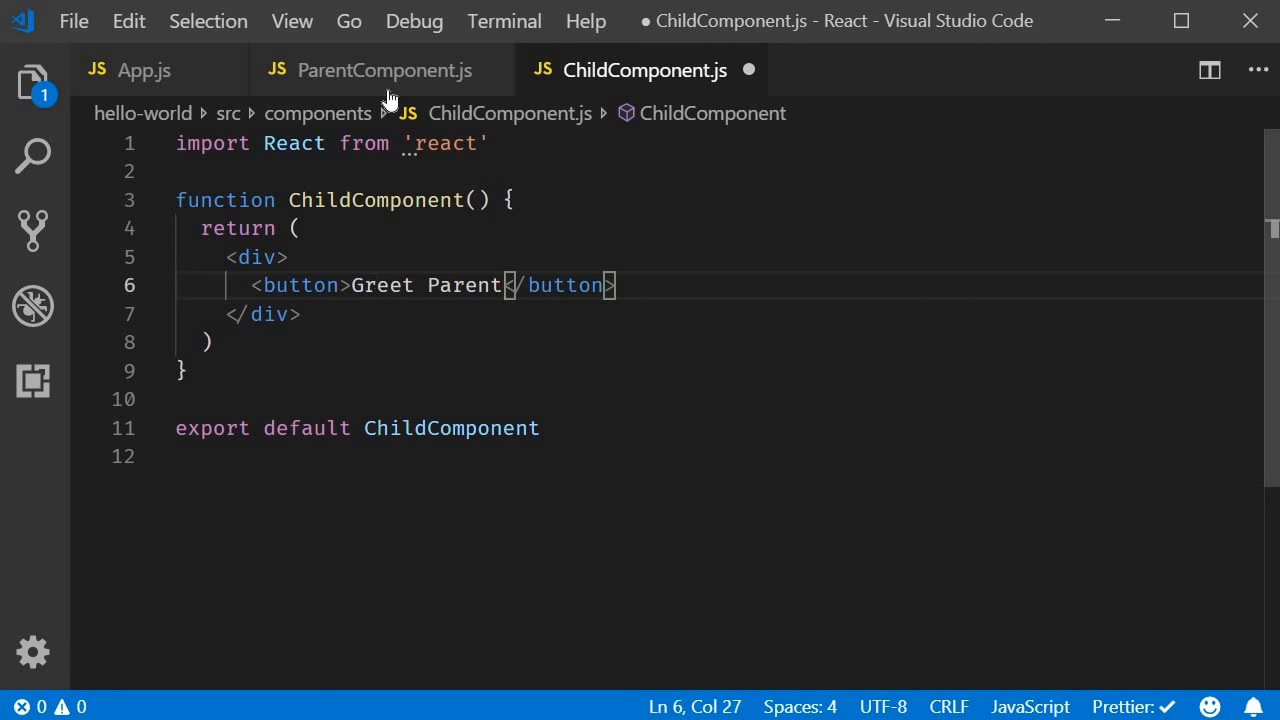
Render <ChildComponent /> in ParentComponent's div, import it, and save
{"action": "left_click", "coordinate": [384, 70]}
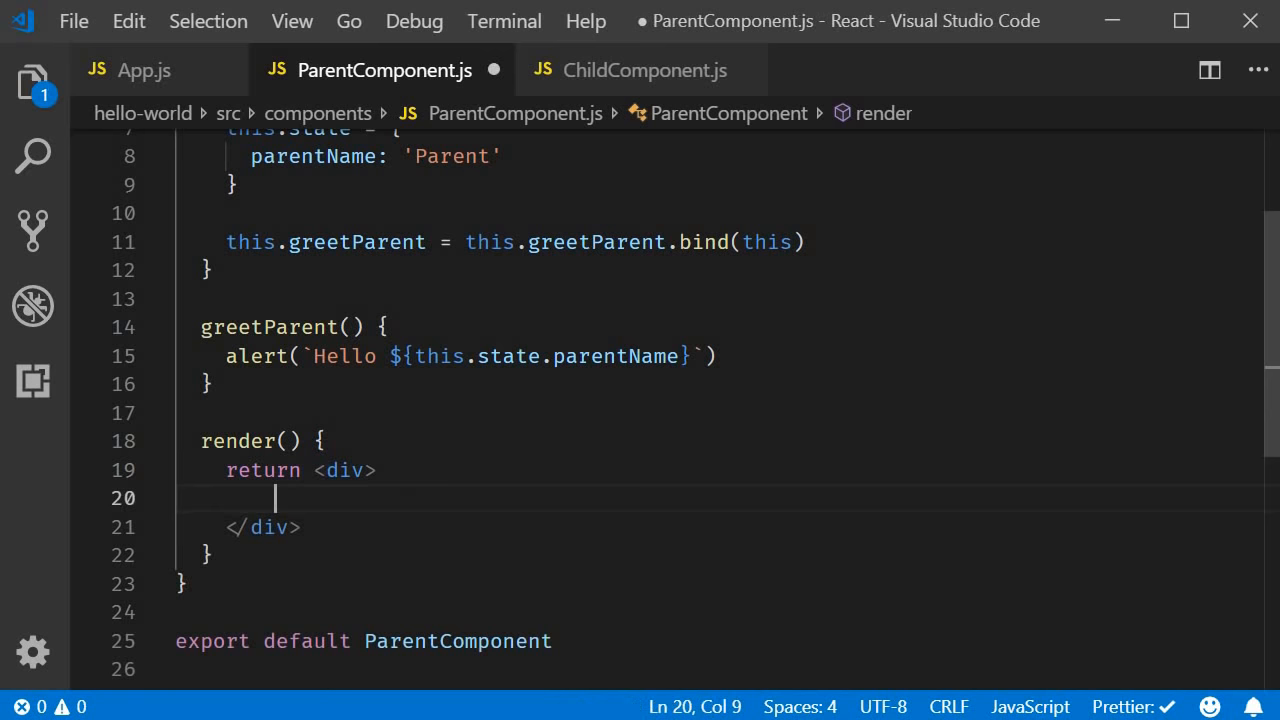
{"action": "type", "text": "<ChildComponent />"}
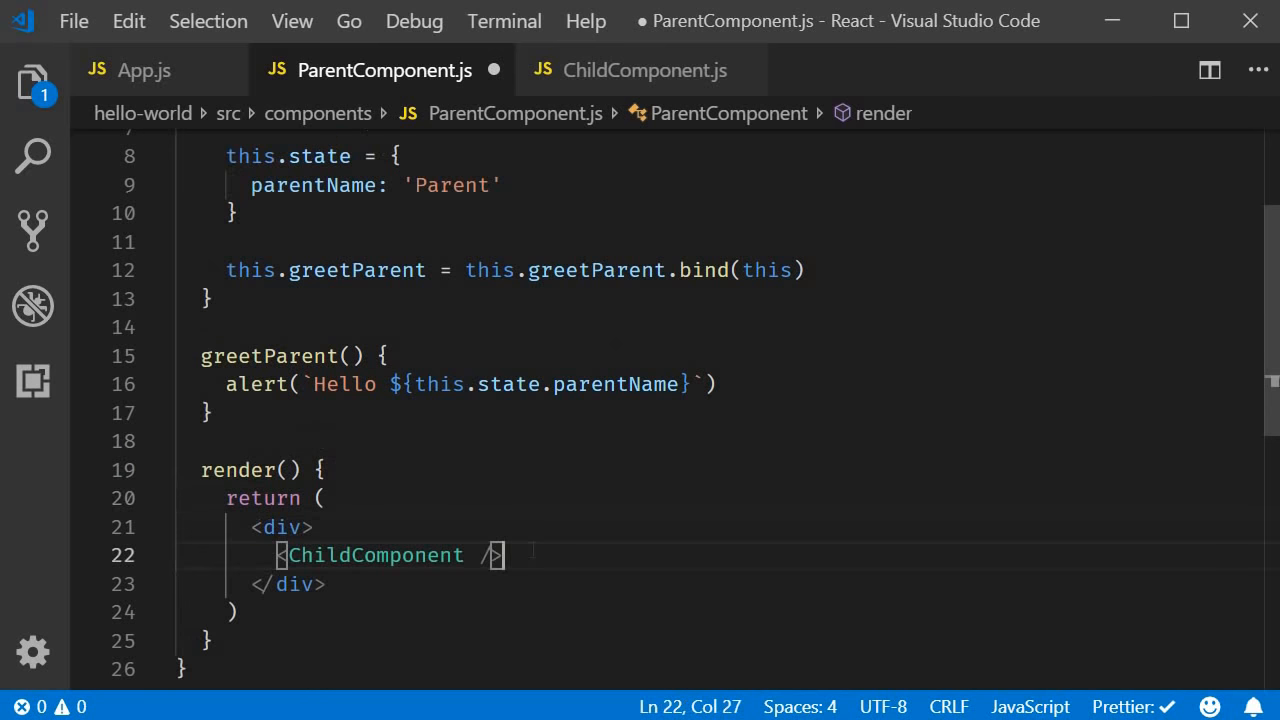
{"action": "key", "text": "ctrl+s"}
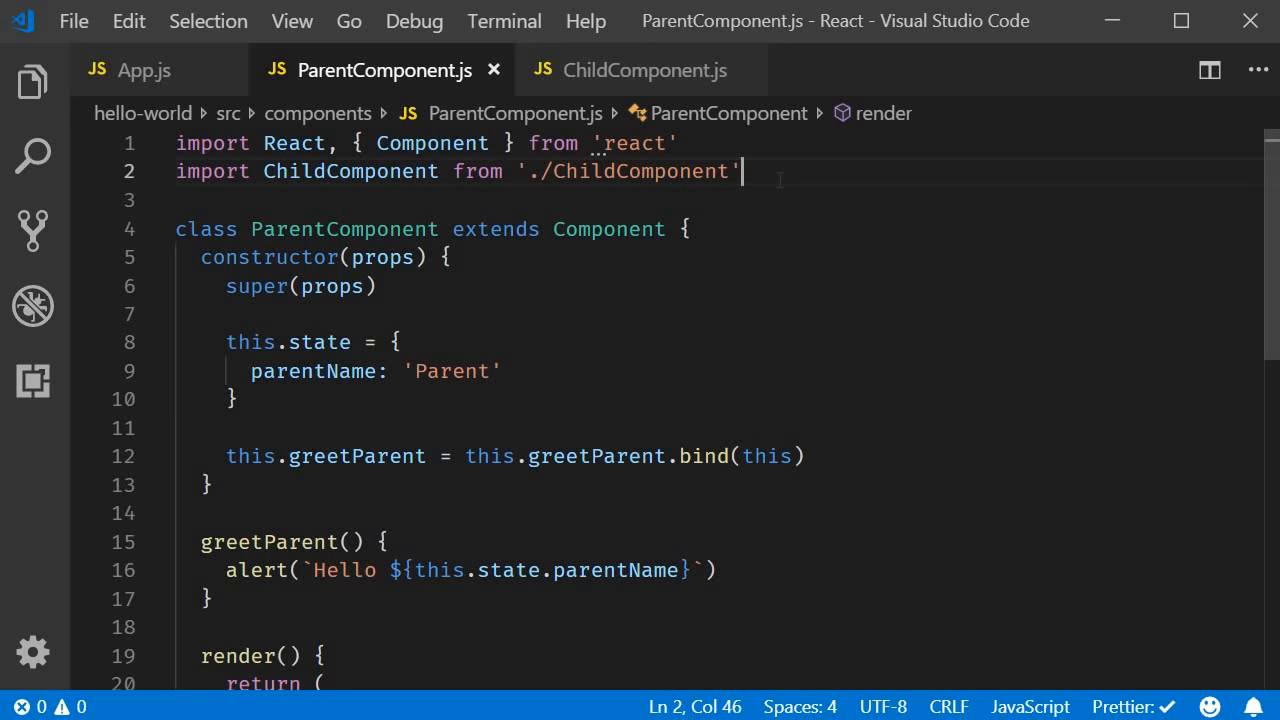
{"action": "left_click", "coordinate": [740, 172]}
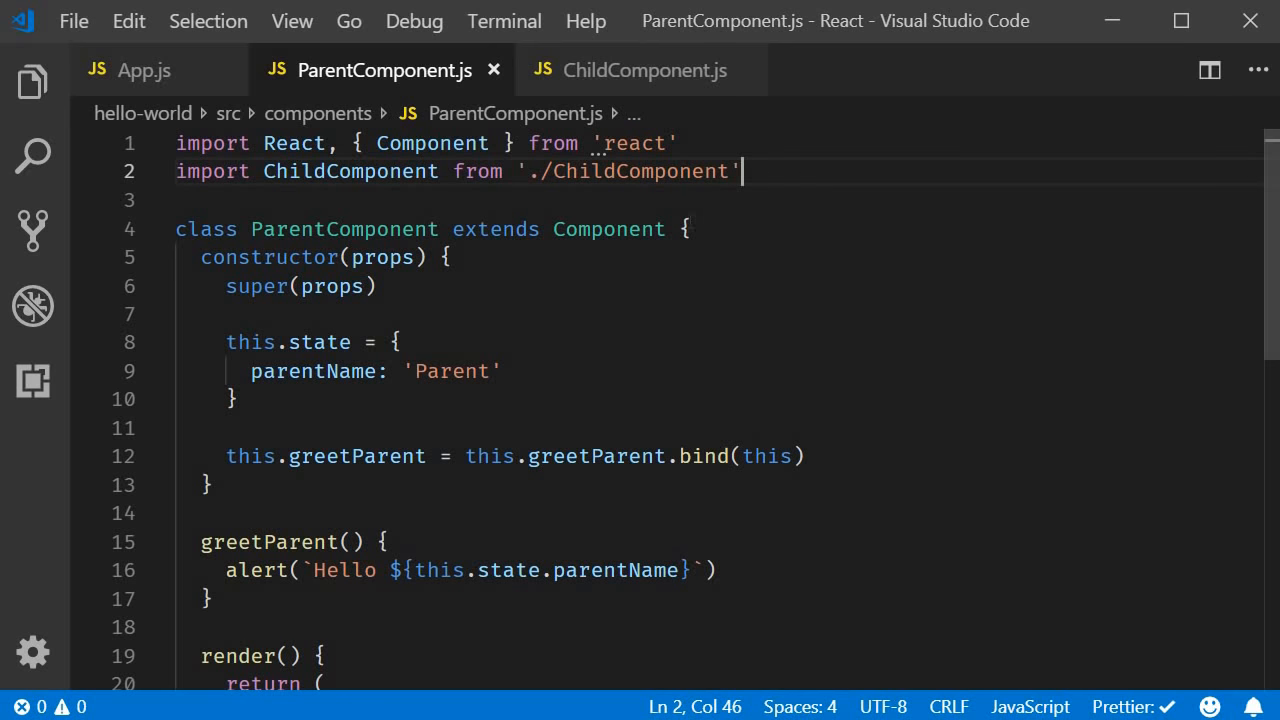
In App.js render <ParentComponent /> instead of EventBind and import ParentComponent
{"action": "left_click", "coordinate": [144, 70]}
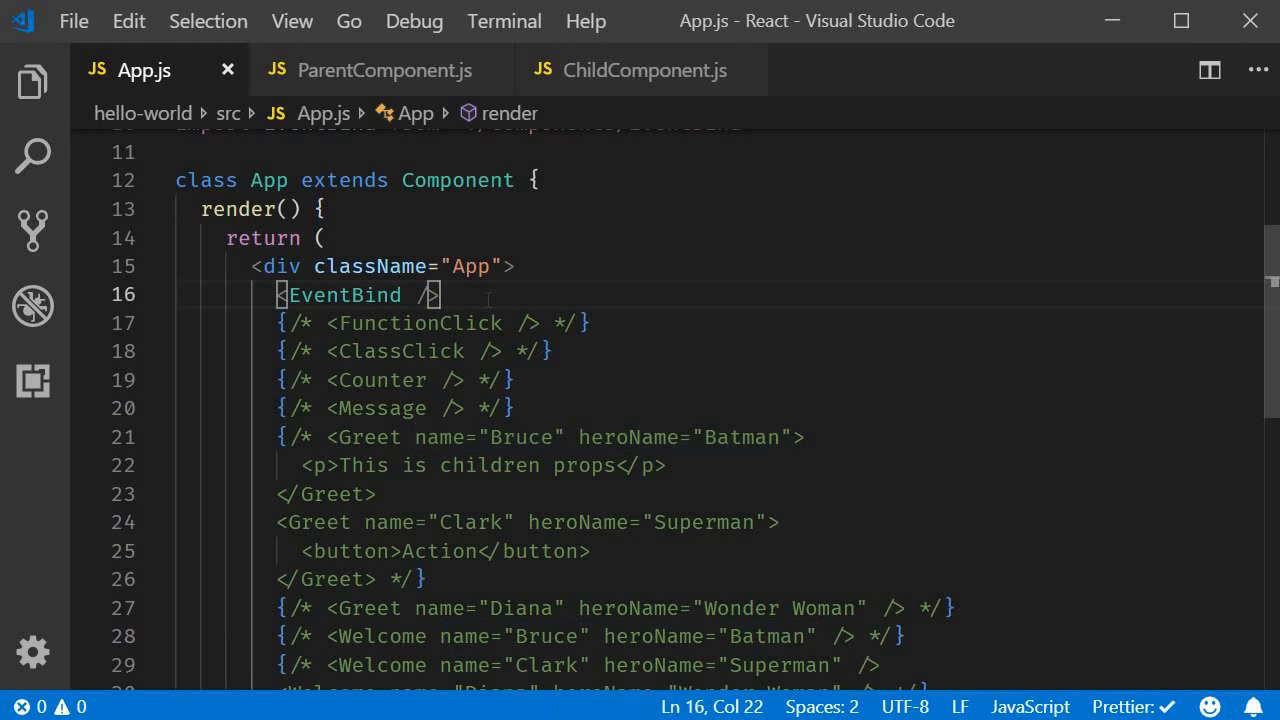
{"action": "type", "text": "ParentComponent />"}
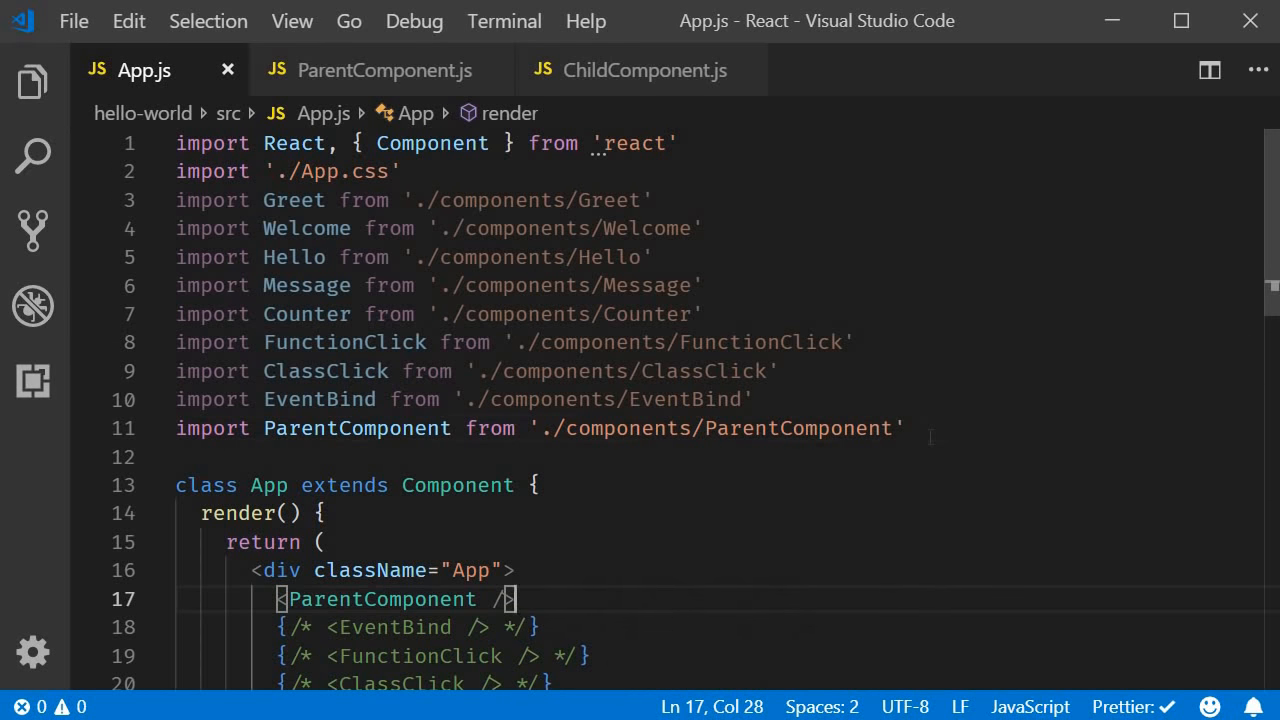
{"action": "left_click", "coordinate": [900, 428]}
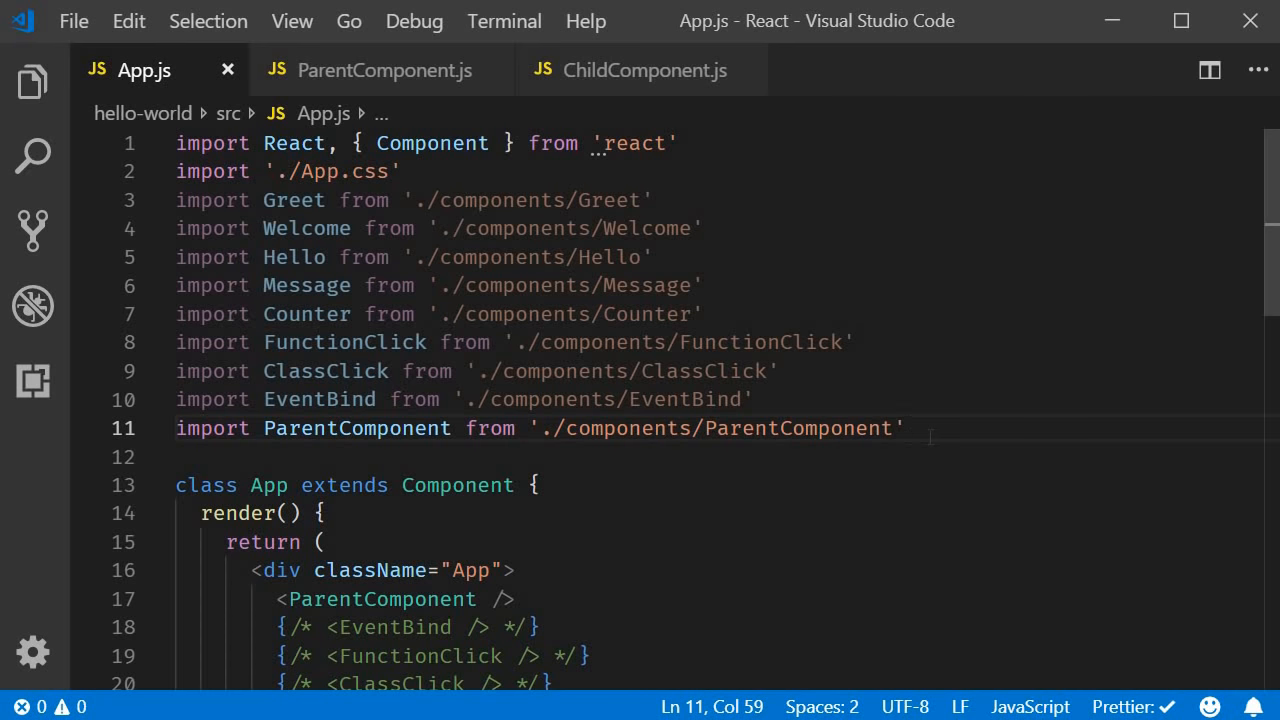
{"action": "mouse_move", "coordinate": [930, 438]}
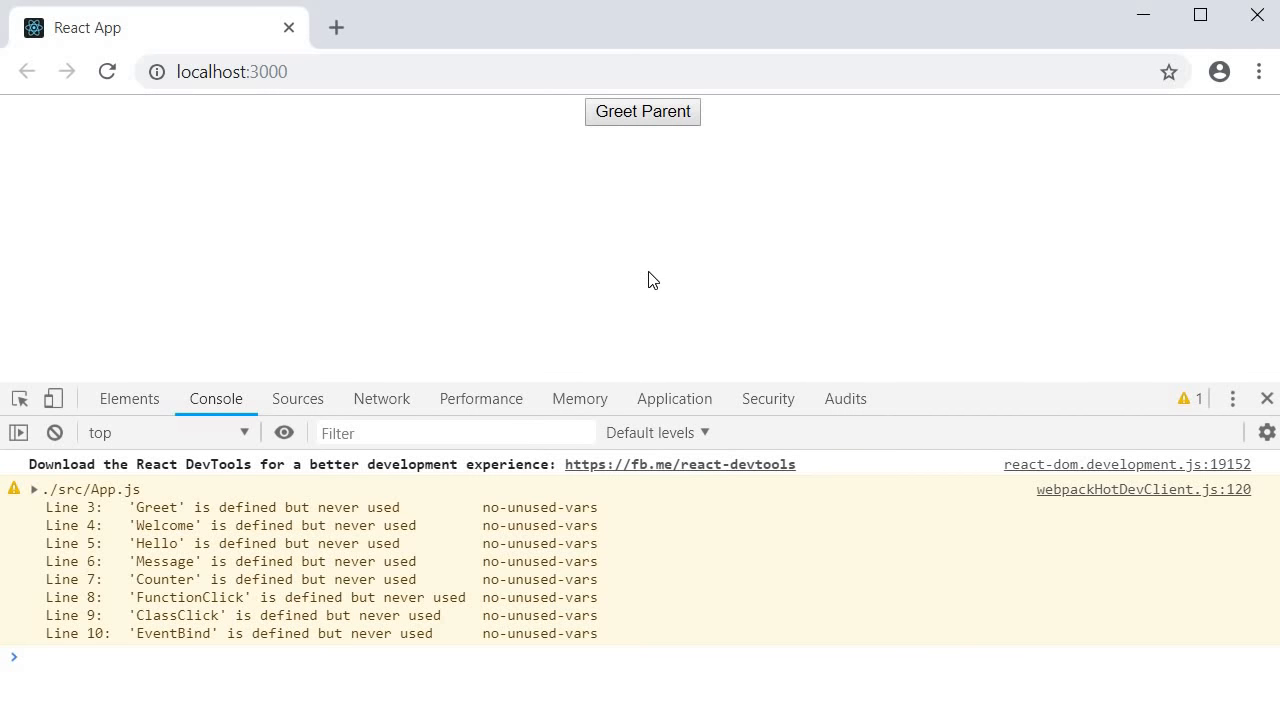
{"action": "mouse_move", "coordinate": [666, 168]}
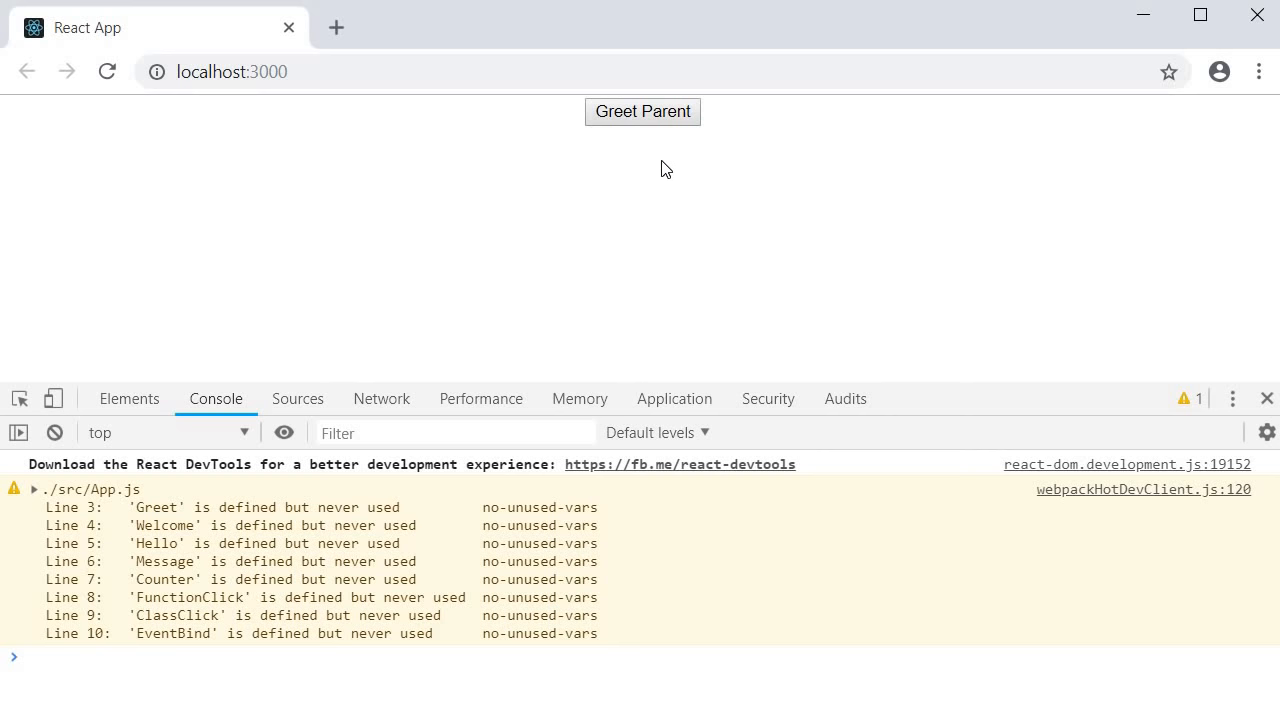
{"action": "mouse_move", "coordinate": [84, 476]}
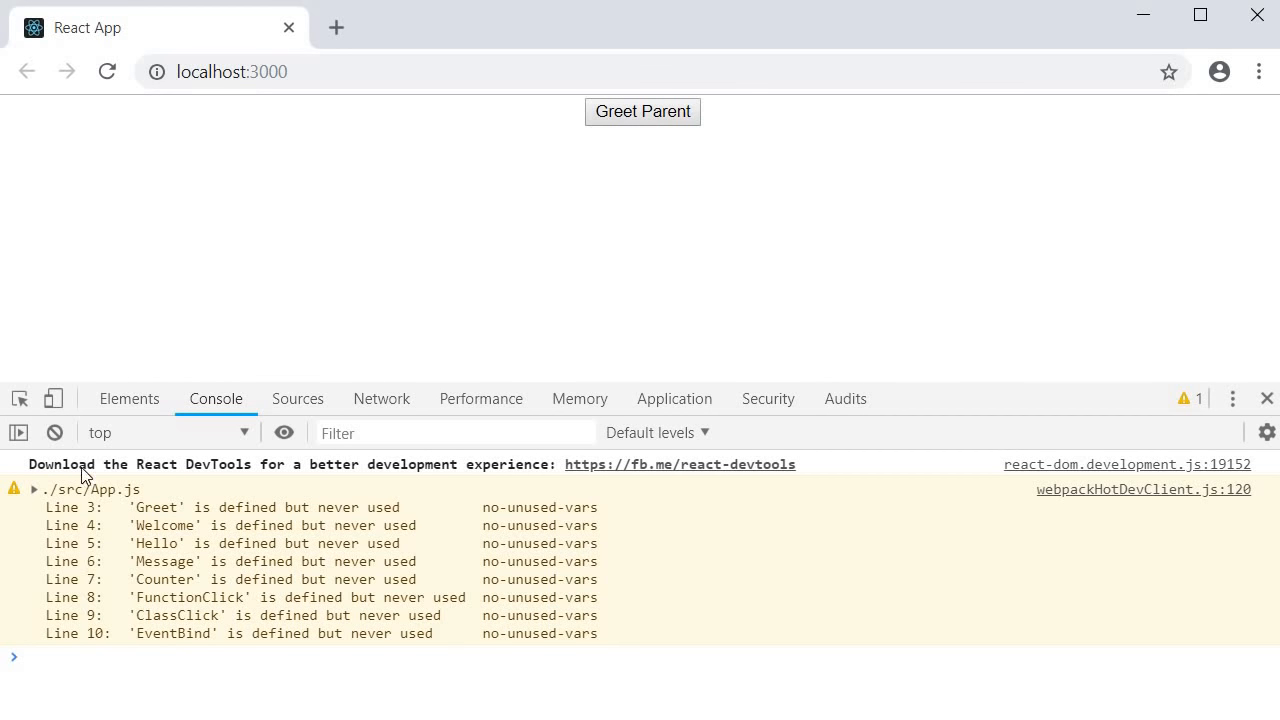
Clear the DevTools console warnings after confirming the Greet Parent button renders
{"action": "left_click", "coordinate": [56, 432]}
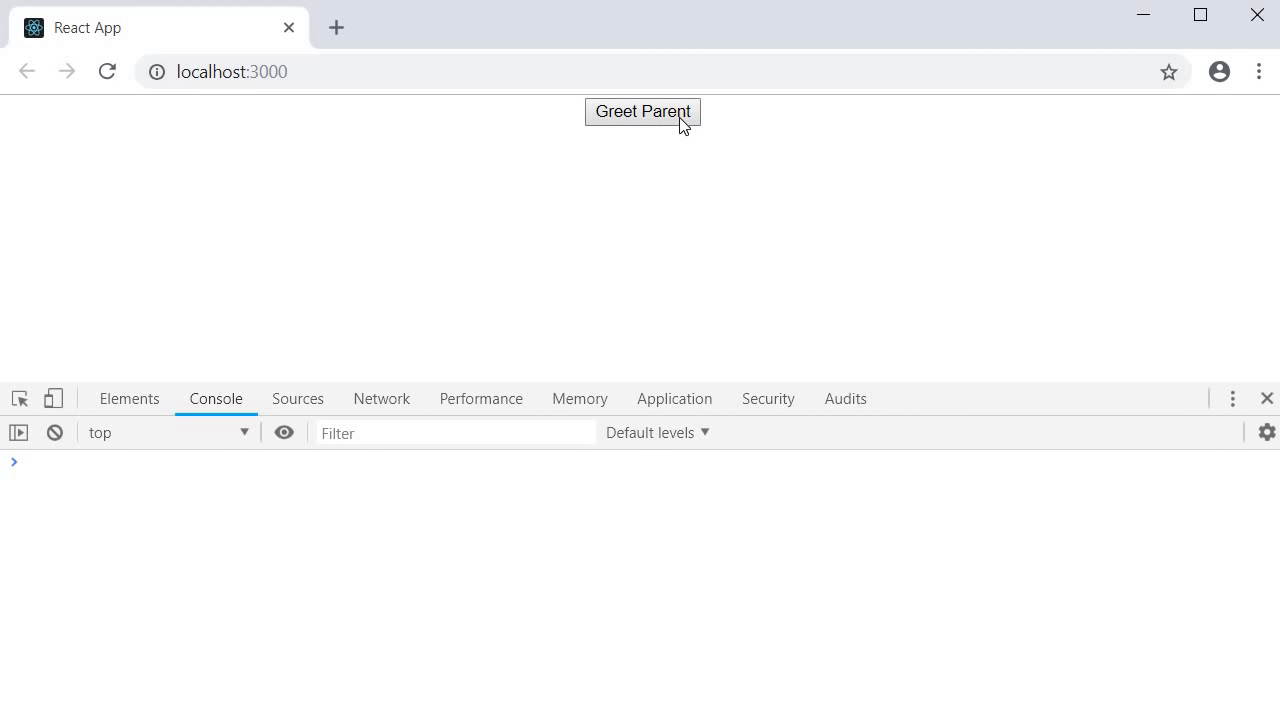
{"action": "mouse_move", "coordinate": [724, 292]}
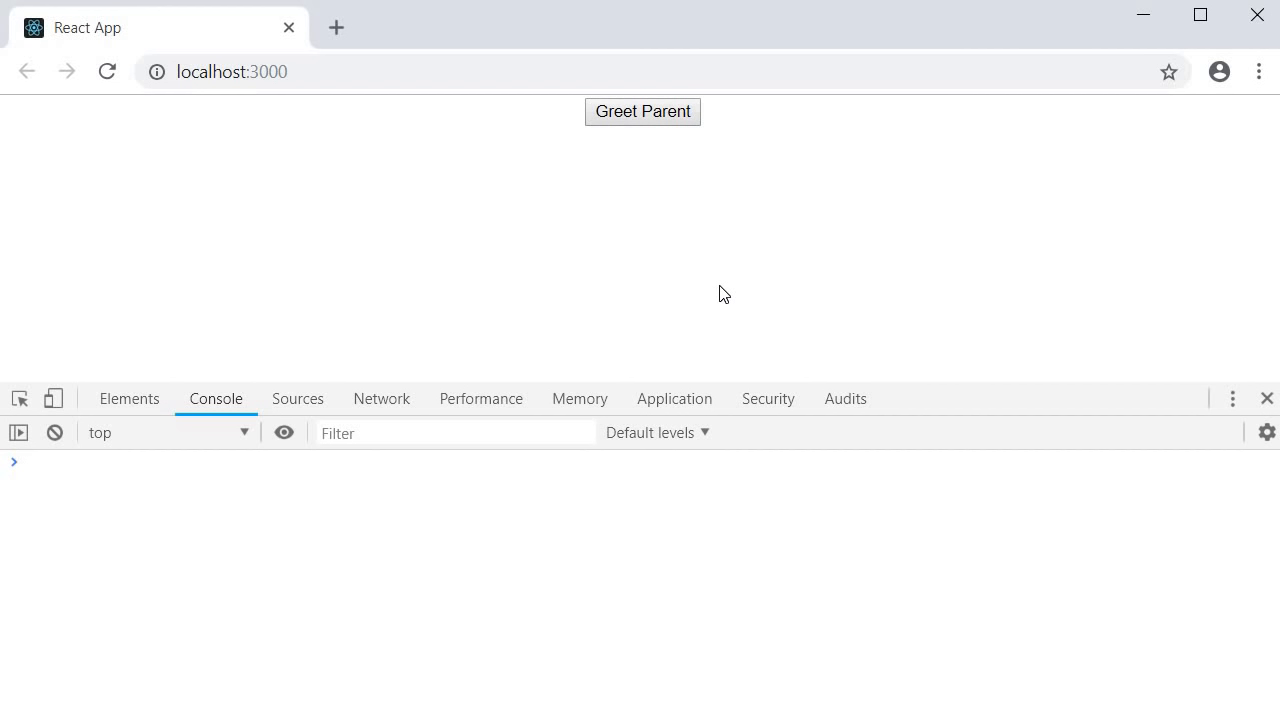
{"action": "mouse_move", "coordinate": [708, 276]}
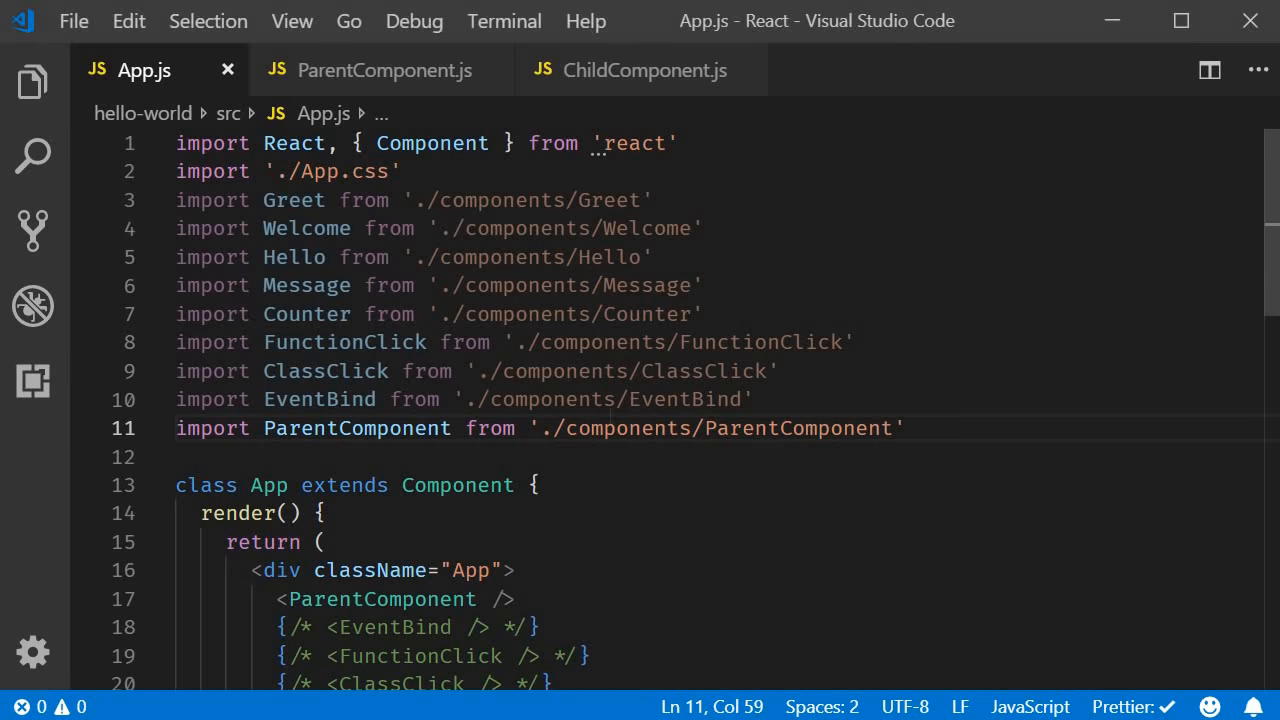
Add greetHandler={this.greetParent} to <ChildComponent /> and save ParentComponent.js
{"action": "left_click", "coordinate": [384, 70]}
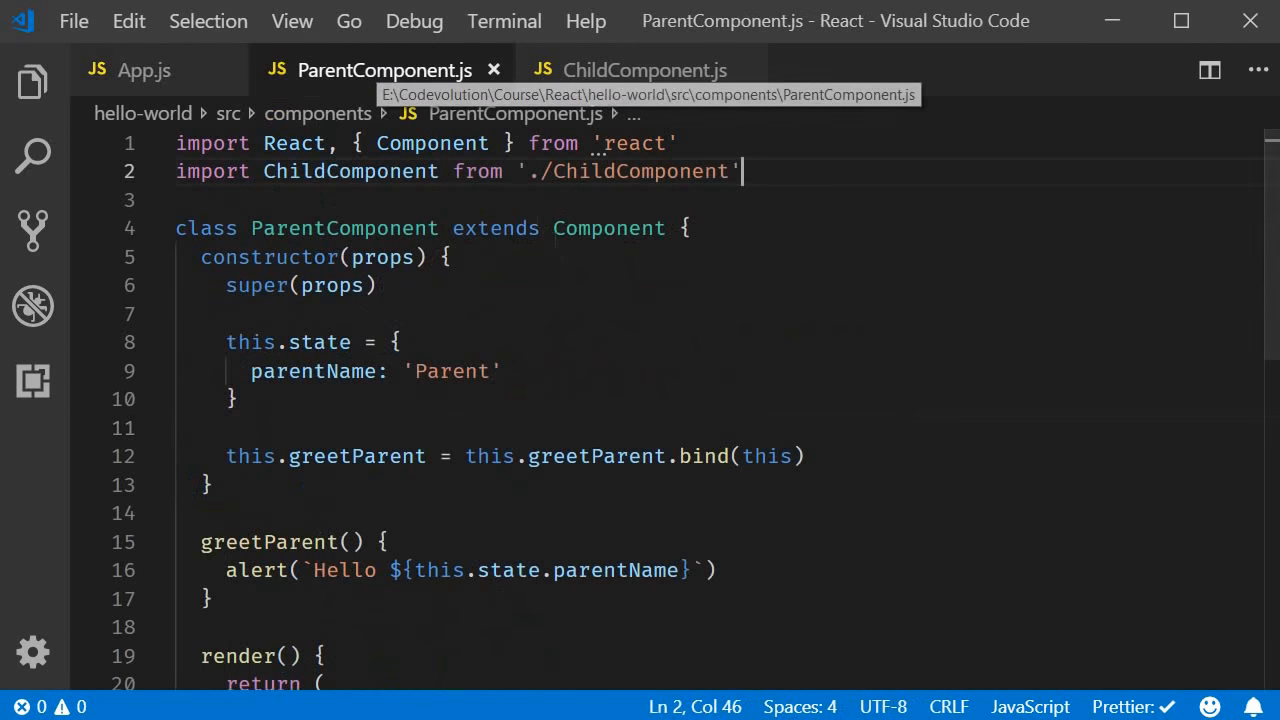
{"action": "scroll", "scroll_direction": "down", "scroll_amount": 3}
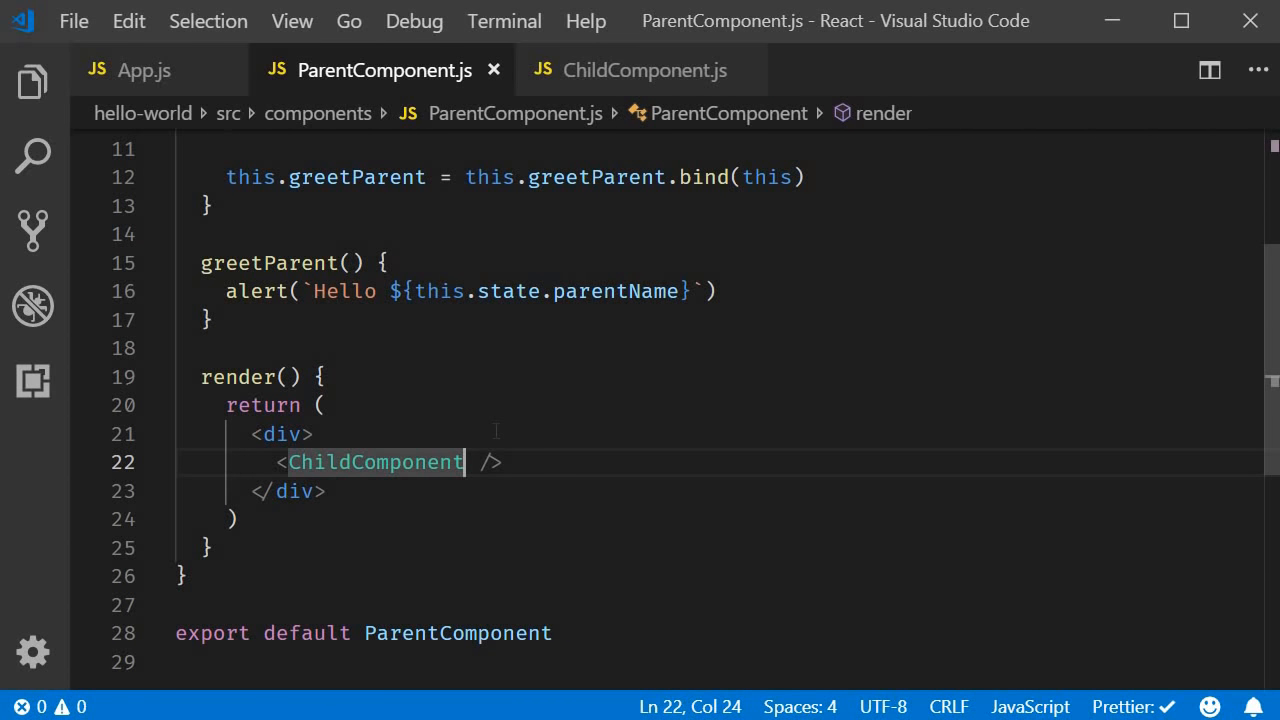
{"action": "type", "text": "greetHandler"}
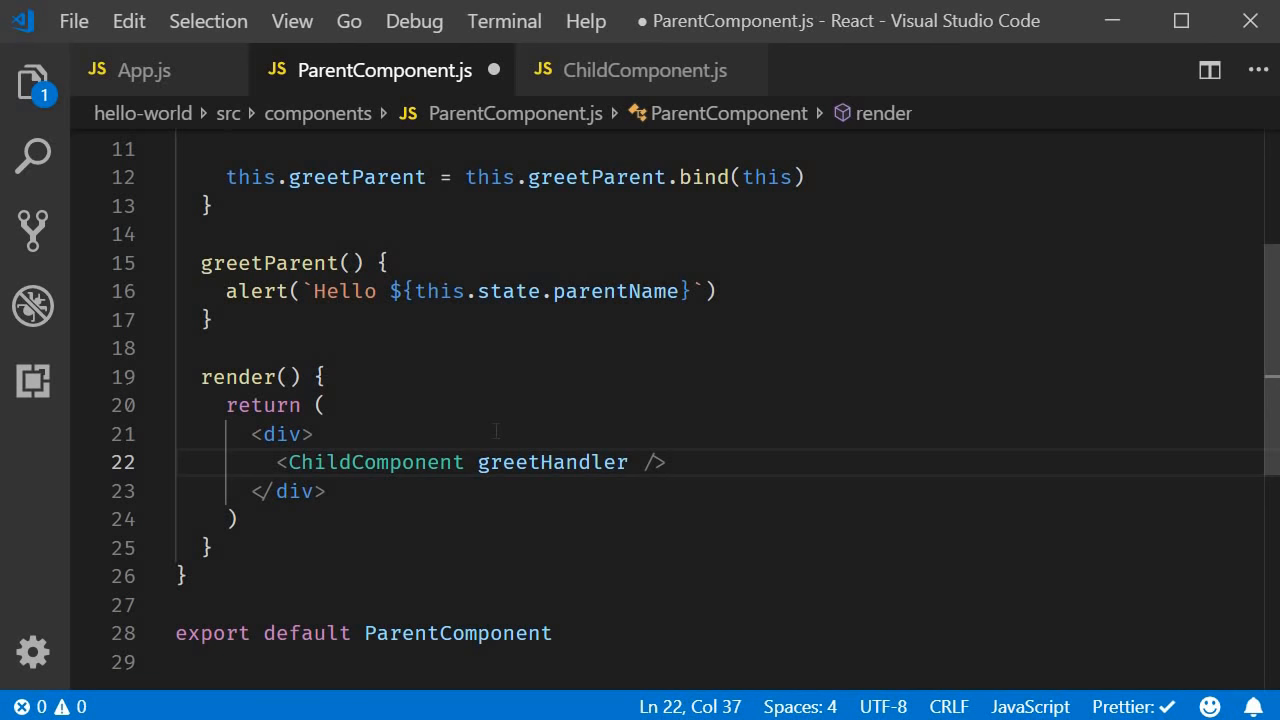
{"action": "type", "text": "={}"}
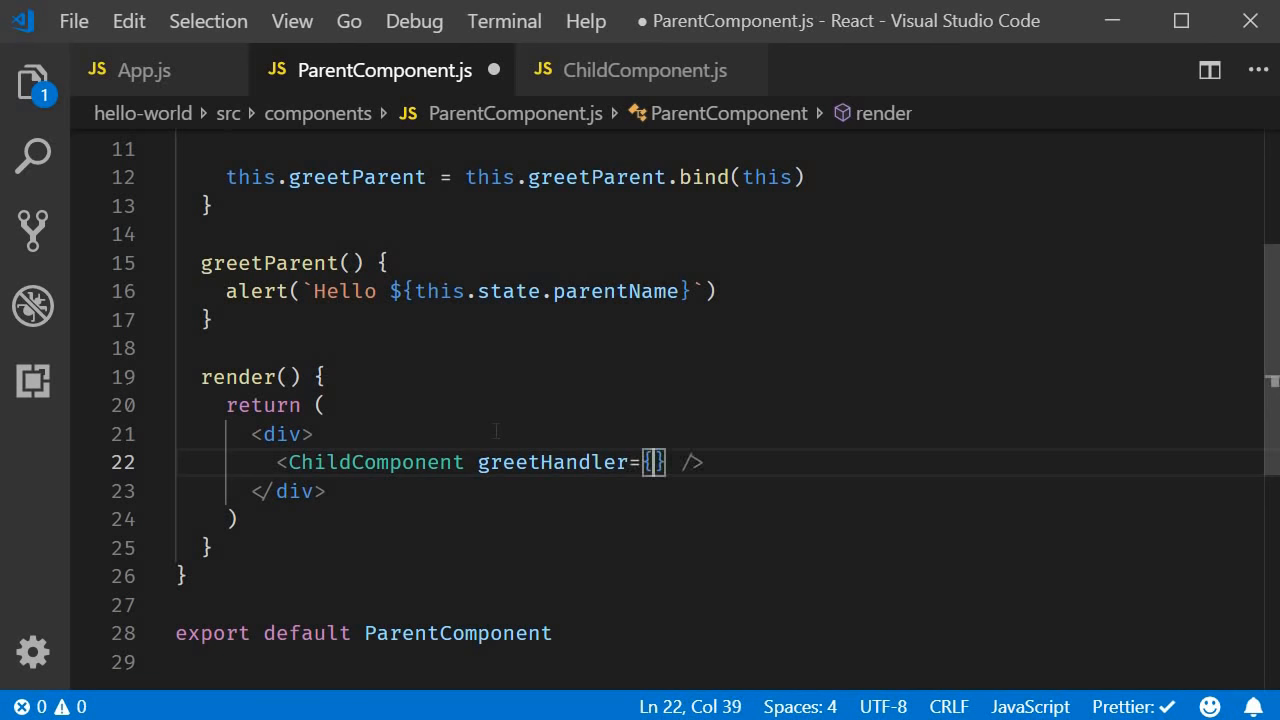
{"action": "type", "text": "this.greetParent"}
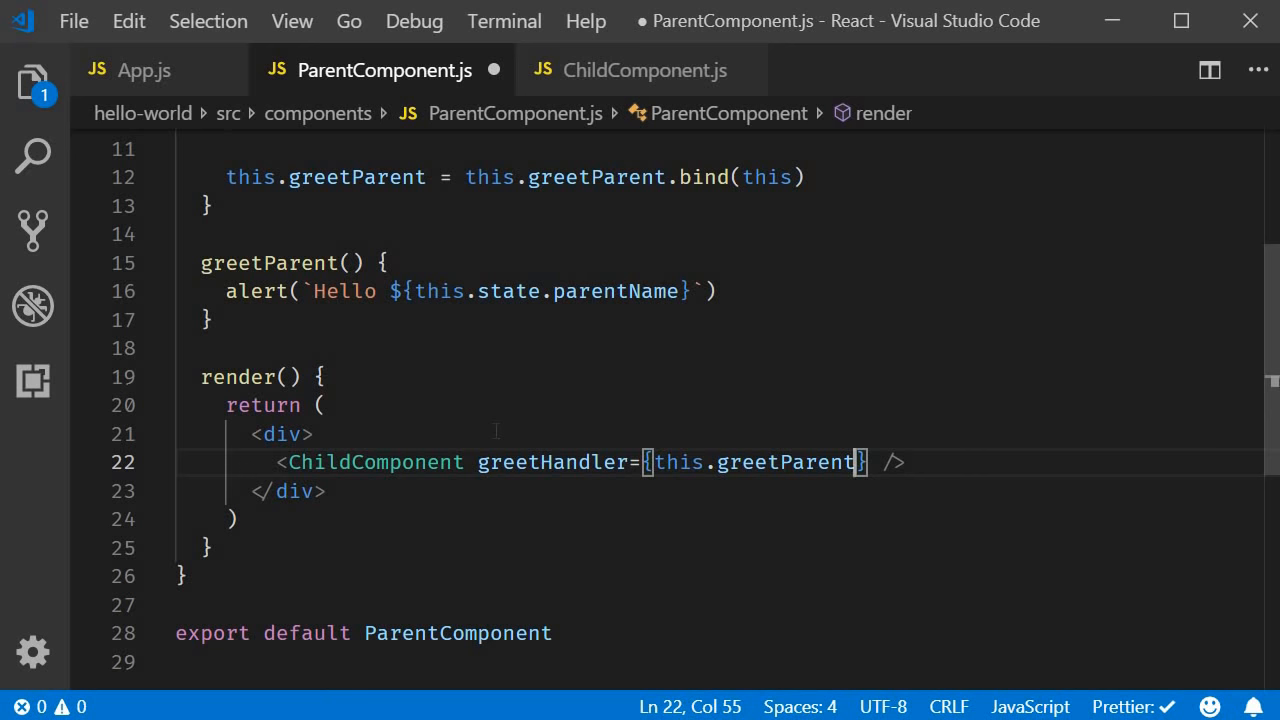
{"action": "key", "text": "ctrl+s"}
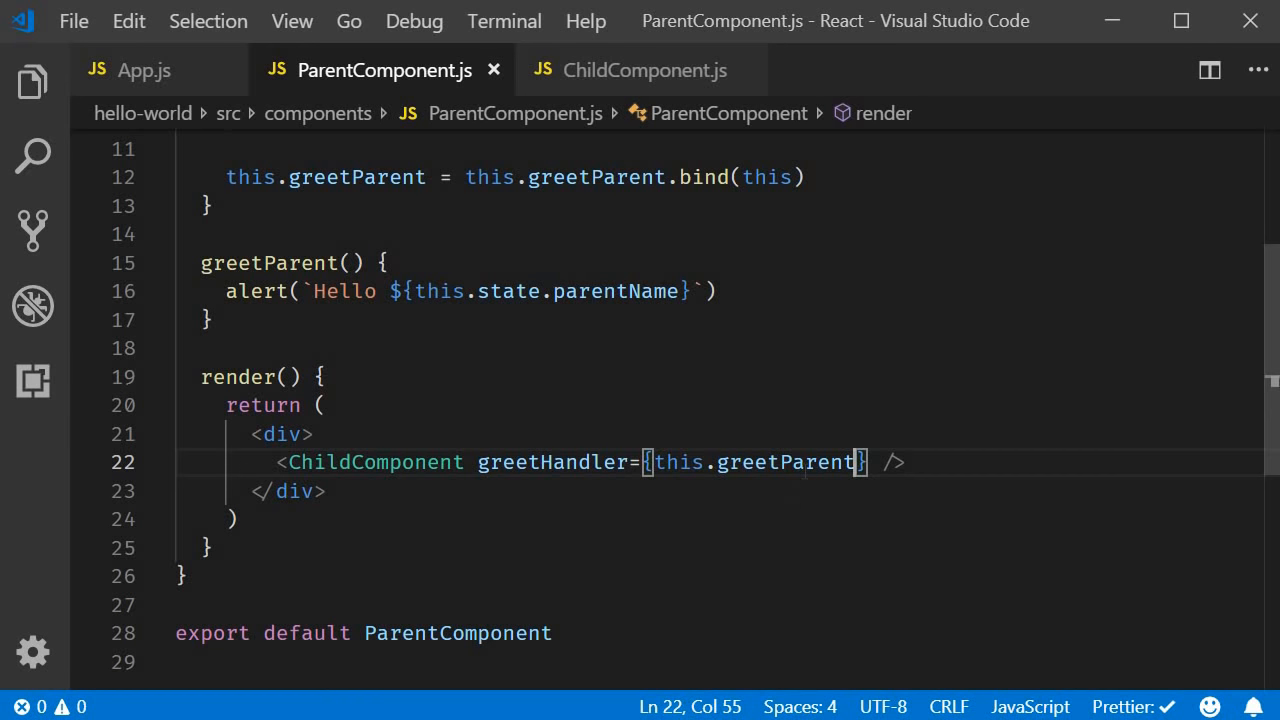
Review the greetHandler prop and greetParent reference, then return to ChildComponent.js
{"action": "double_click", "coordinate": [784, 462]}
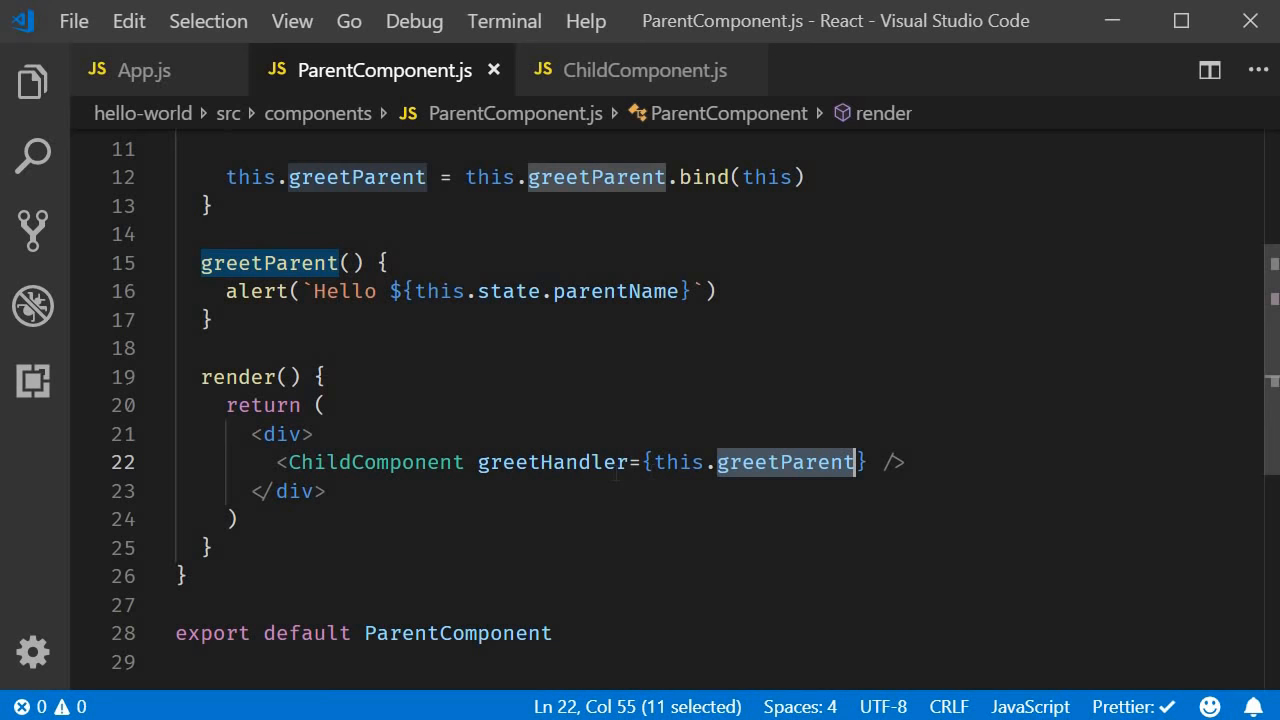
{"action": "double_click", "coordinate": [552, 462]}
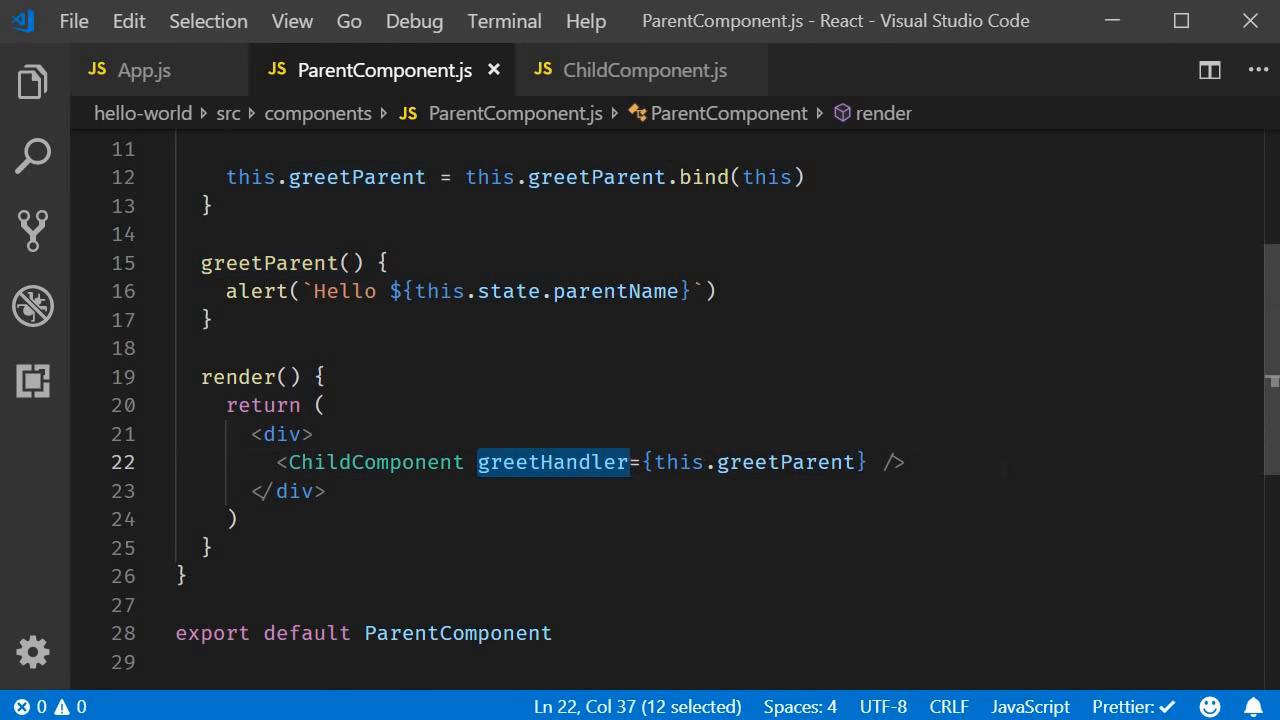
{"action": "left_click", "coordinate": [900, 460]}
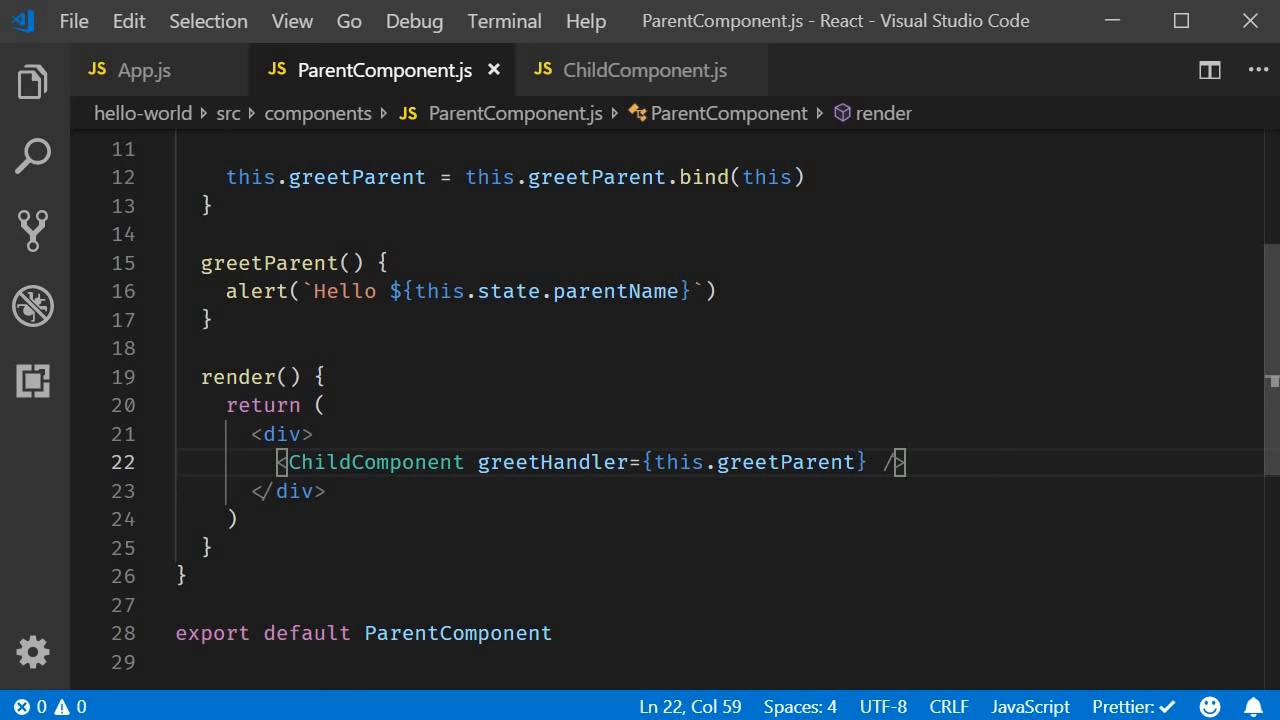
{"action": "mouse_move", "coordinate": [644, 70]}
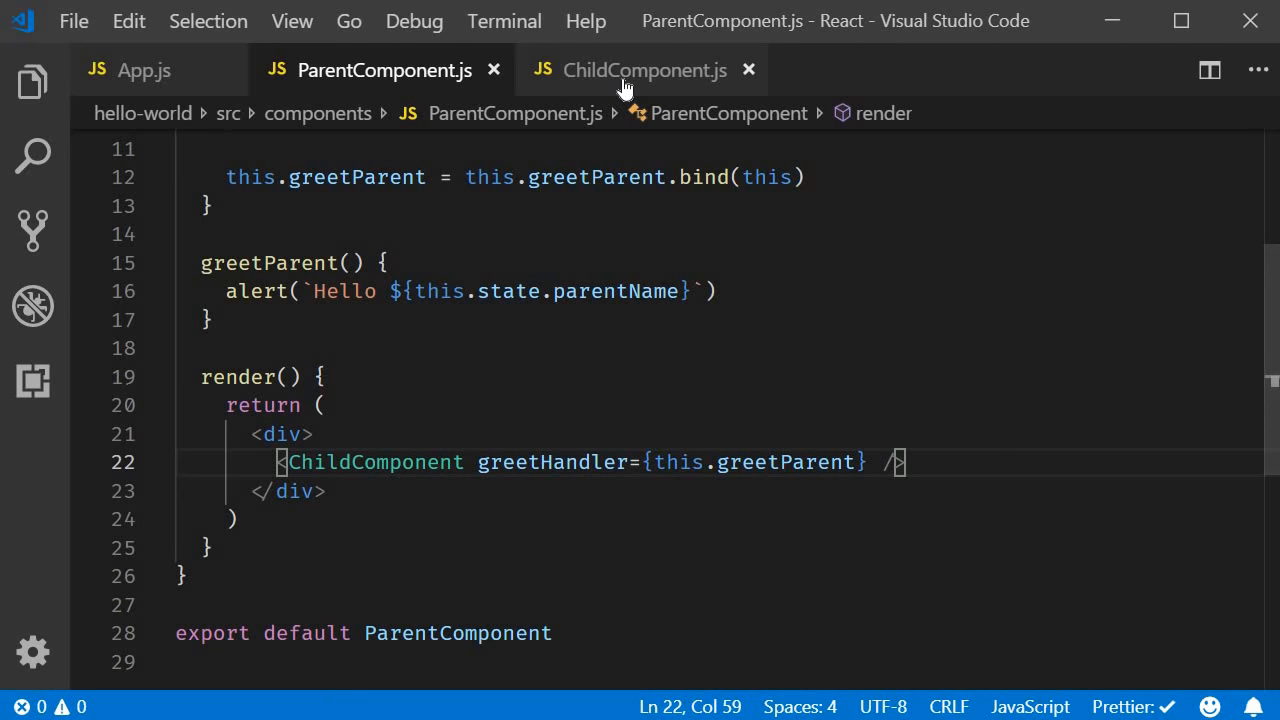
{"action": "left_click", "coordinate": [644, 70]}
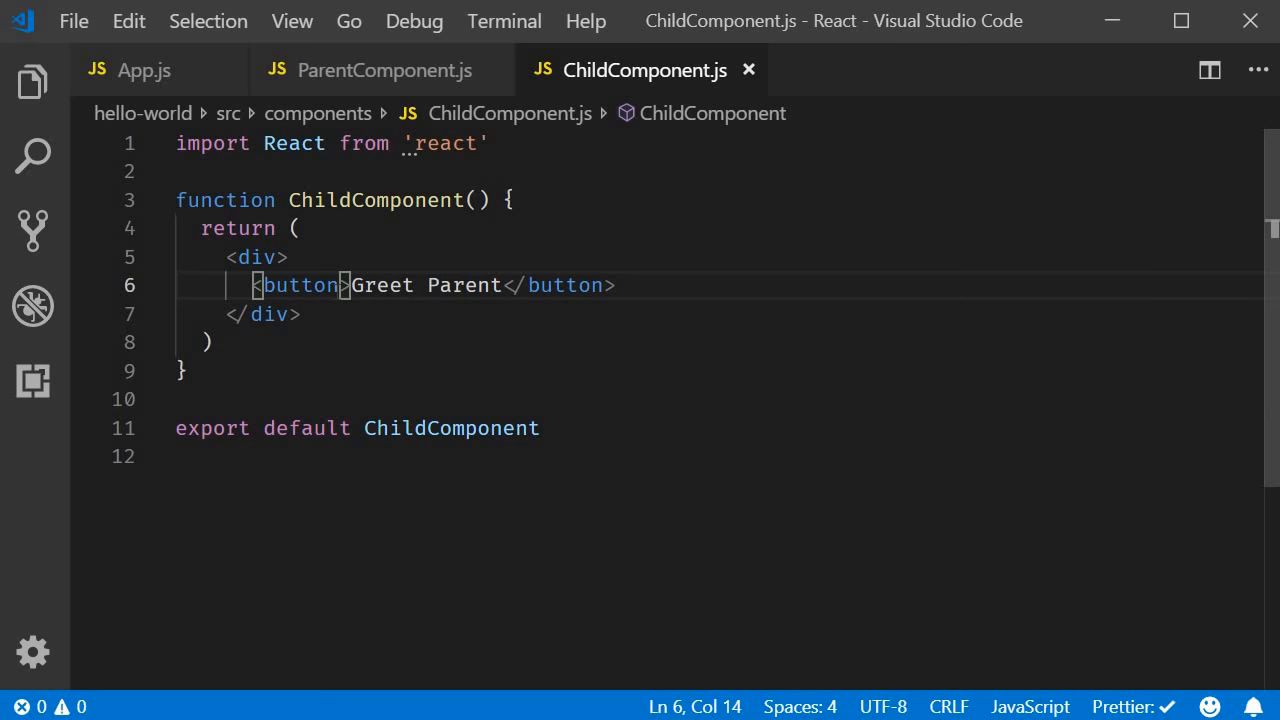
Give the Greet Parent button onClick={props.greetHandler}
{"action": "type", "text": "on"}
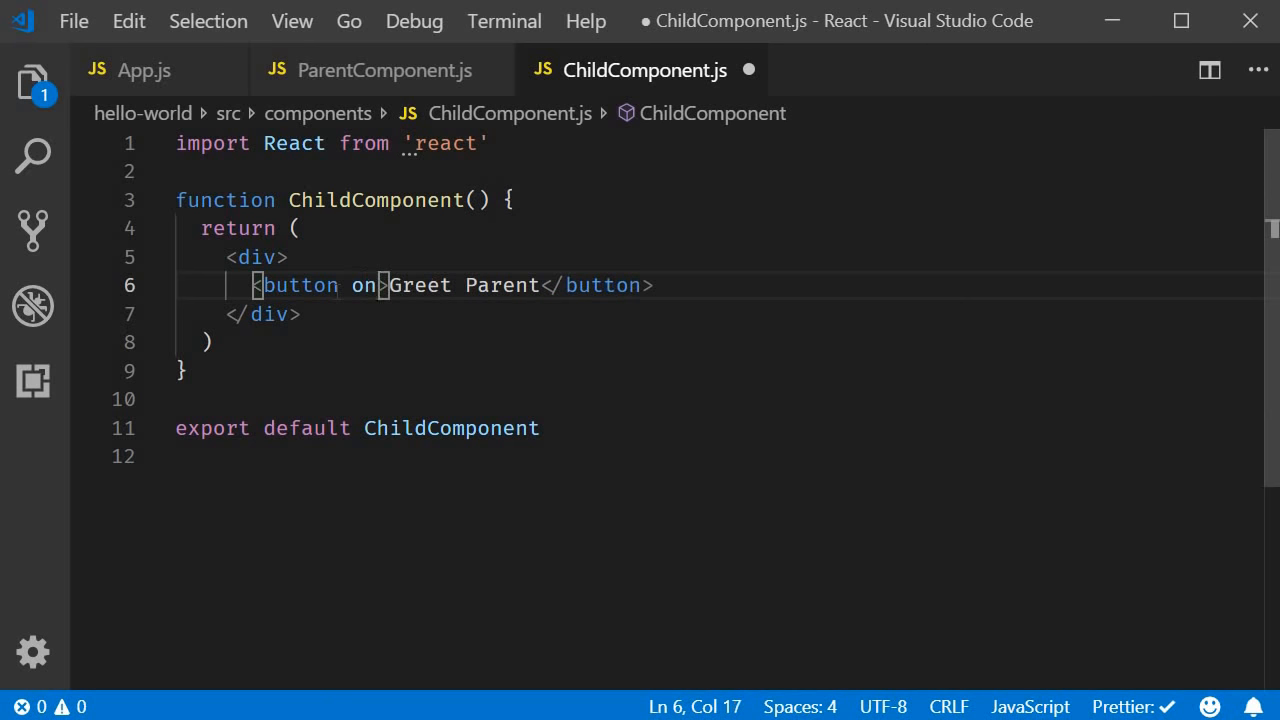
{"action": "type", "text": "Click"}
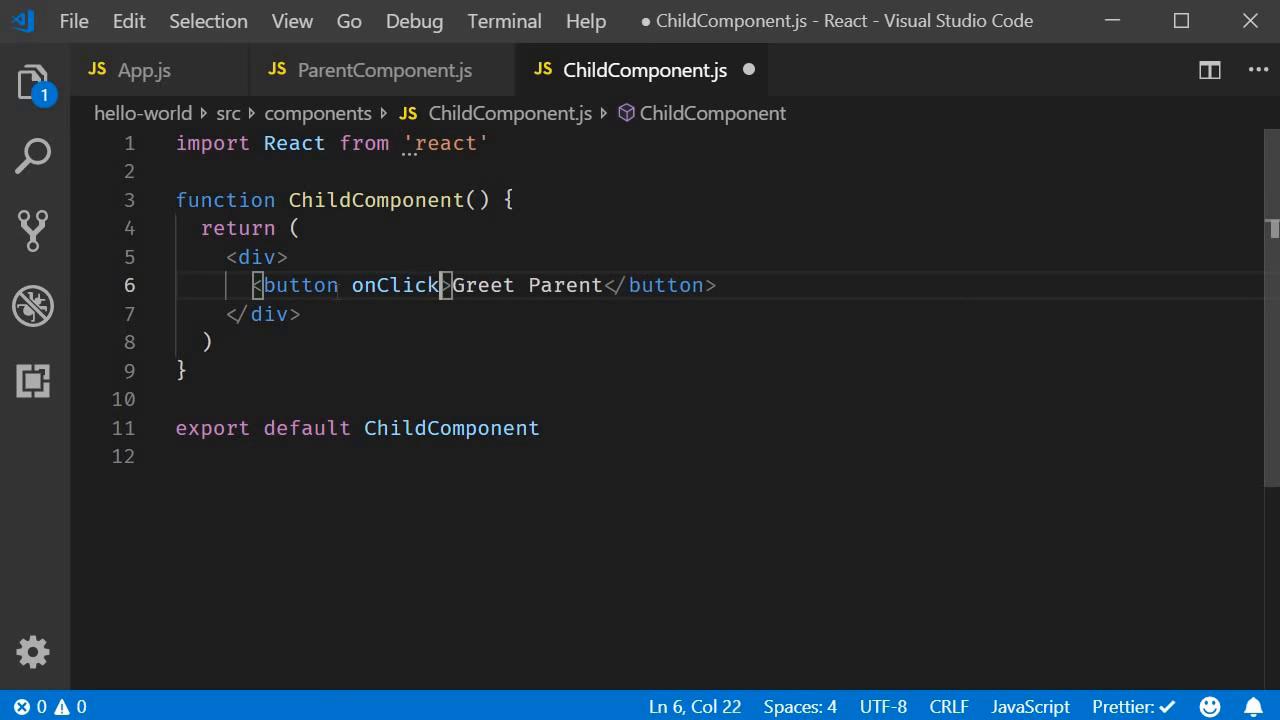
{"action": "type", "text": "={}"}
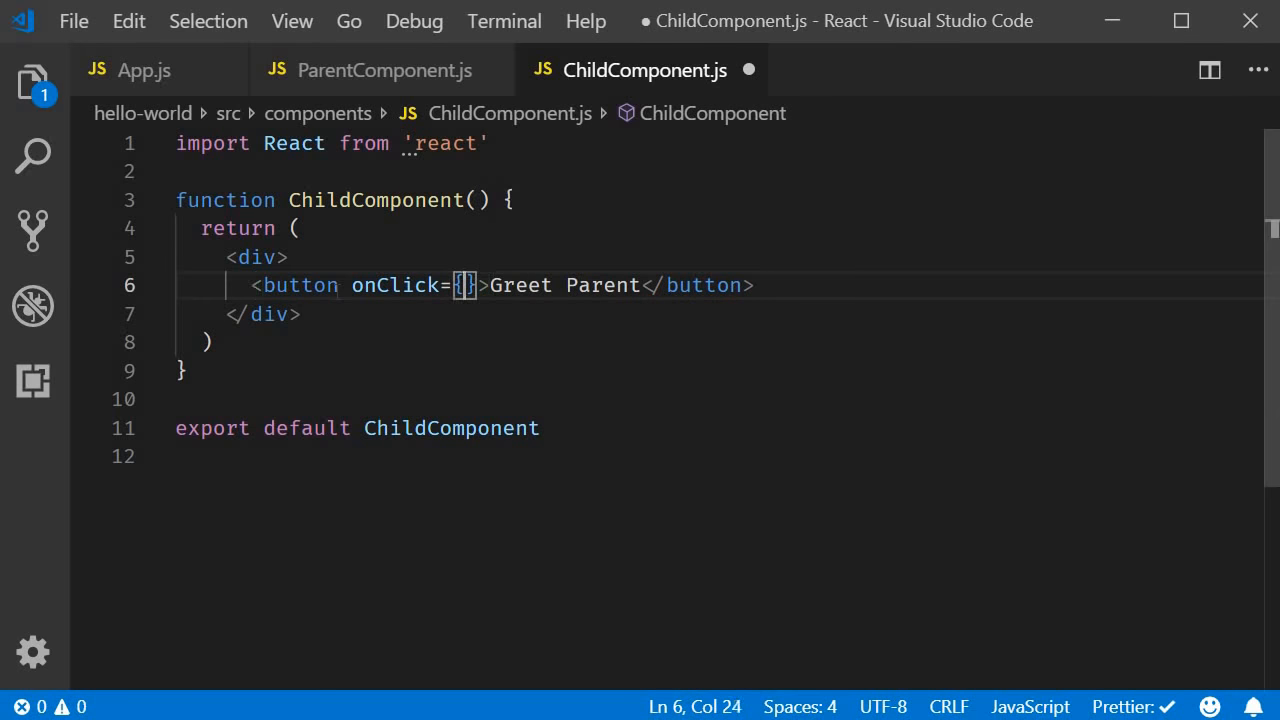
{"action": "type", "text": "props.gre"}
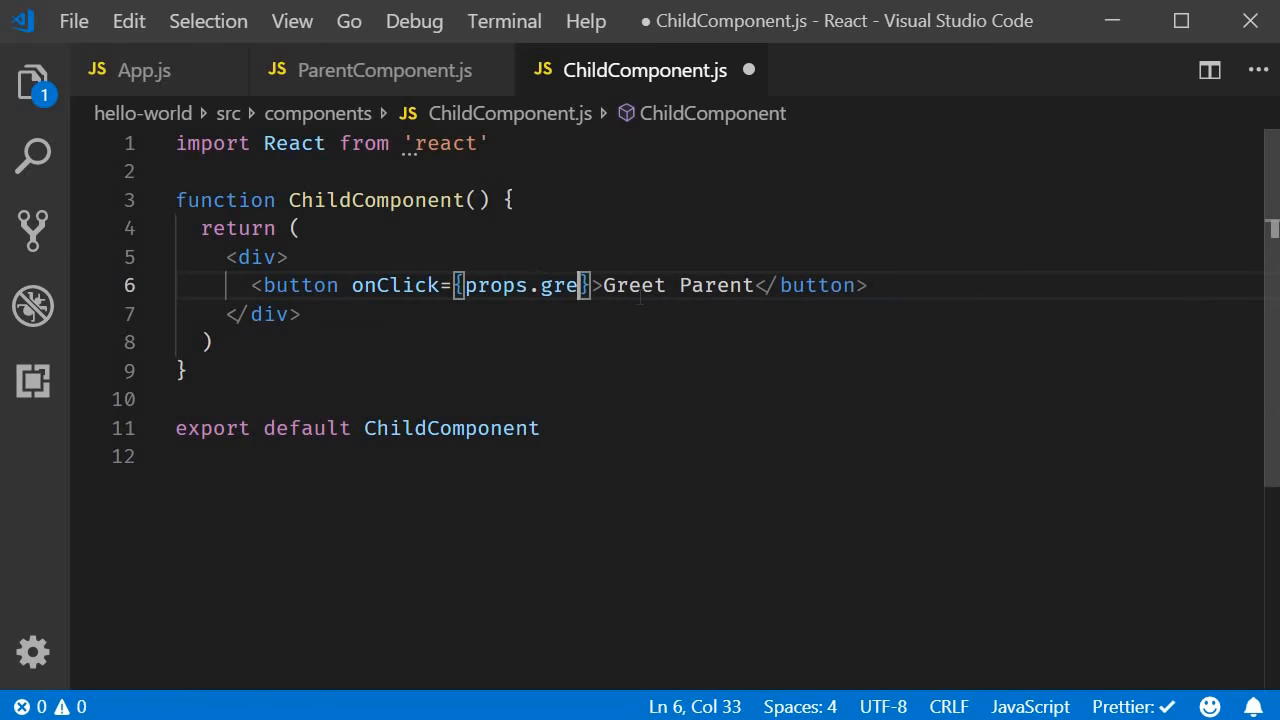
{"action": "type", "text": "etHandler"}
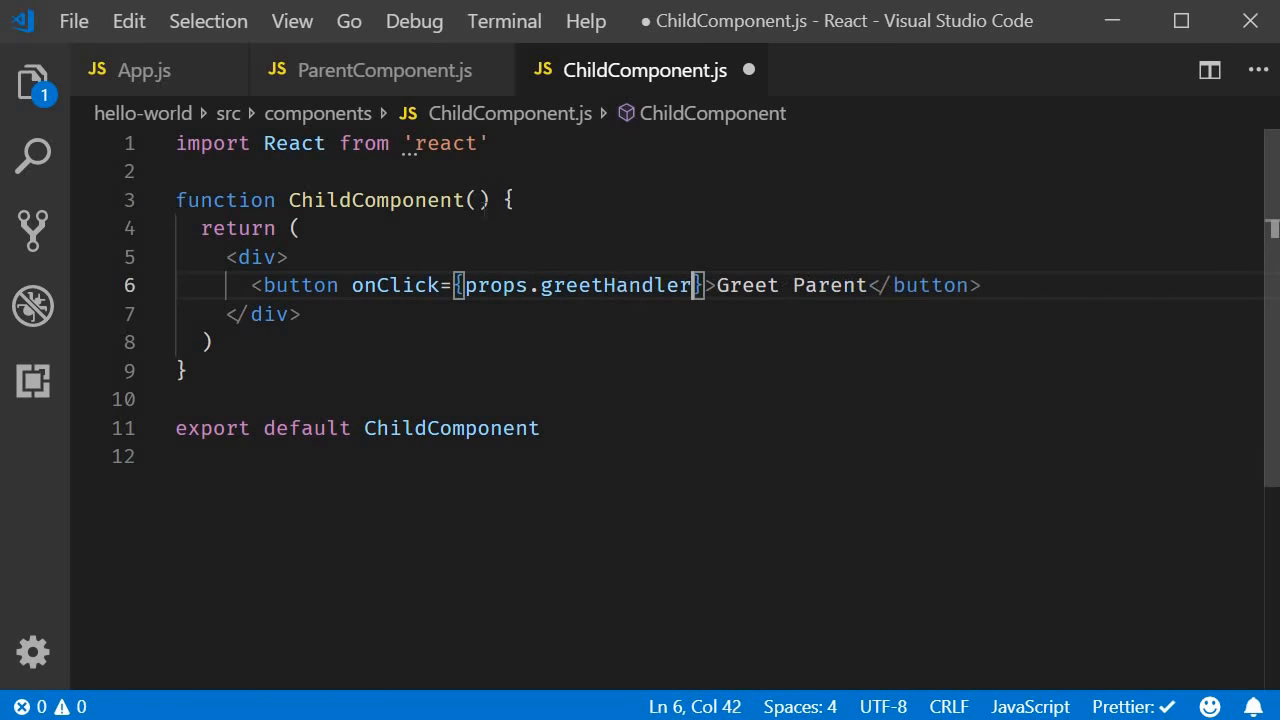
Add props as the ChildComponent function's parameter
{"action": "left_click", "coordinate": [476, 200]}
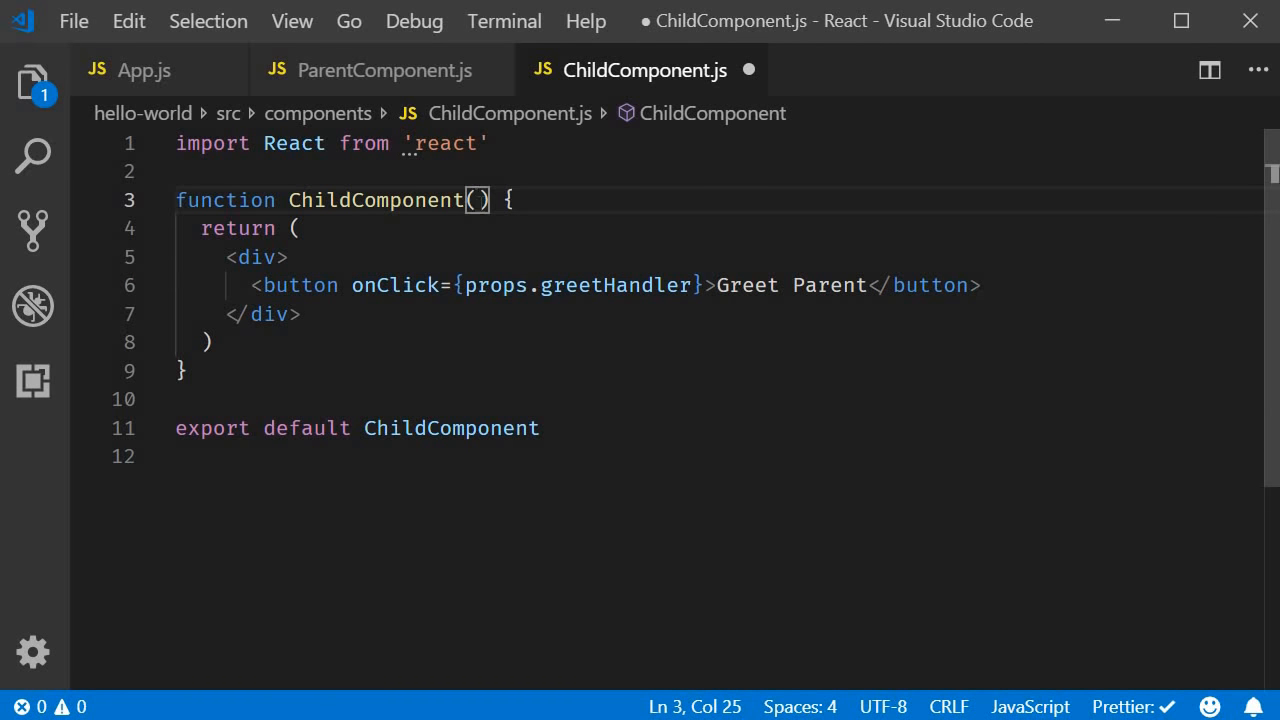
{"action": "type", "text": "props"}
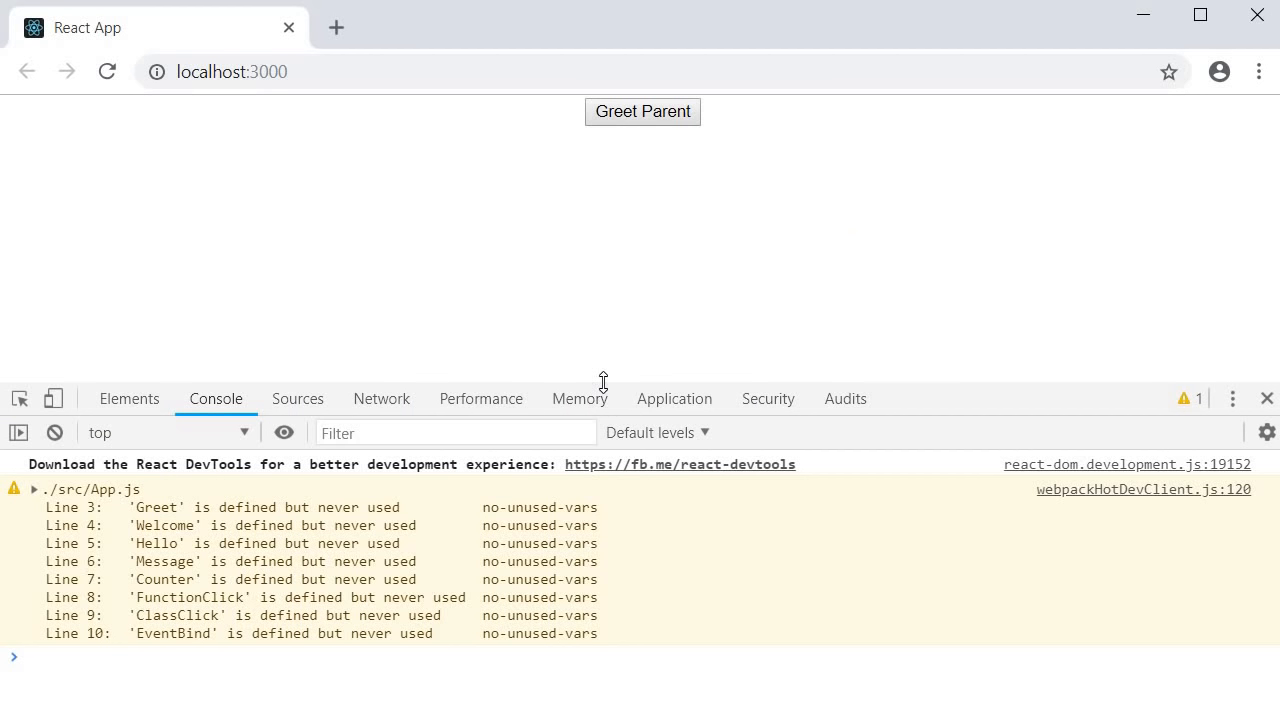
{"action": "mouse_move", "coordinate": [54, 432]}
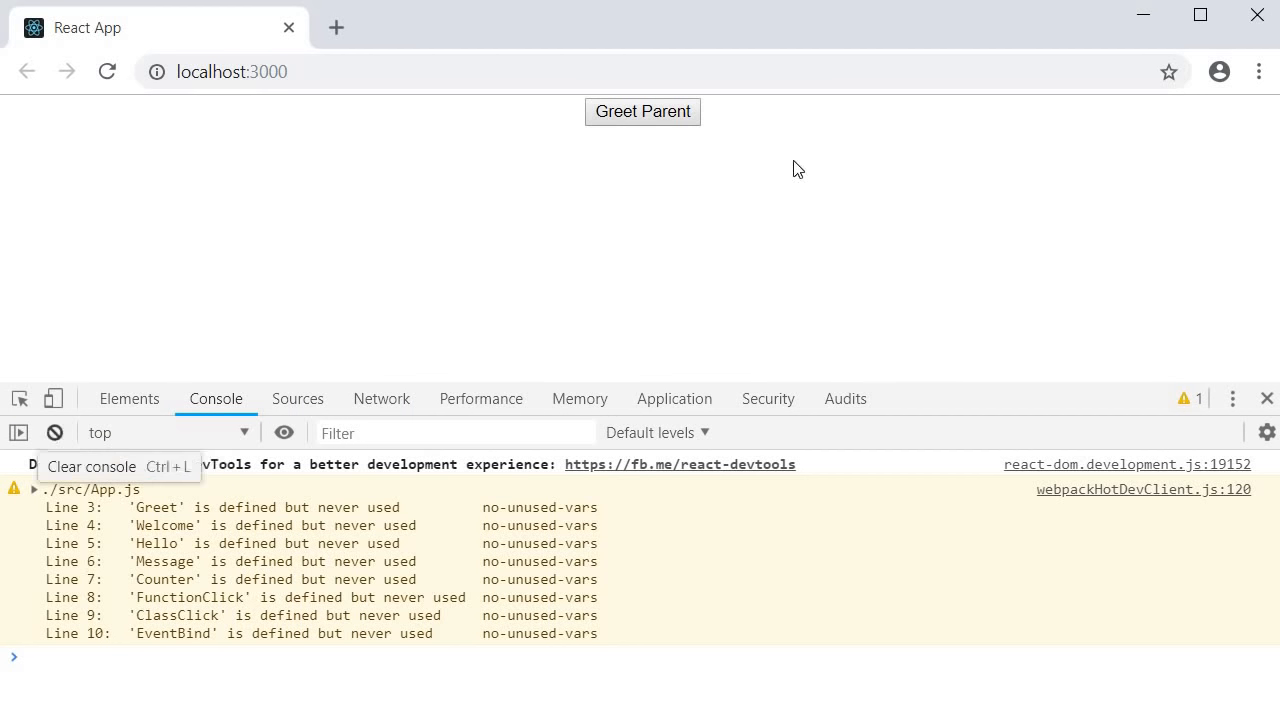
Trigger the 'Hello Parent' alert from the child button, then review greetParent and ChildComponent.js
{"action": "left_click", "coordinate": [642, 112]}
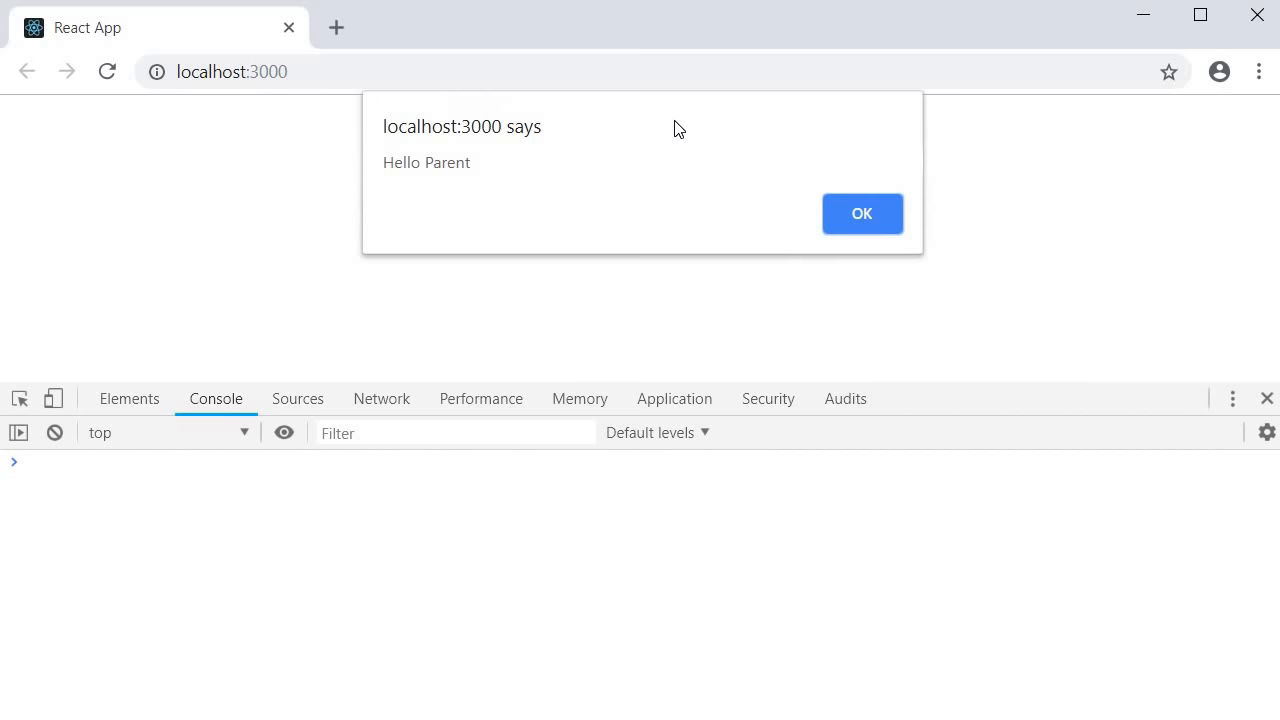
{"action": "mouse_move", "coordinate": [504, 206]}
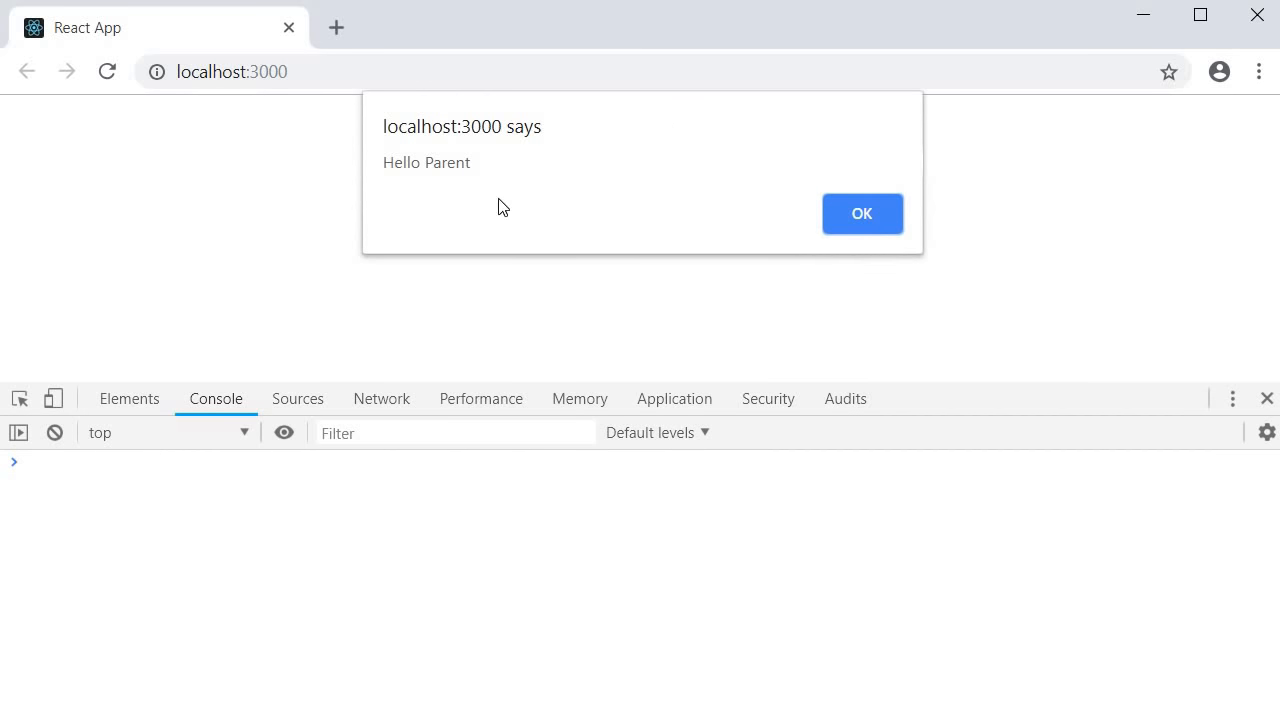
{"action": "mouse_move", "coordinate": [770, 228]}
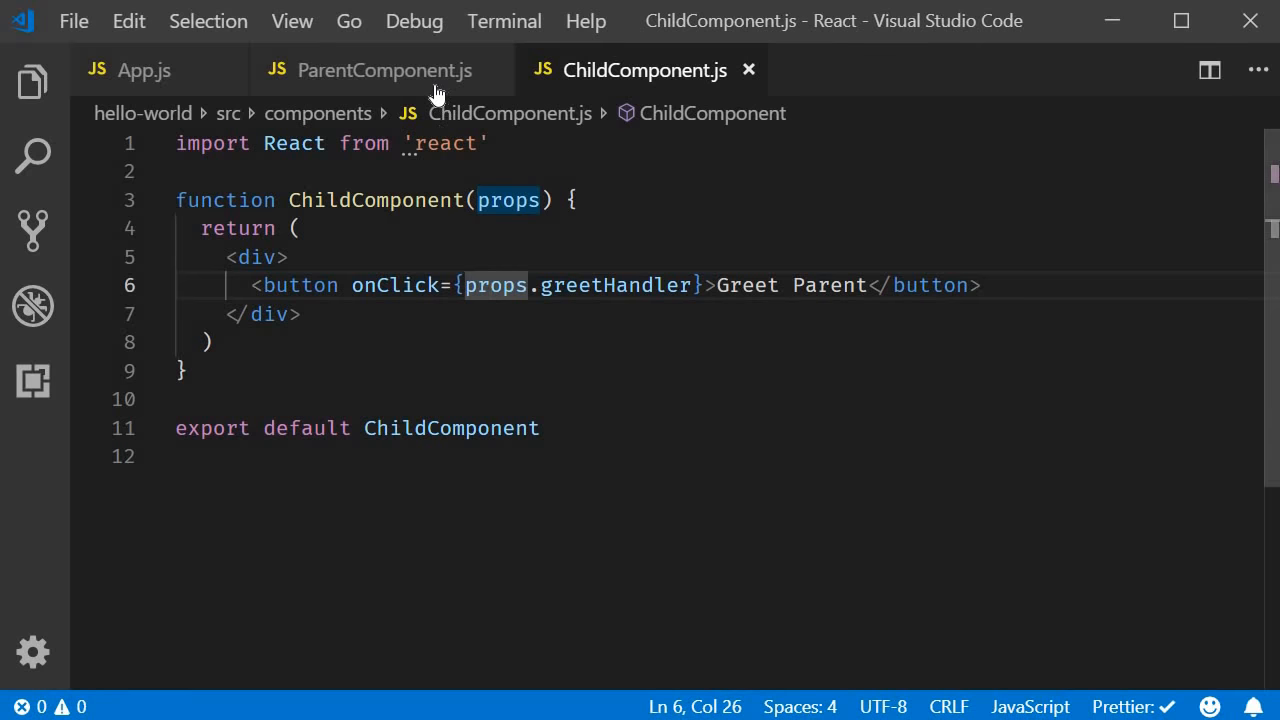
{"action": "left_click", "coordinate": [384, 70]}
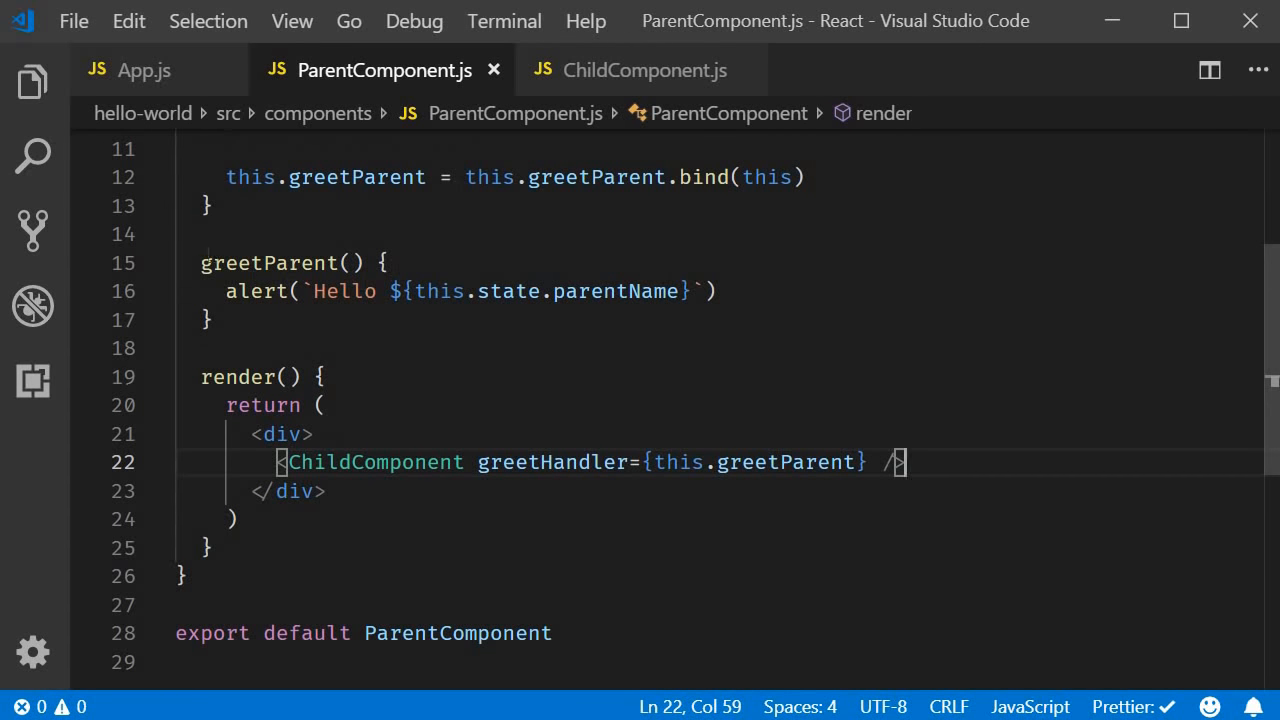
{"action": "left_click_drag", "start_coordinate": [200, 262], "coordinate": [212, 320]}
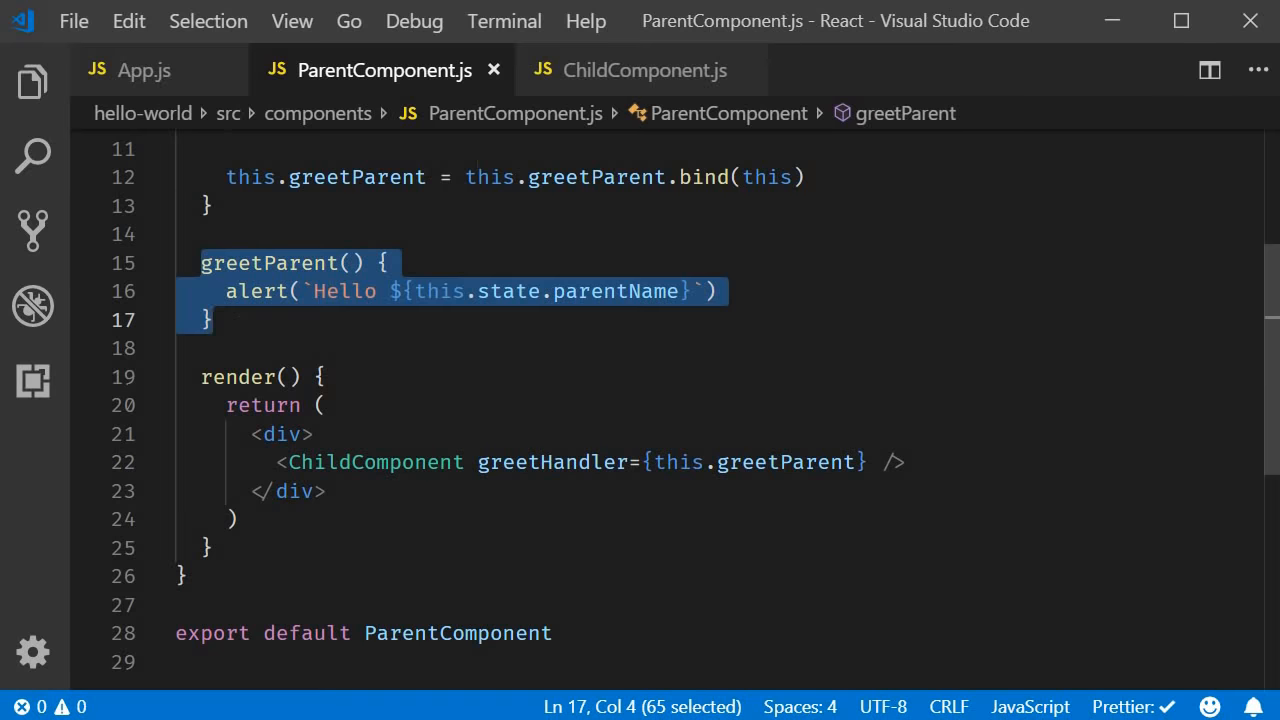
{"action": "left_click", "coordinate": [644, 70]}
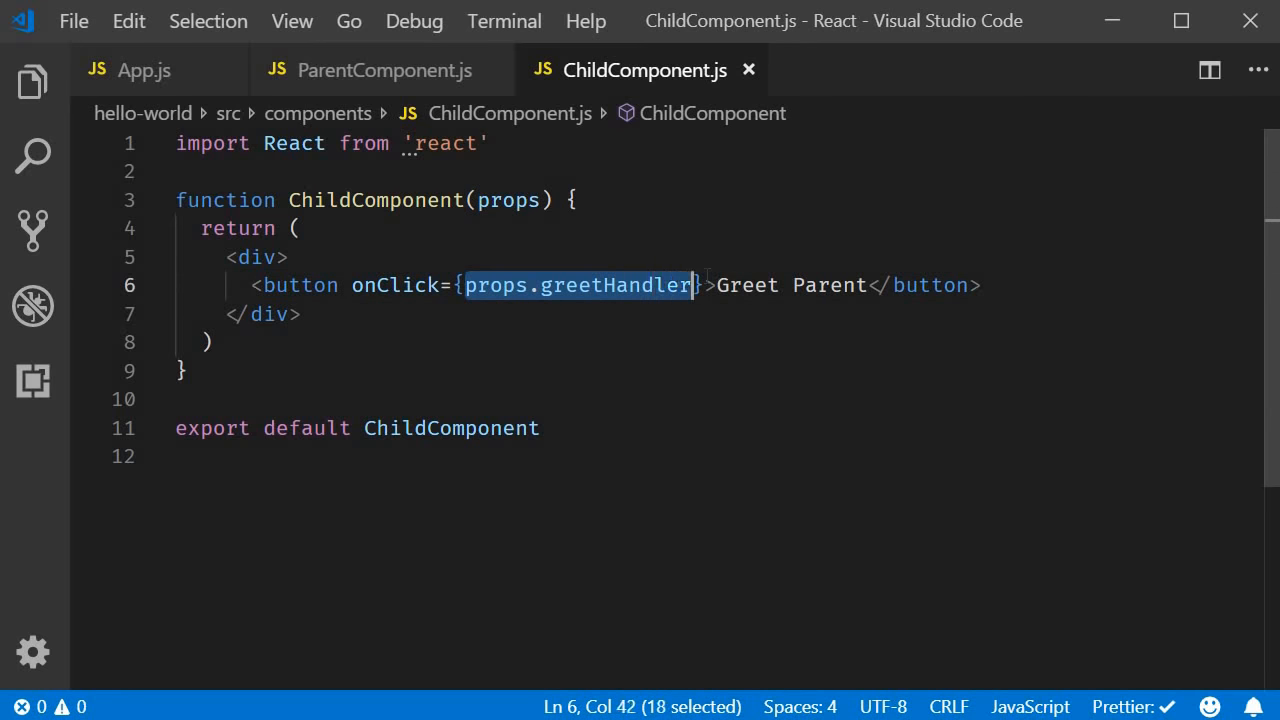
{"action": "key", "text": "shift+Right"}
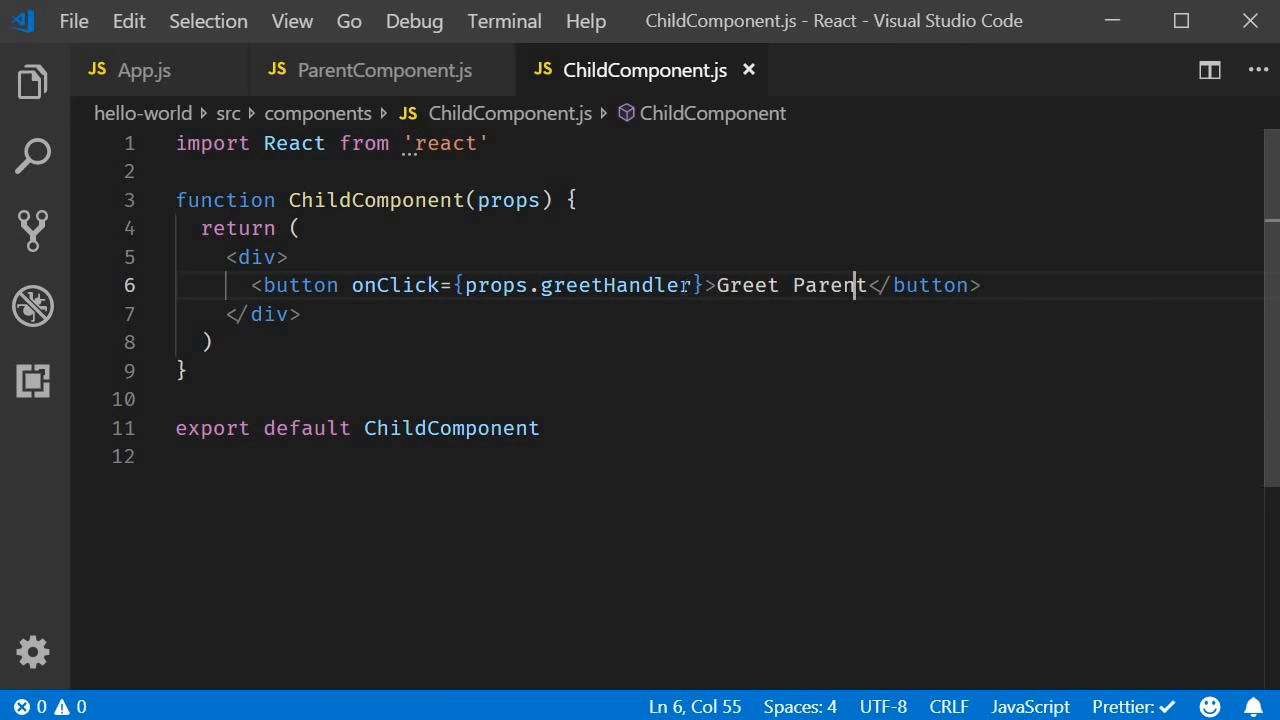
Change the handler to onClick={() => props.greetHandler('child')} and save ChildComponent.js
{"action": "double_click", "coordinate": [636, 284]}
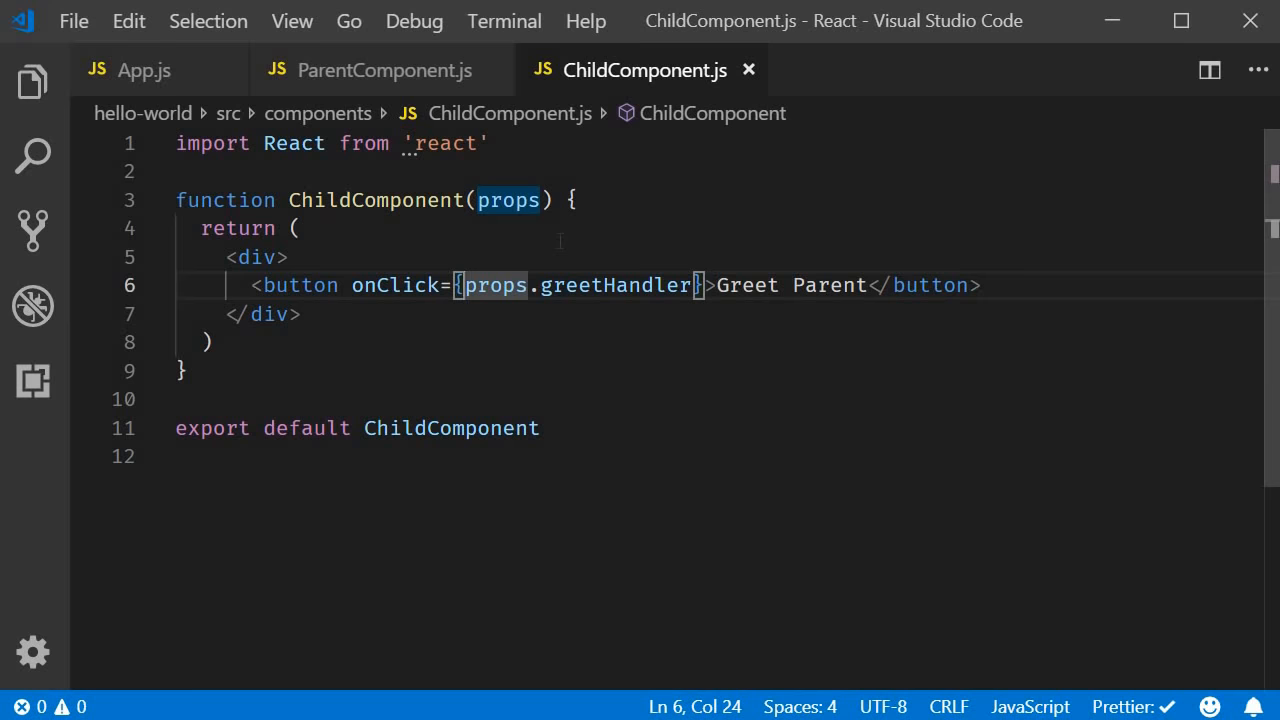
{"action": "type", "text": "() =>"}
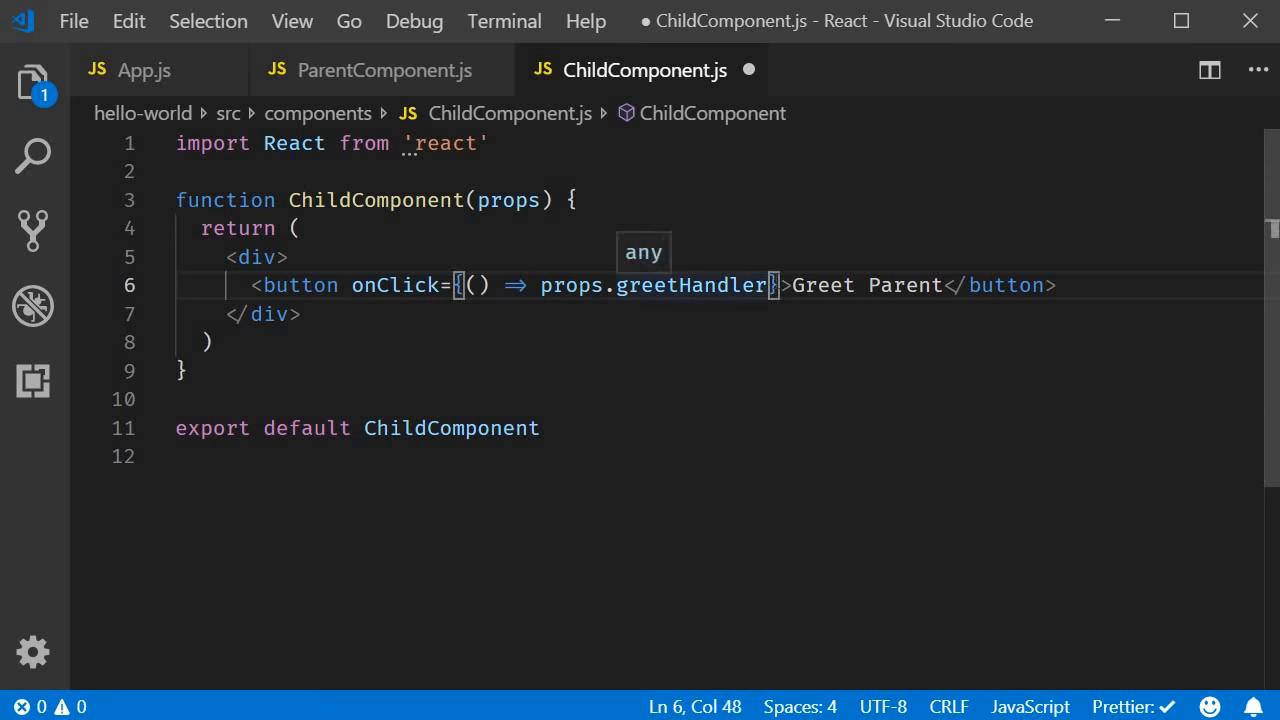
{"action": "type", "text": "()"}
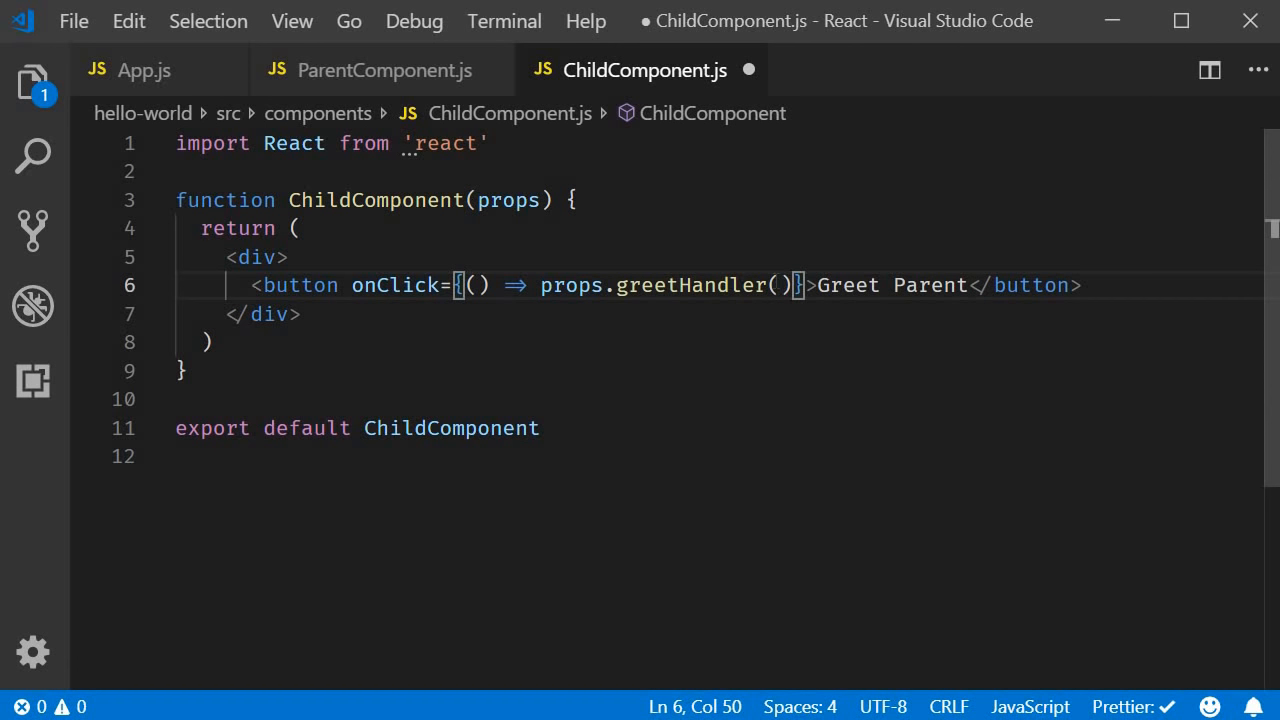
{"action": "mouse_move", "coordinate": [840, 356]}
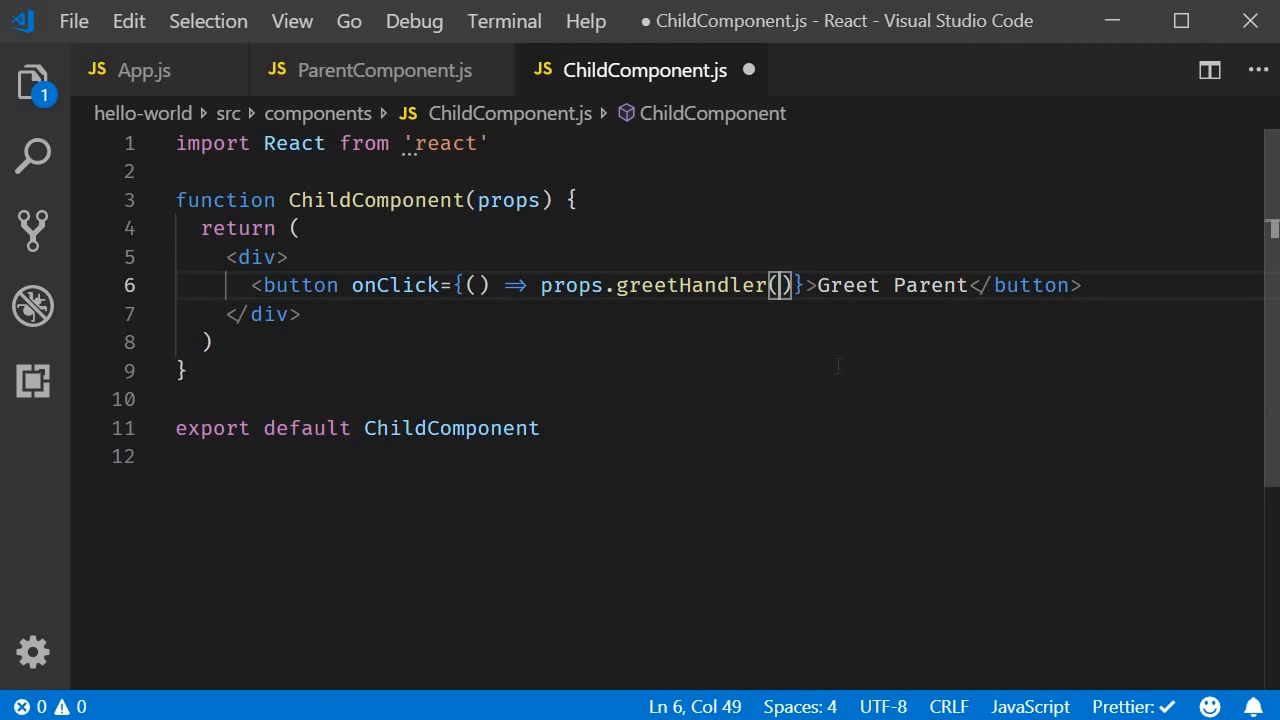
{"action": "type", "text": "'chi'"}
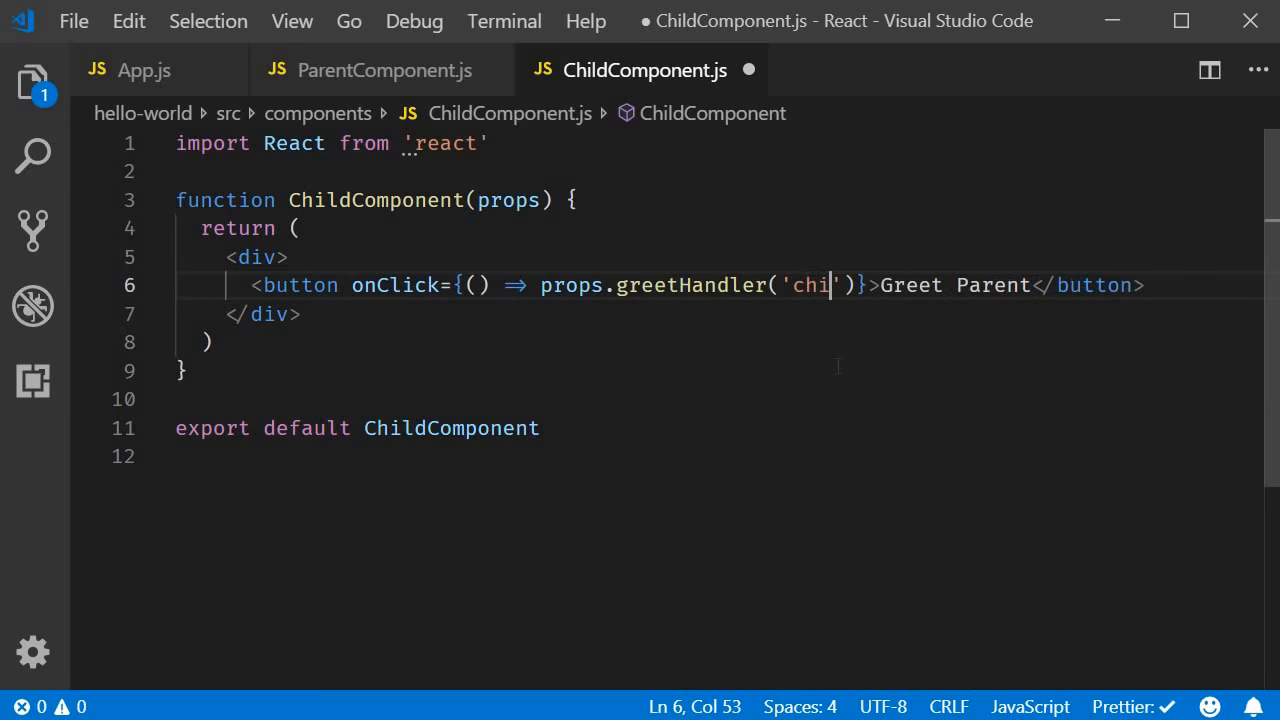
{"action": "type", "text": "d"}
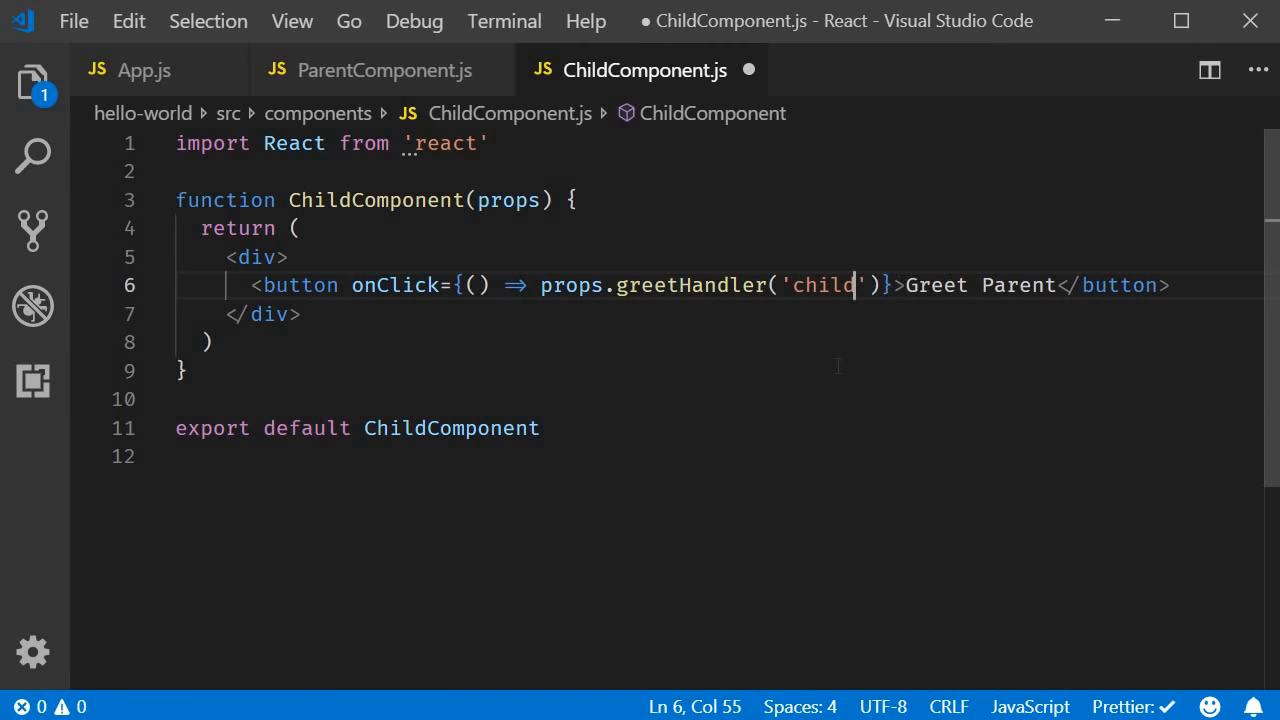
{"action": "key", "text": "ctrl+s"}
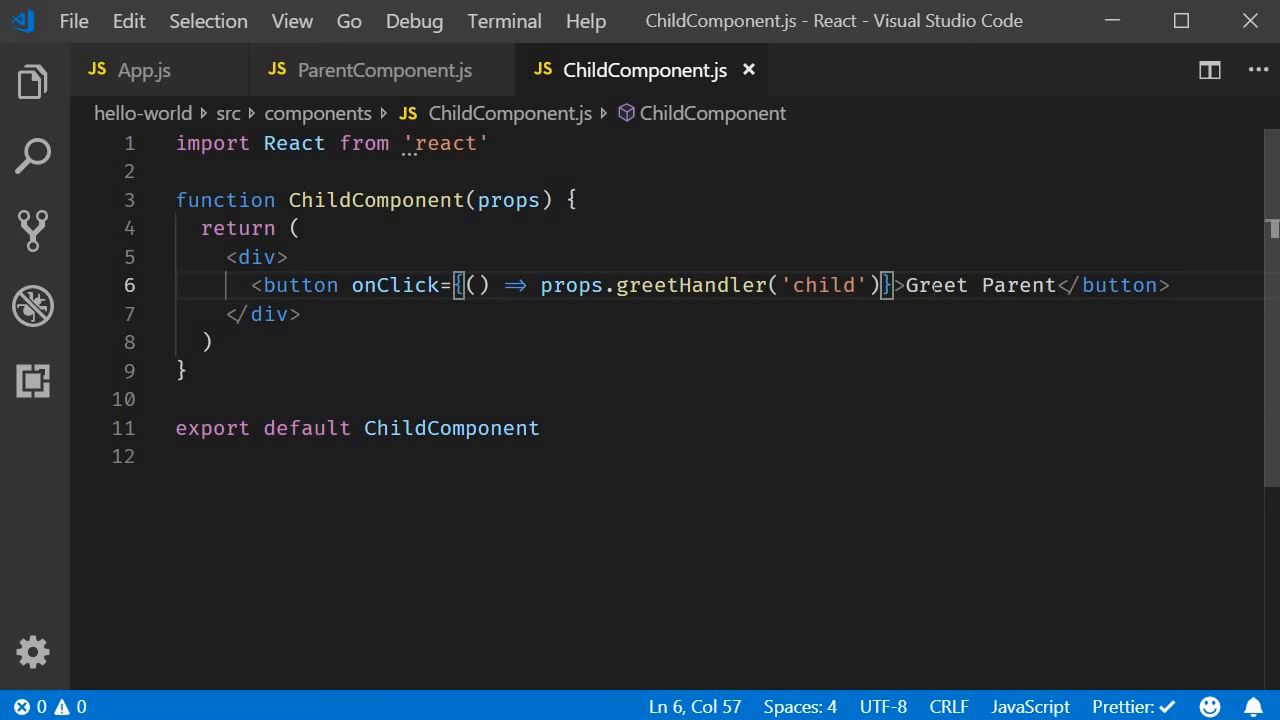
{"action": "mouse_move", "coordinate": [414, 88]}
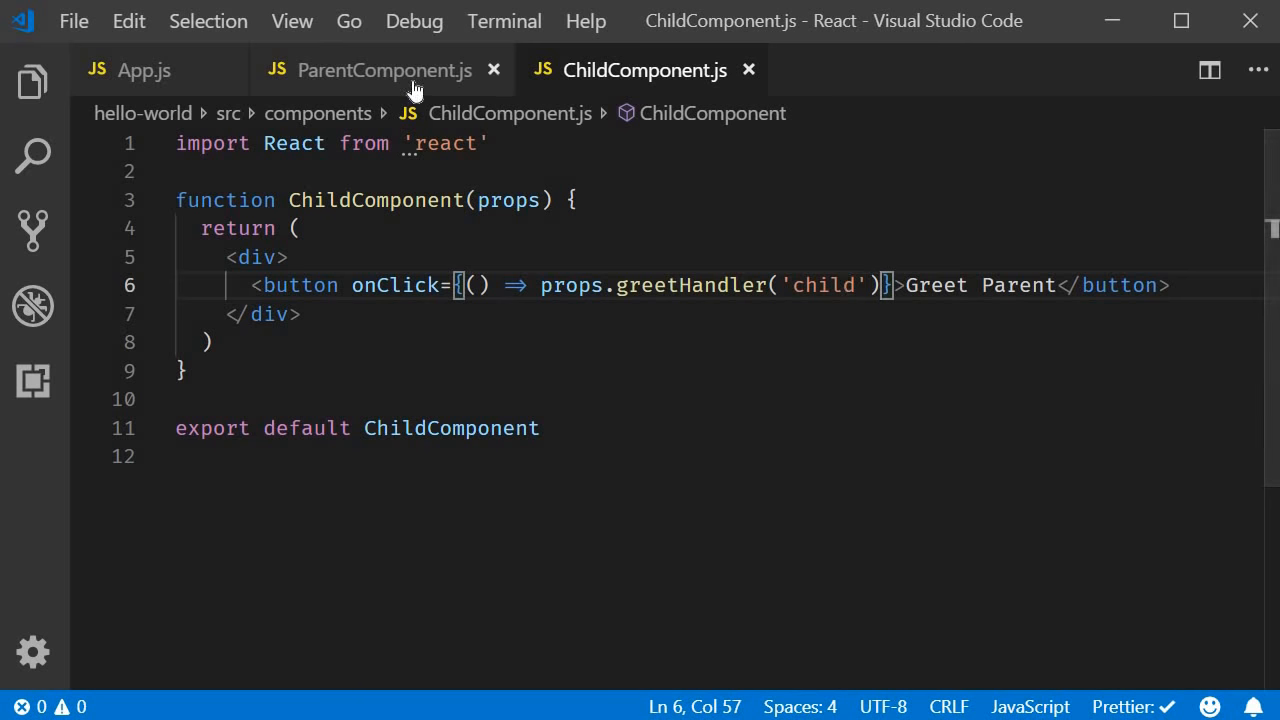
Give greetParent a childName parameter in ParentComponent.js
{"action": "left_click", "coordinate": [384, 70]}
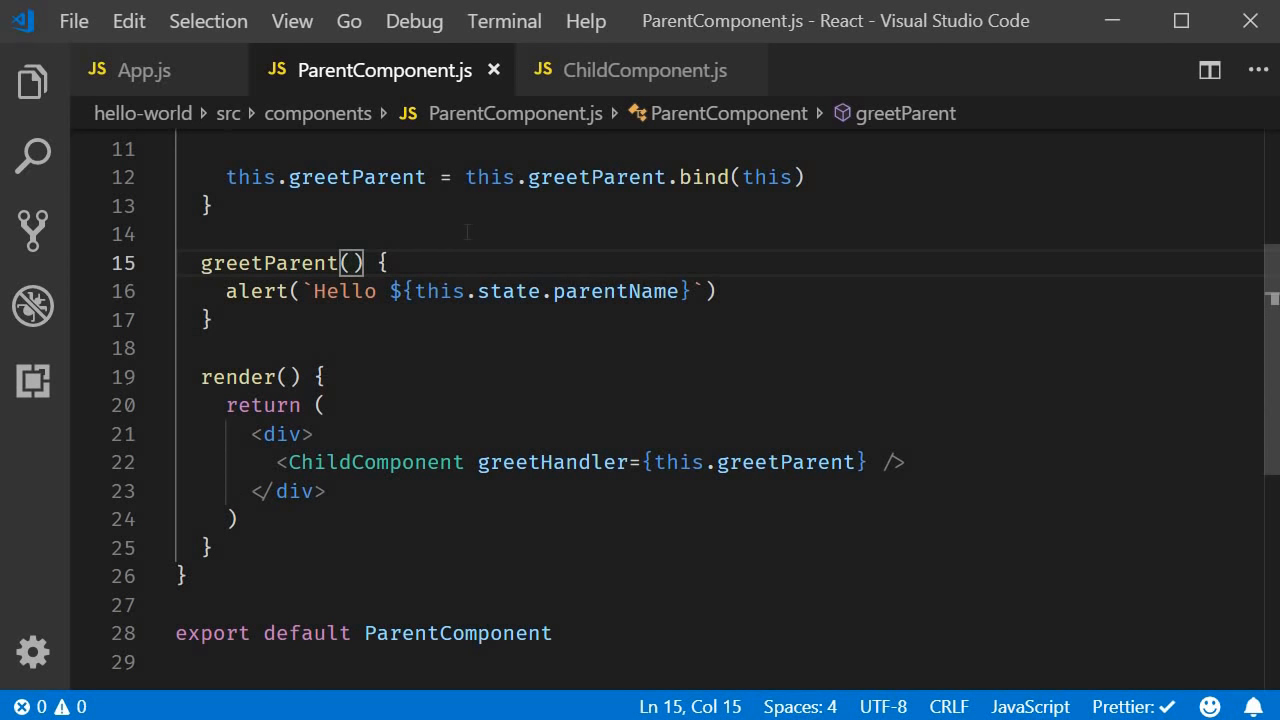
{"action": "type", "text": "childNa"}
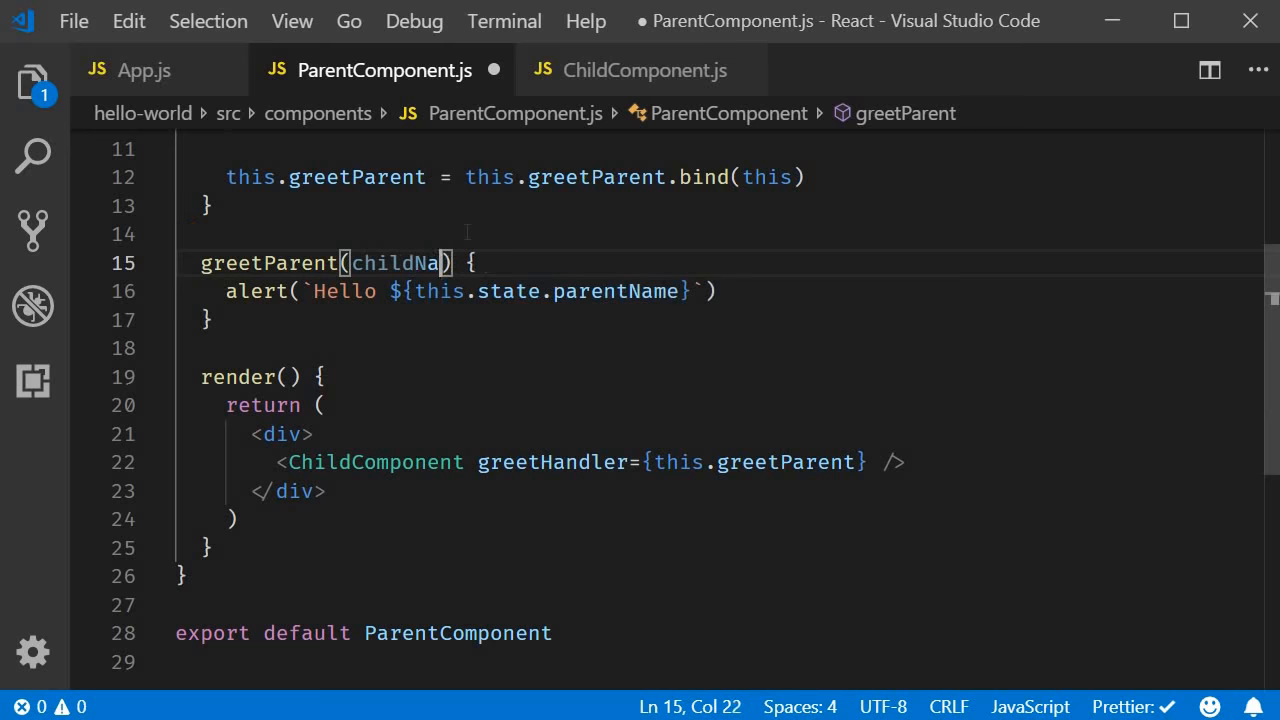
{"action": "type", "text": "me"}
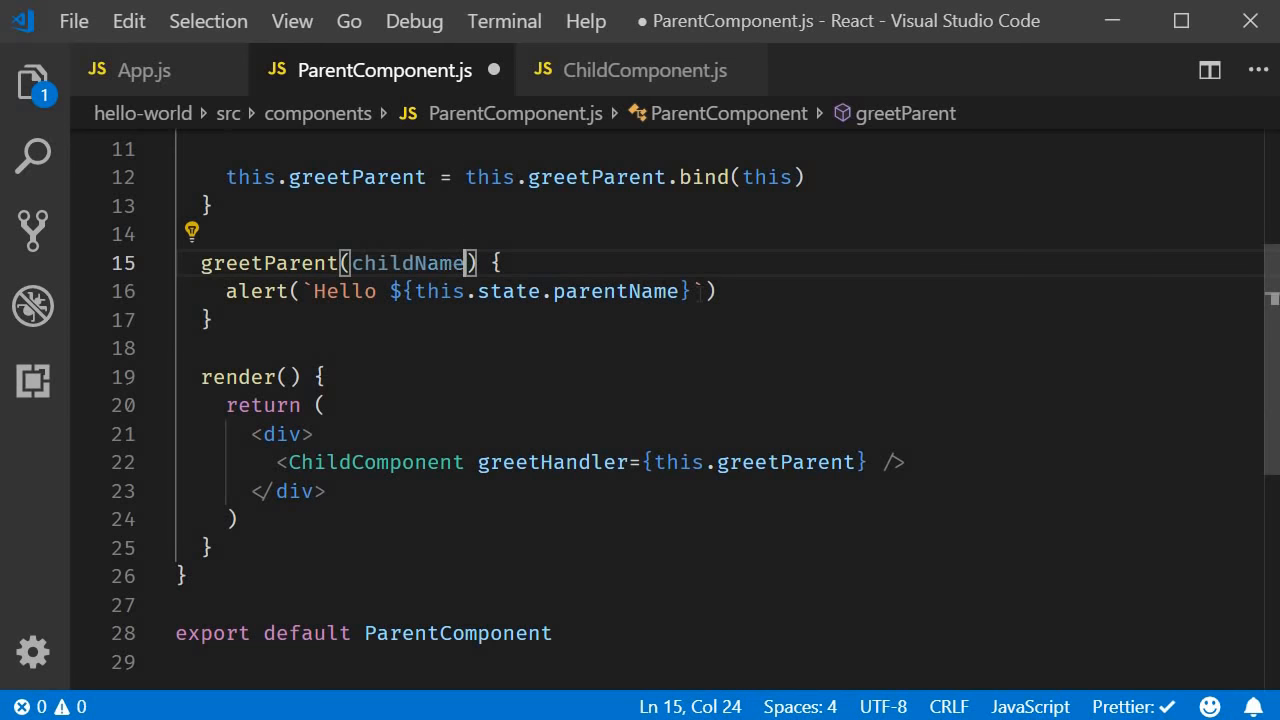
Extend the alert template string with 'from ${childName}'
{"action": "left_click", "coordinate": [700, 292]}
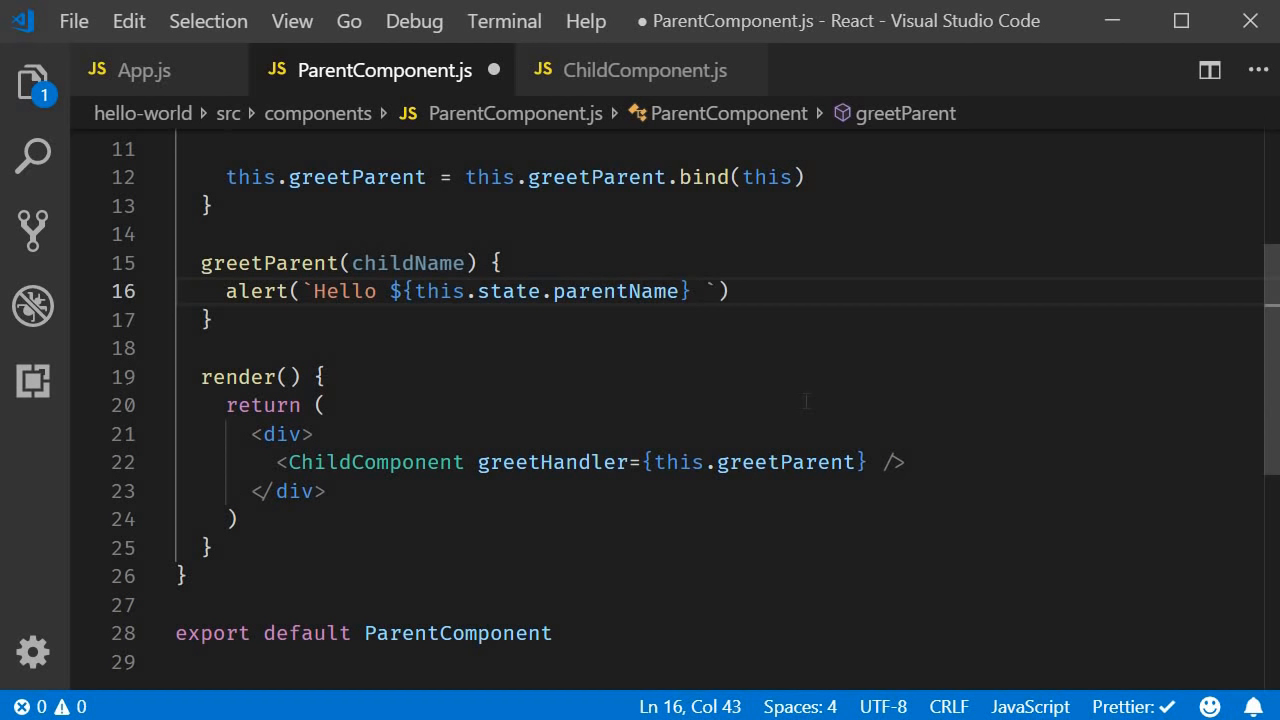
{"action": "type", "text": "from"}
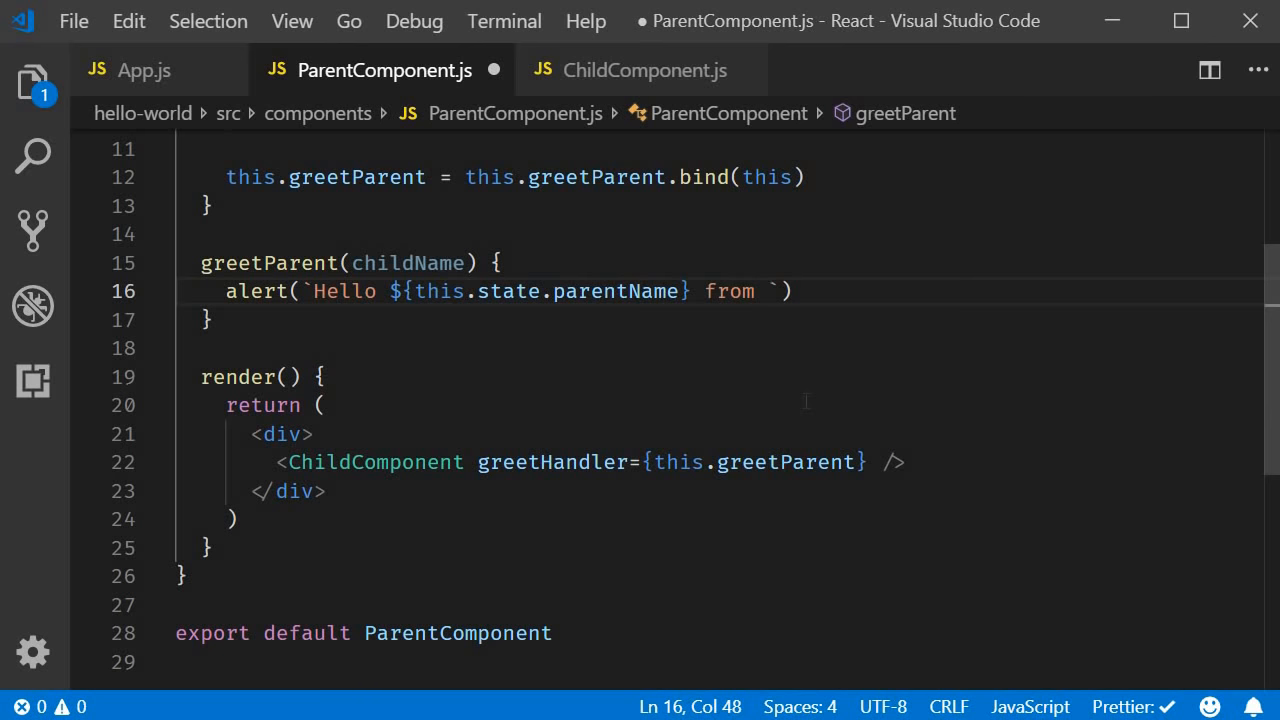
{"action": "type", "text": "${c"}
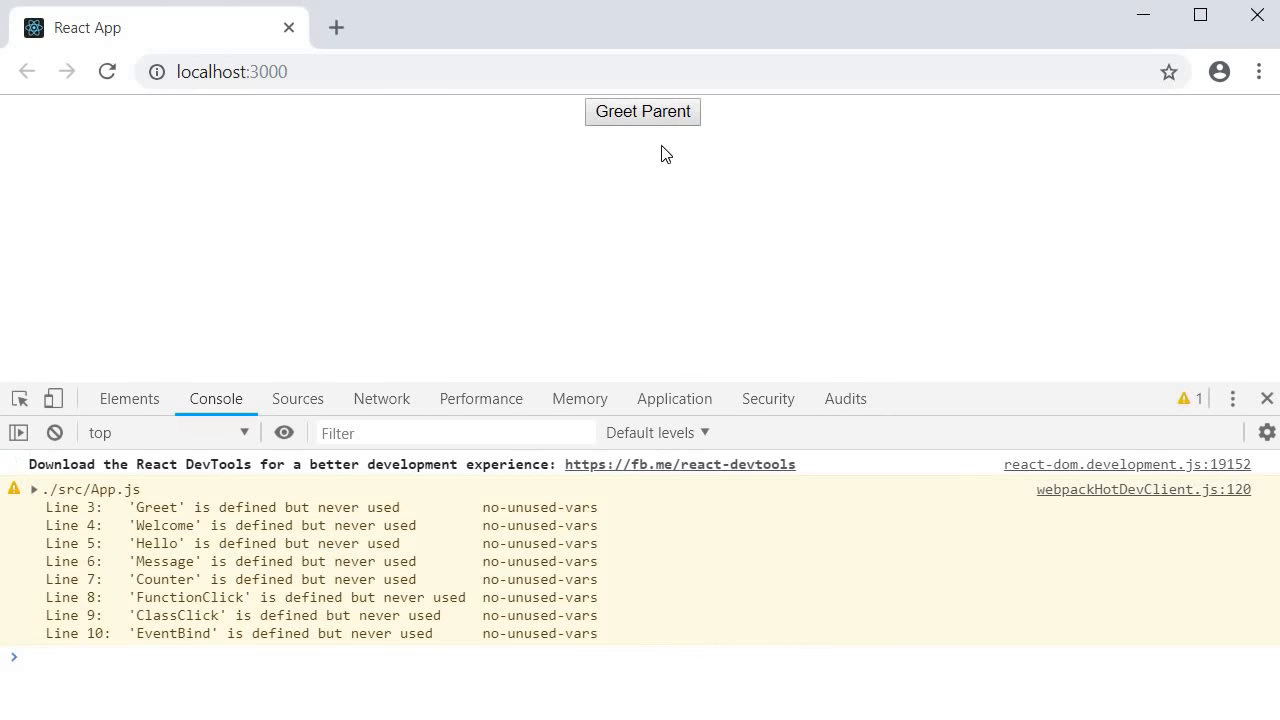
{"action": "left_click", "coordinate": [642, 112]}
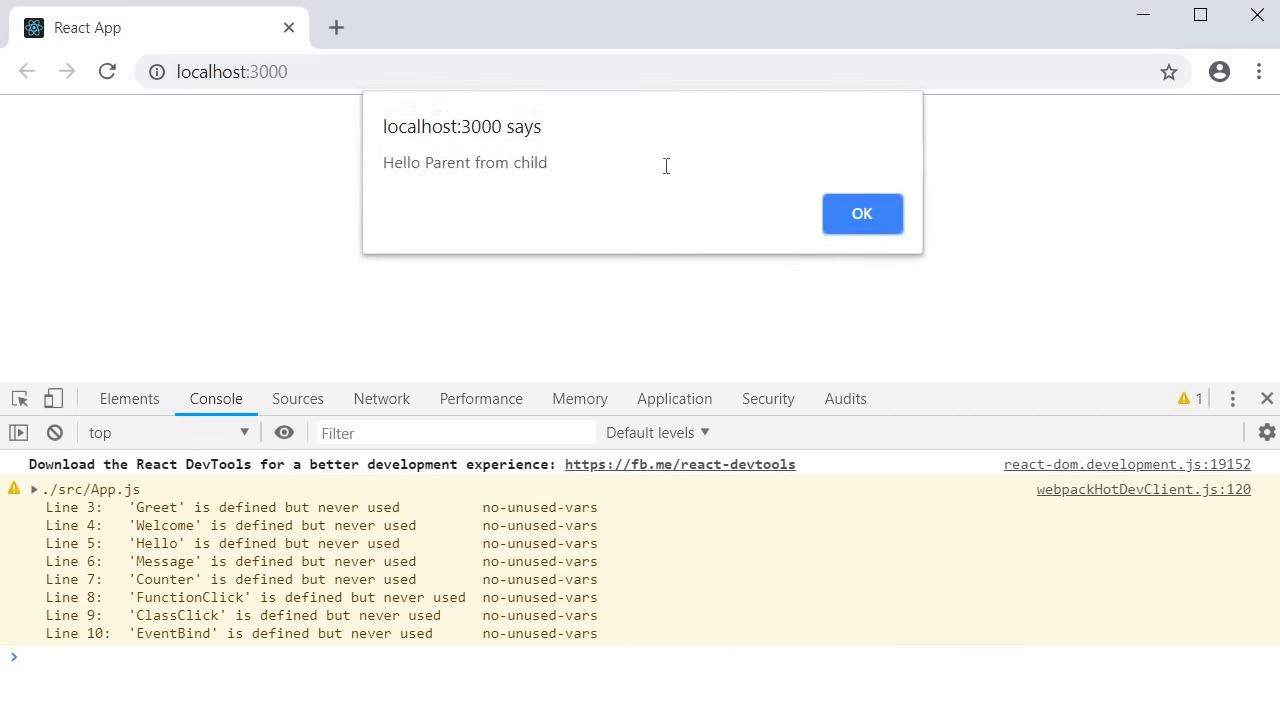
{"action": "mouse_move", "coordinate": [532, 212]}
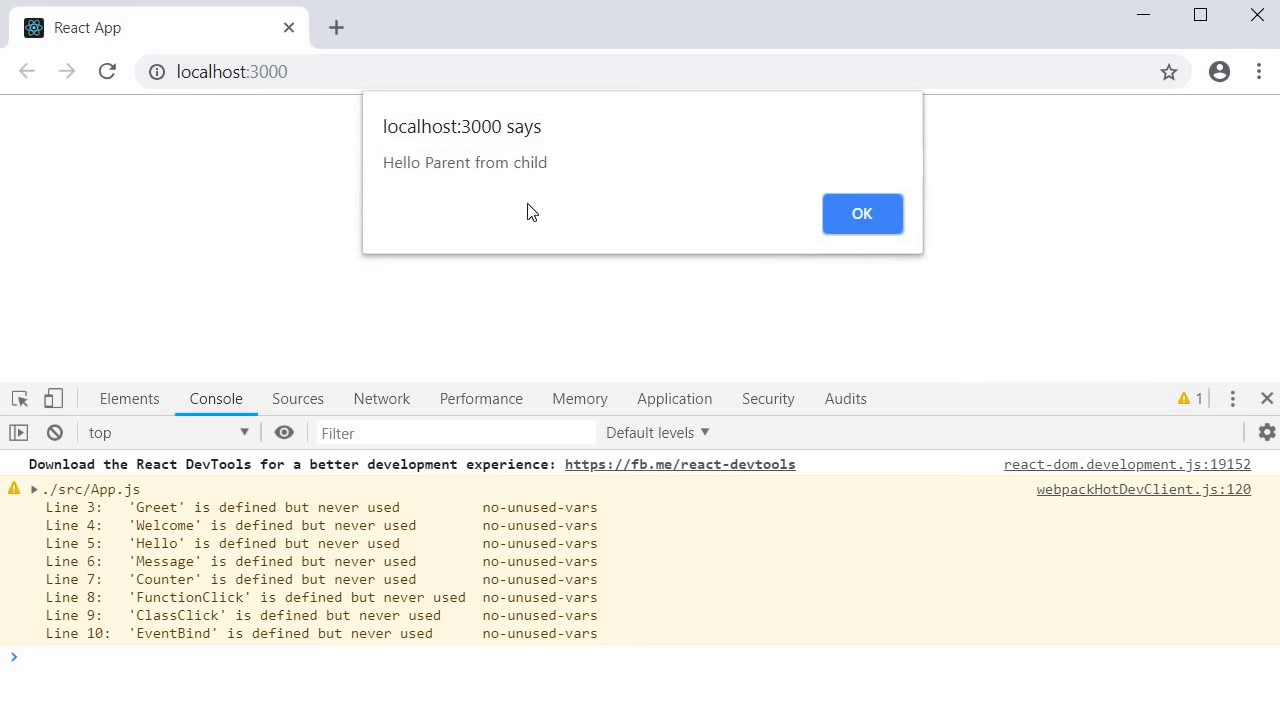
{"action": "mouse_move", "coordinate": [538, 190]}
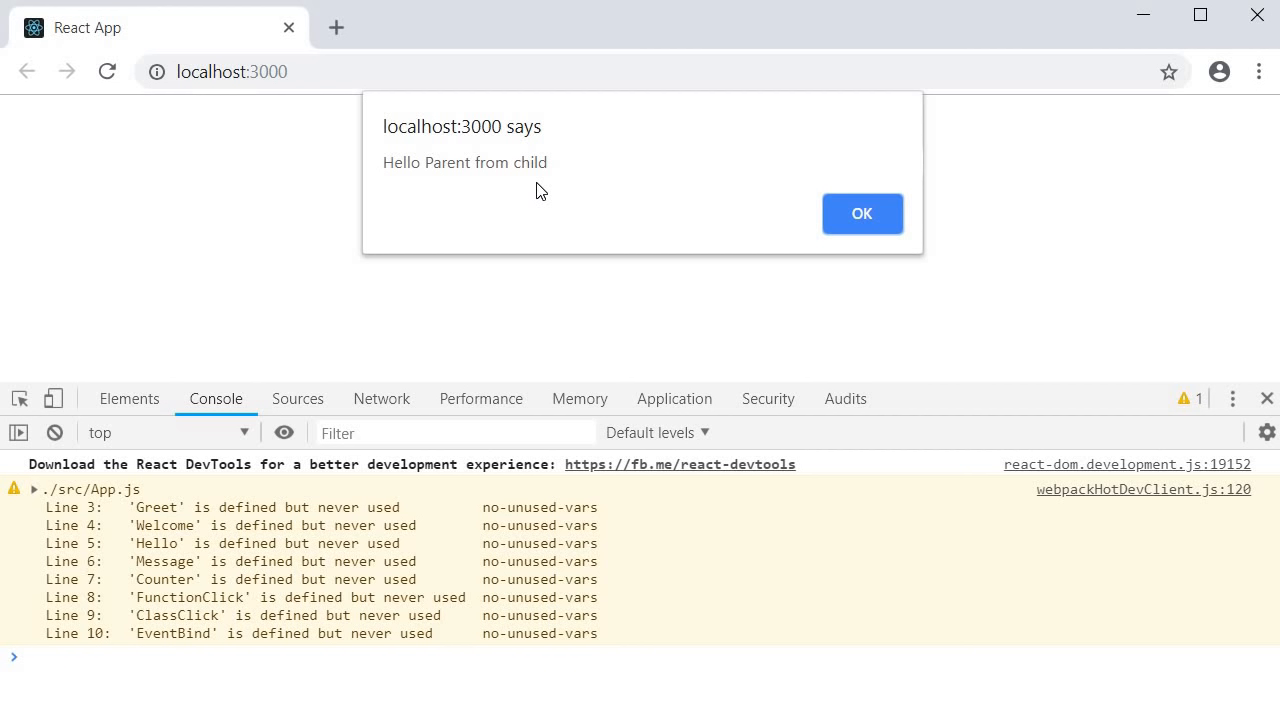
{"action": "mouse_move", "coordinate": [860, 212]}
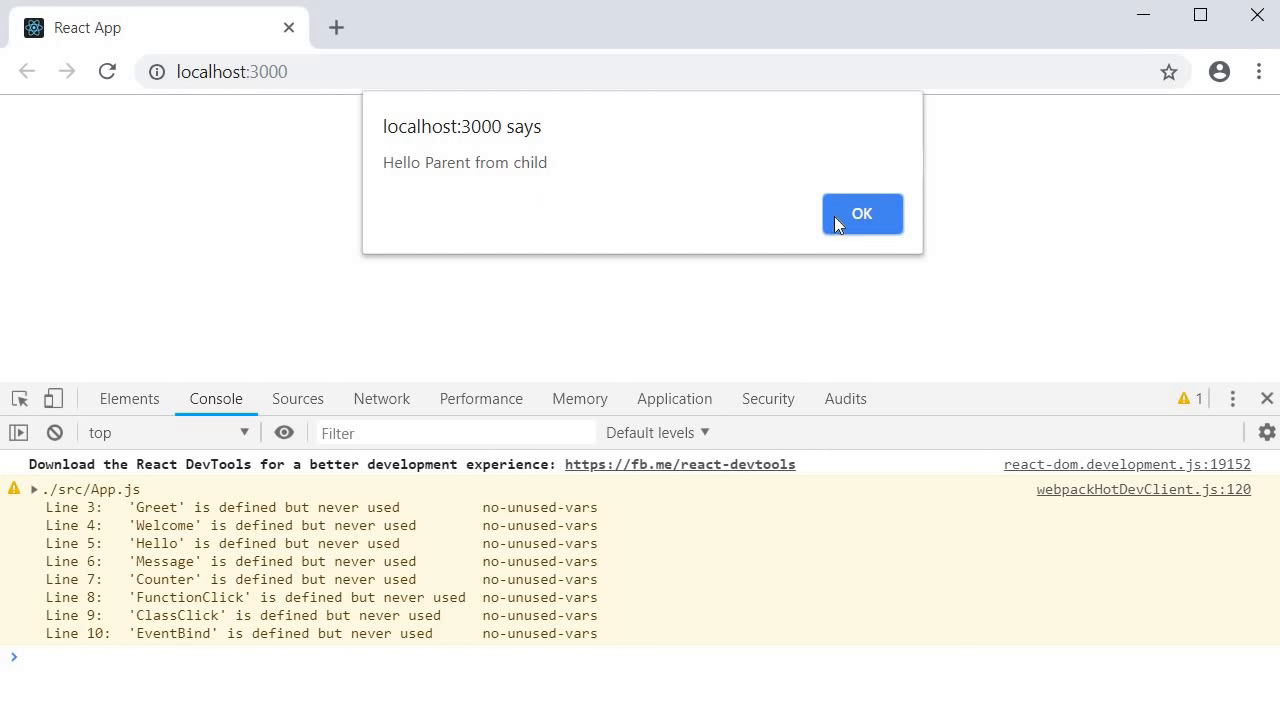
{"action": "left_click", "coordinate": [860, 212]}
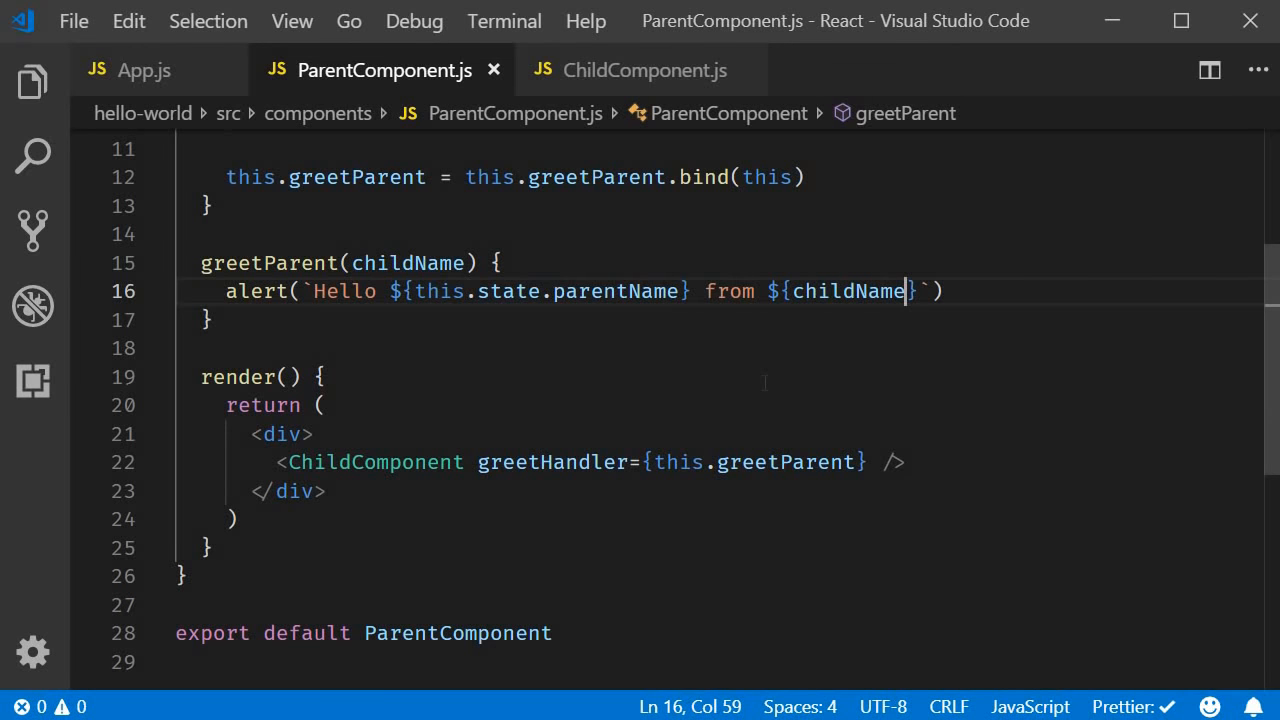
Highlight greetHandler={this.greetParent} in ParentComponent.js and return to ChildComponent.js
{"action": "left_click_drag", "start_coordinate": [200, 264], "coordinate": [210, 320]}
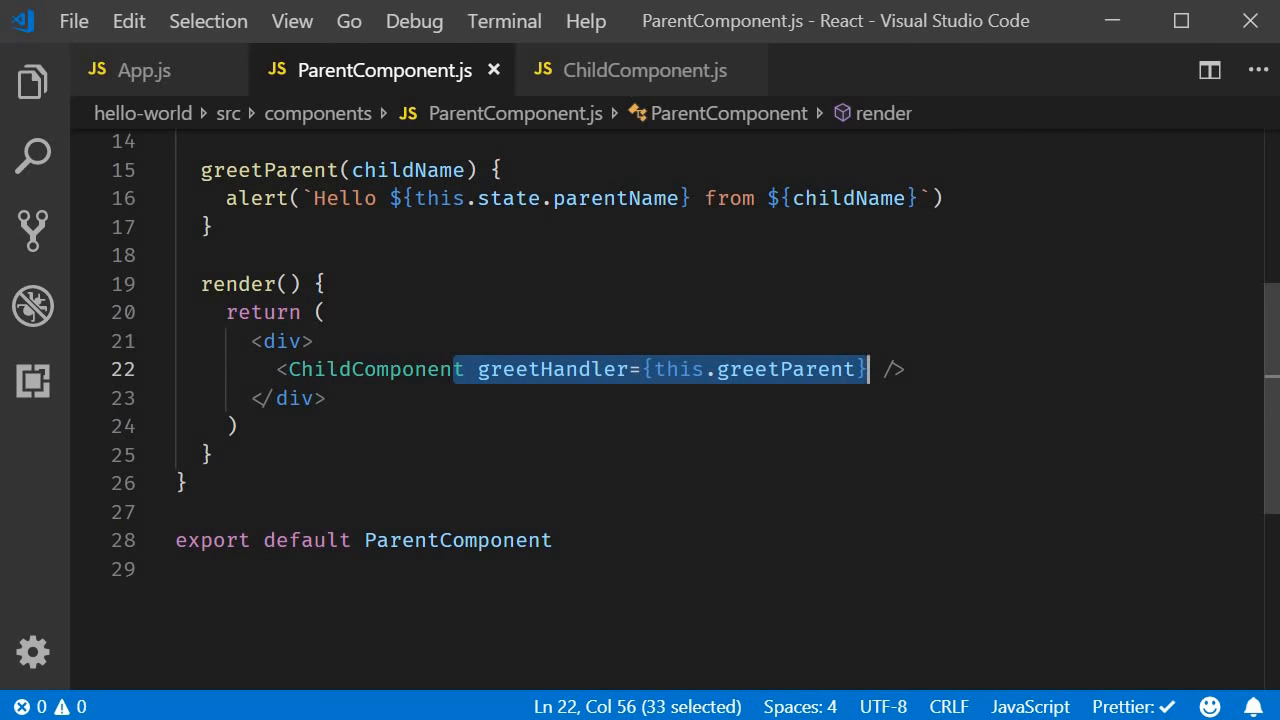
{"action": "left_click", "coordinate": [644, 70]}
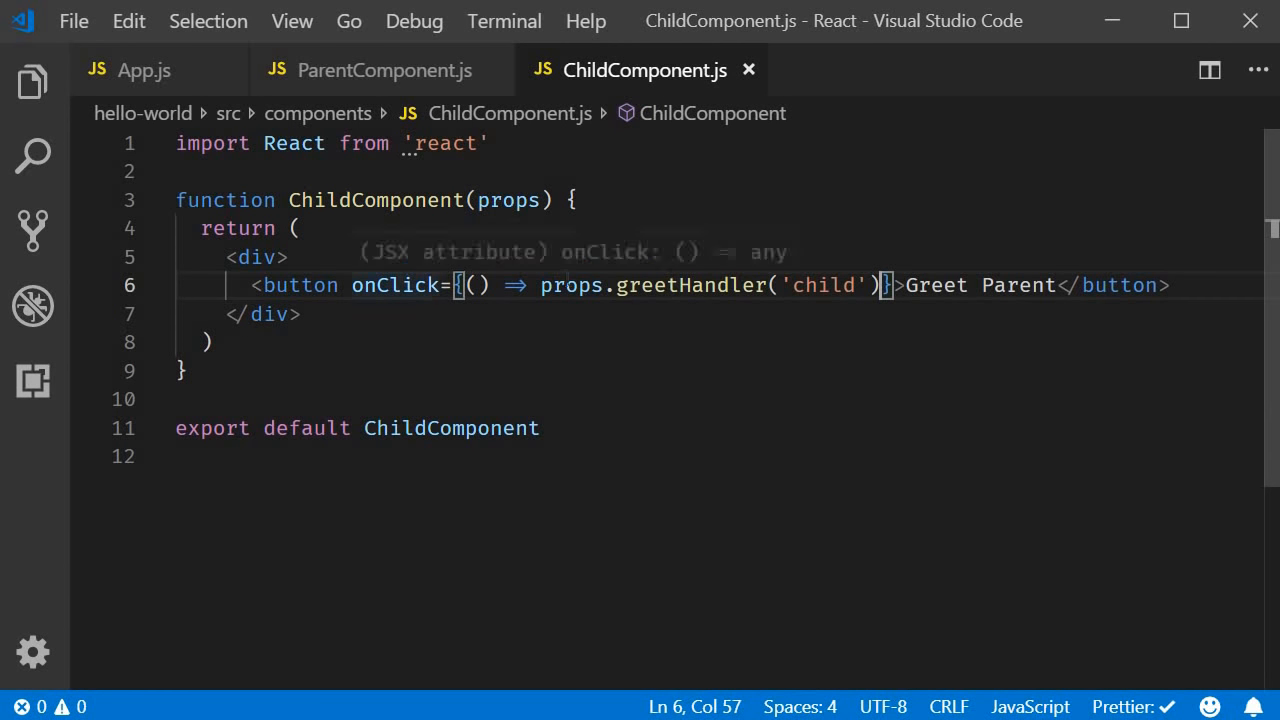
Highlight props, the 'child' argument and greetHandler in the child's click handler
{"action": "double_click", "coordinate": [572, 284]}
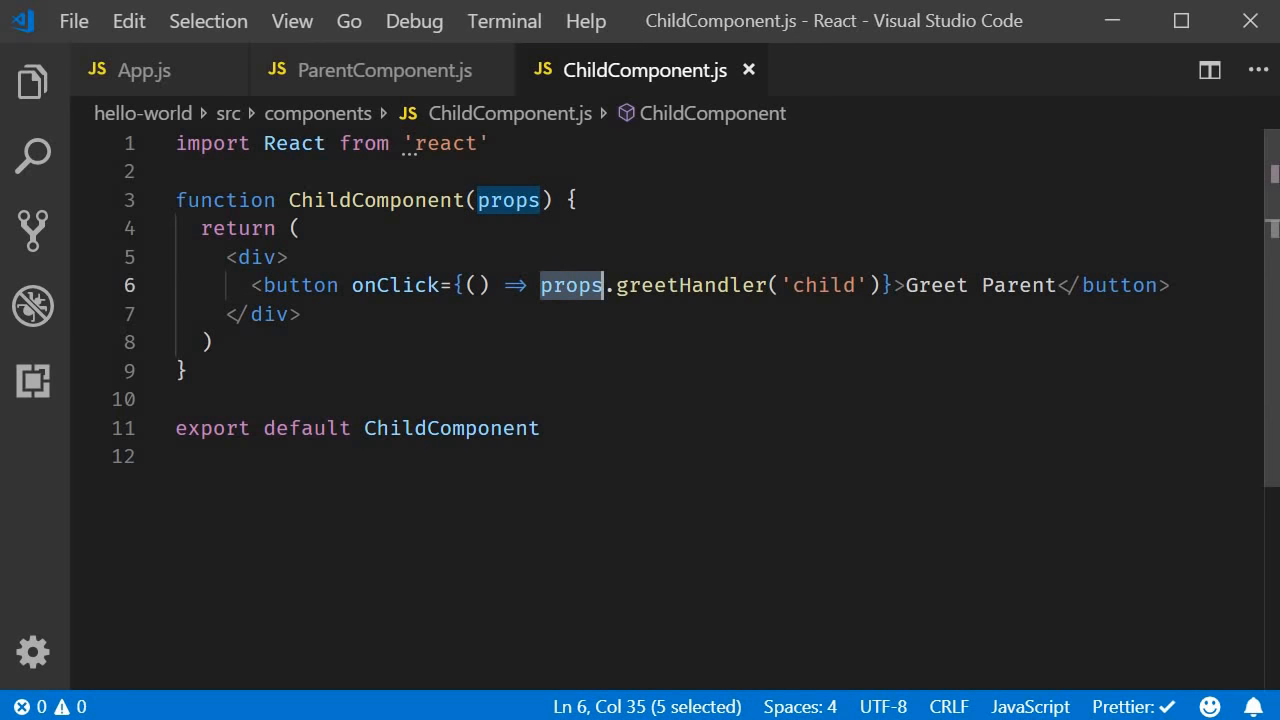
{"action": "double_click", "coordinate": [822, 284]}
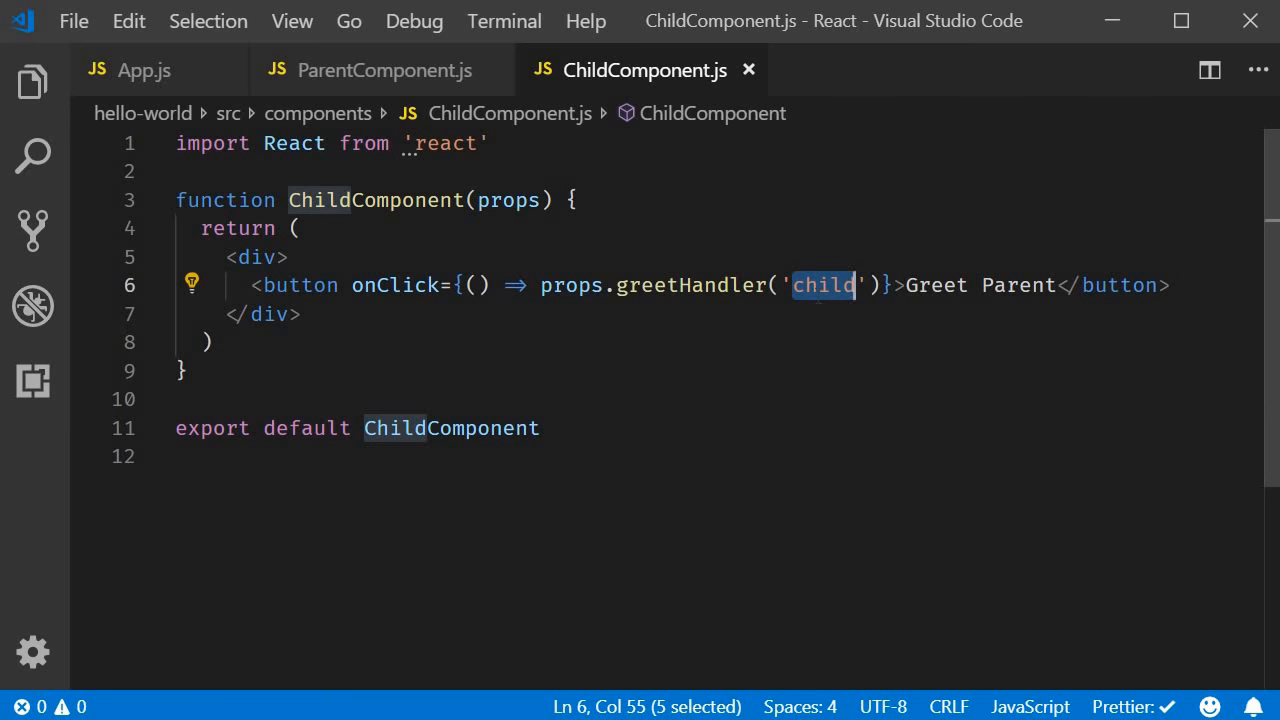
{"action": "left_click", "coordinate": [662, 284]}
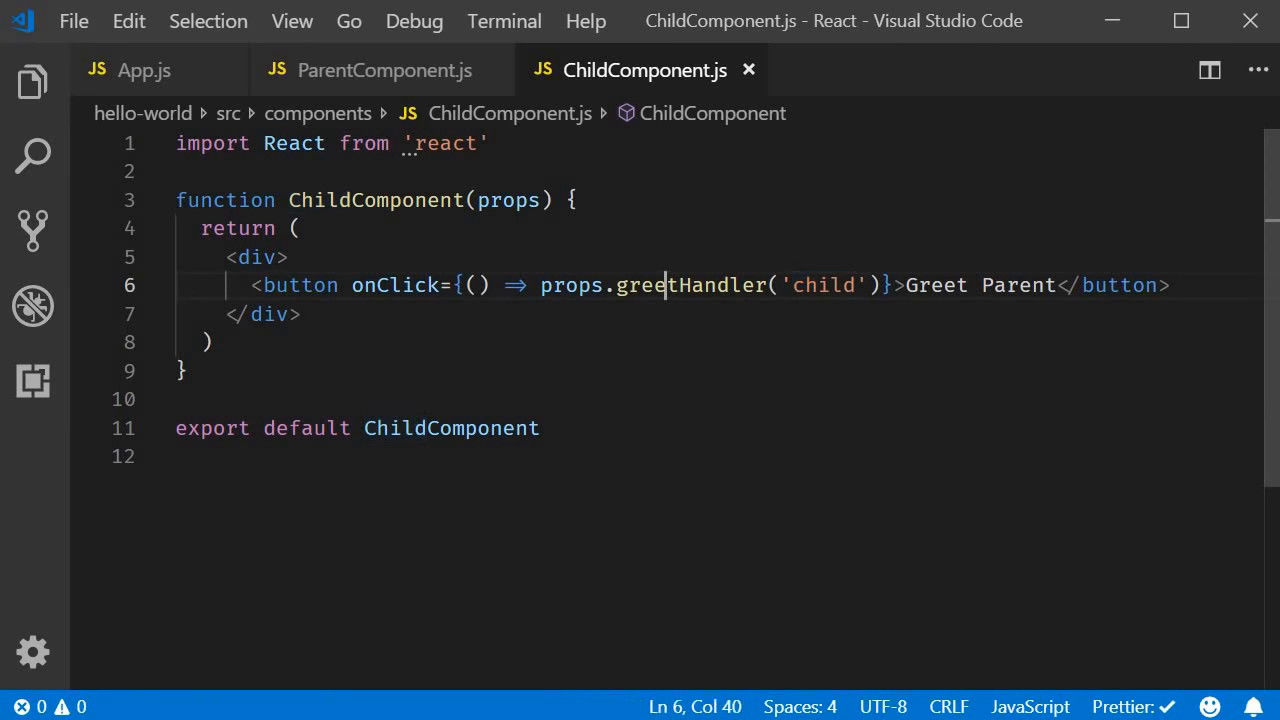
{"action": "double_click", "coordinate": [690, 284]}
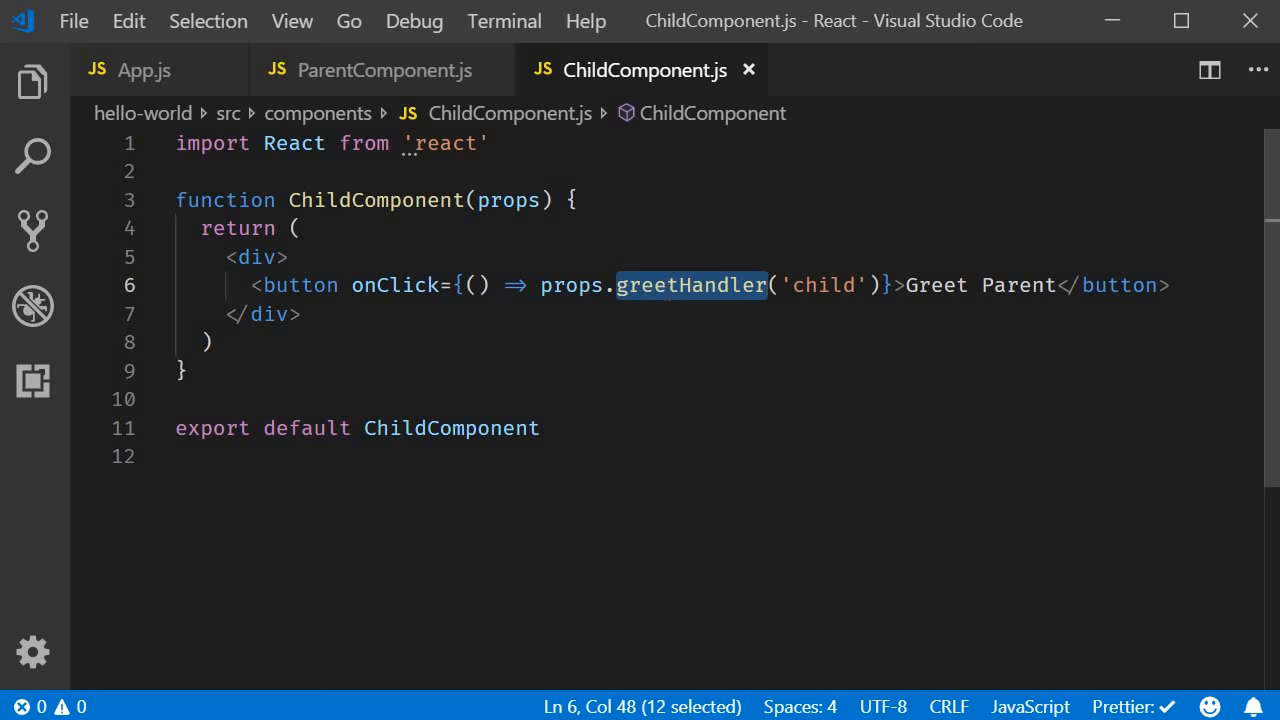
{"action": "left_click", "coordinate": [208, 342]}
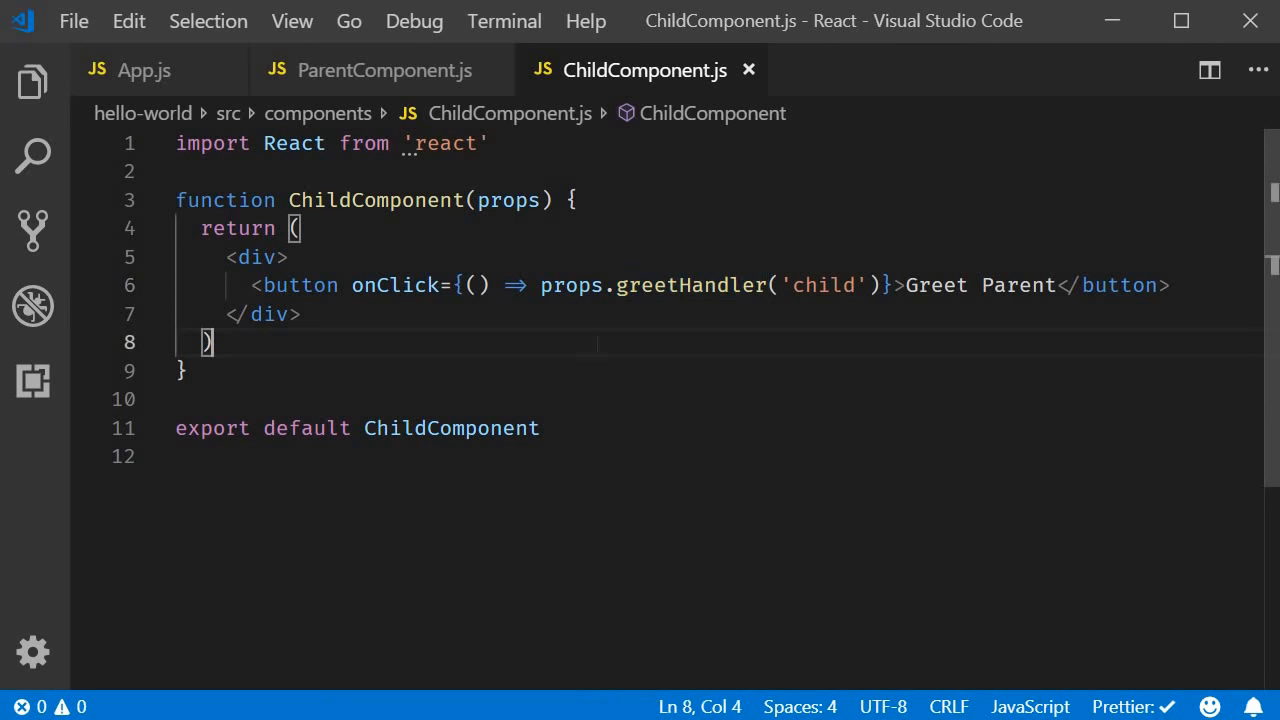